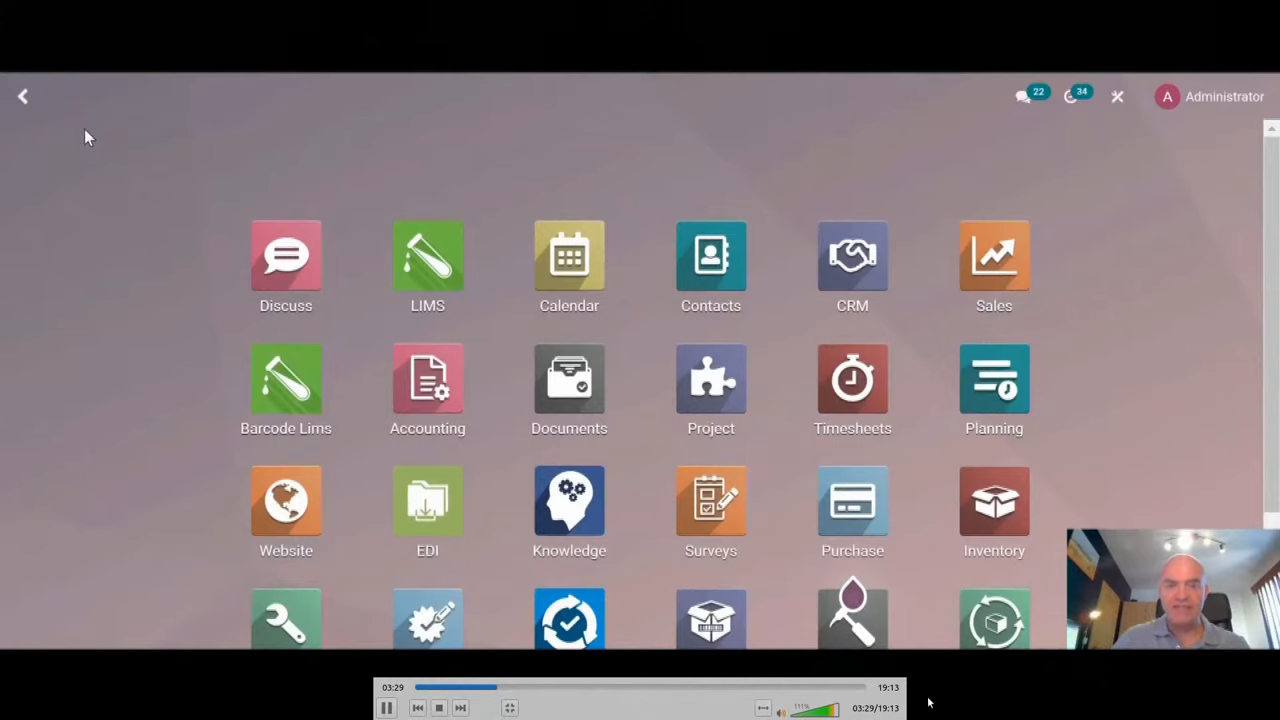
- Open the LIMS Analysis Request list showing the 95 accepted requests
{"action": "left_click", "coordinate": [427, 255]}
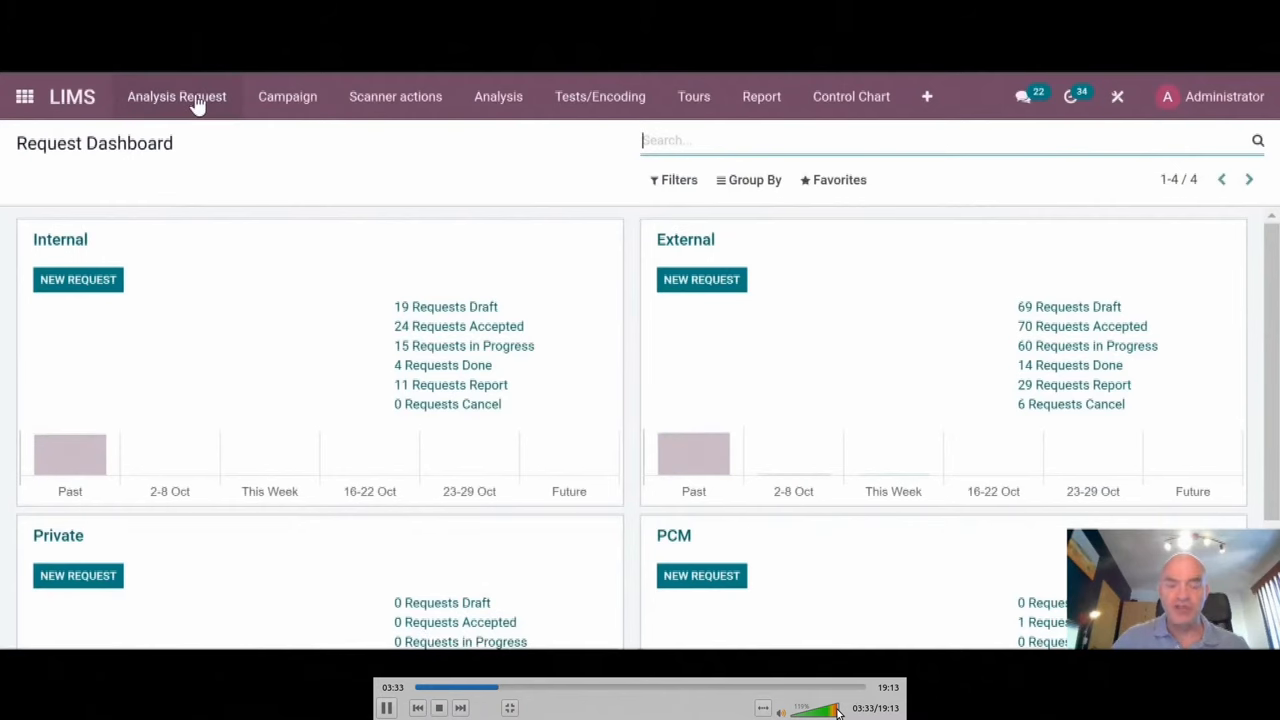
{"action": "mouse_move", "coordinate": [176, 96]}
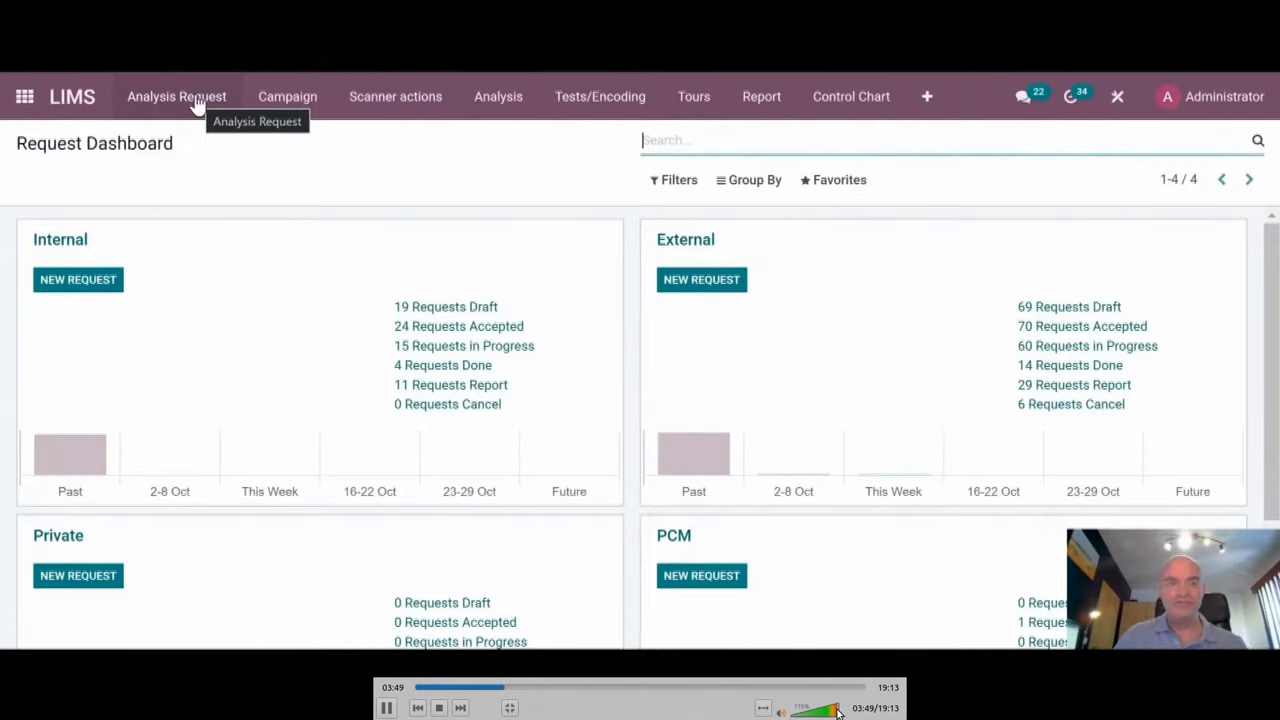
{"action": "left_click", "coordinate": [176, 96]}
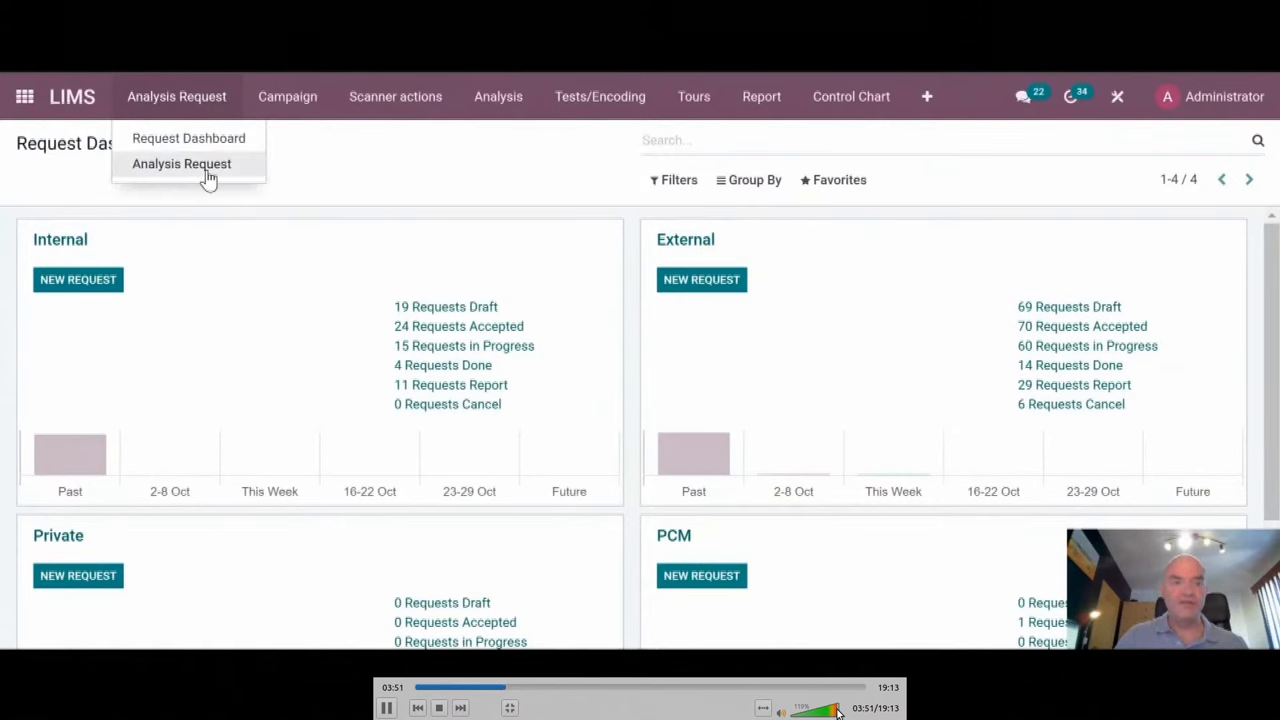
{"action": "left_click", "coordinate": [181, 164]}
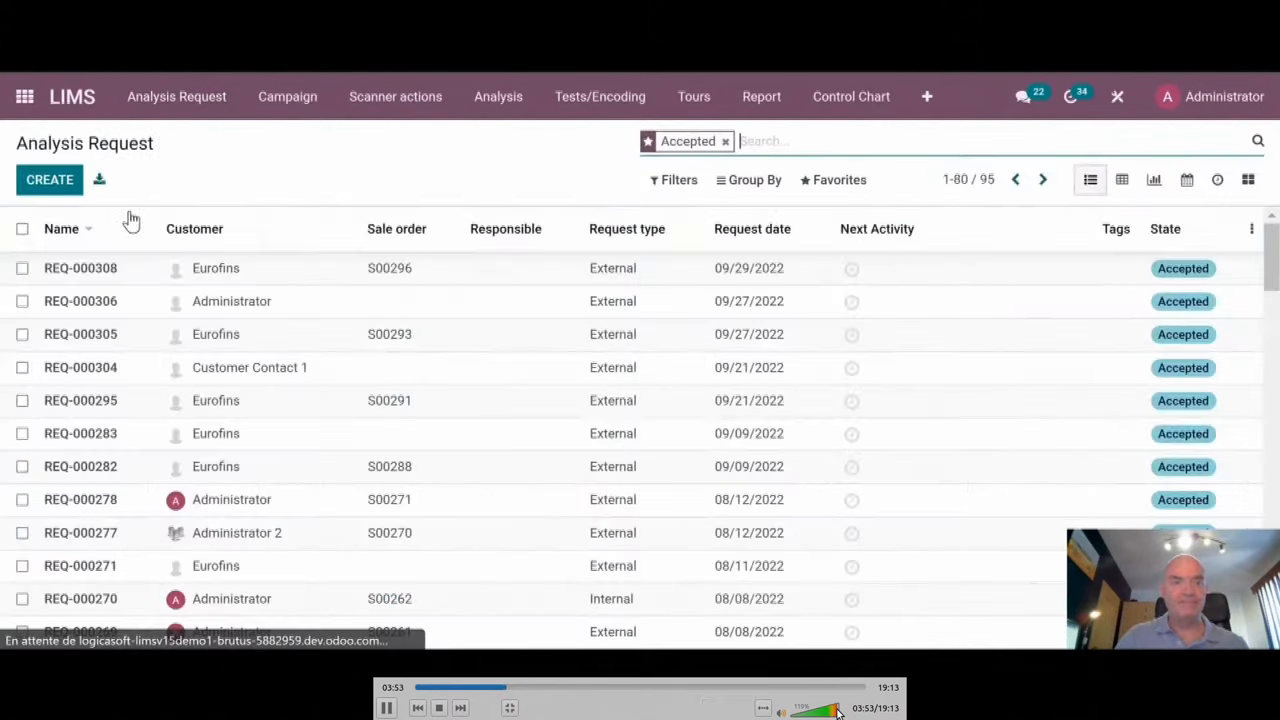
- Create a new analysis request with Administrator as customer and the EUR Public Pricelist
{"action": "left_click", "coordinate": [49, 179]}
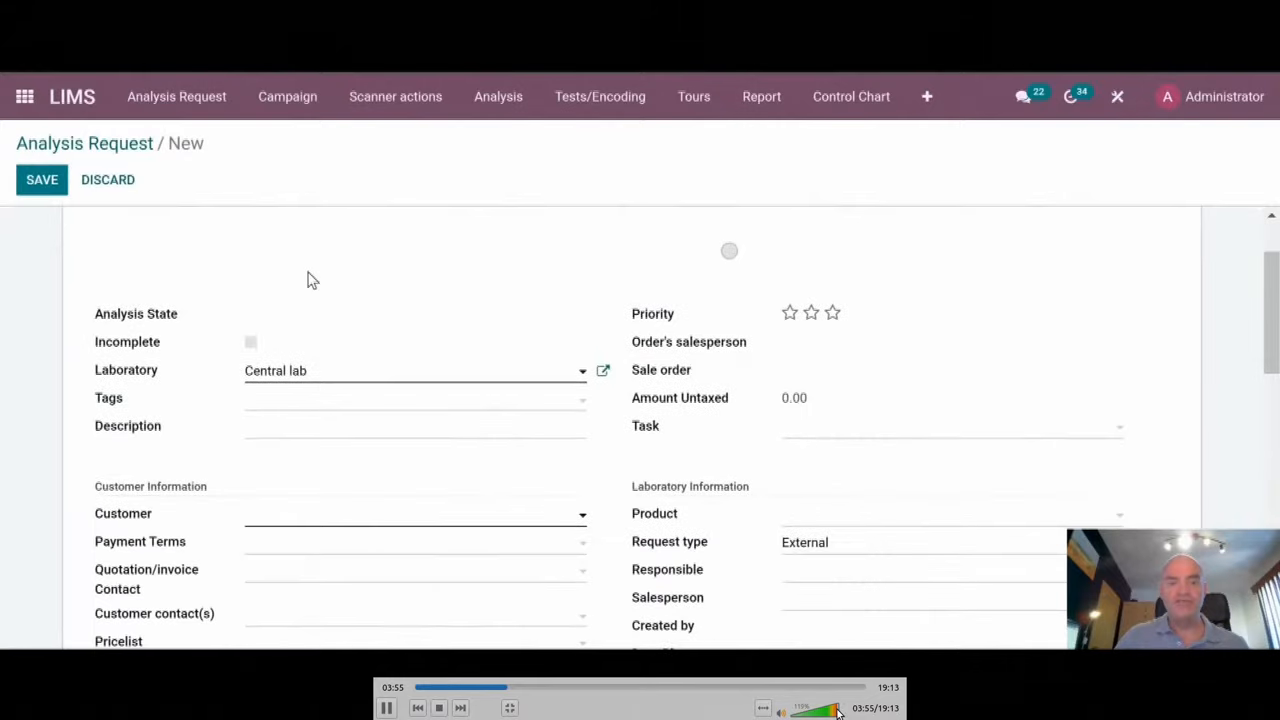
{"action": "scroll", "scroll_direction": "down", "scroll_amount": 3}
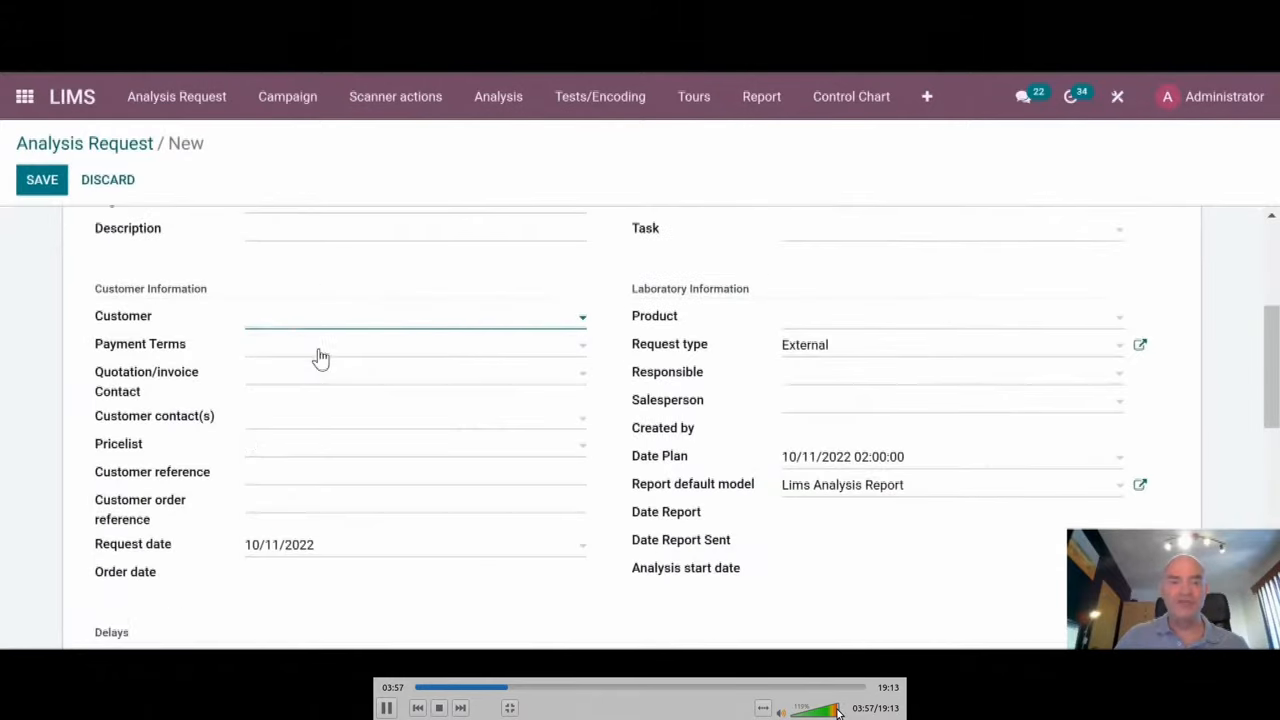
{"action": "left_click", "coordinate": [415, 316]}
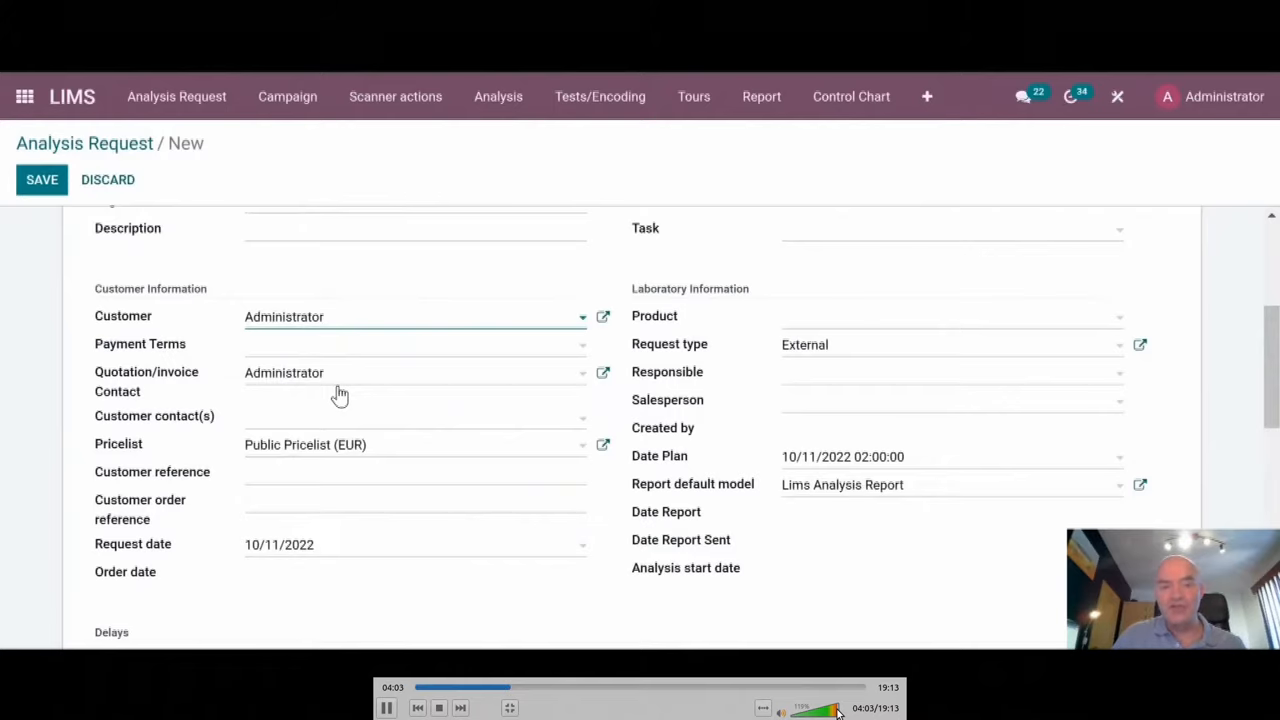
{"action": "scroll", "scroll_direction": "down", "scroll_amount": 3}
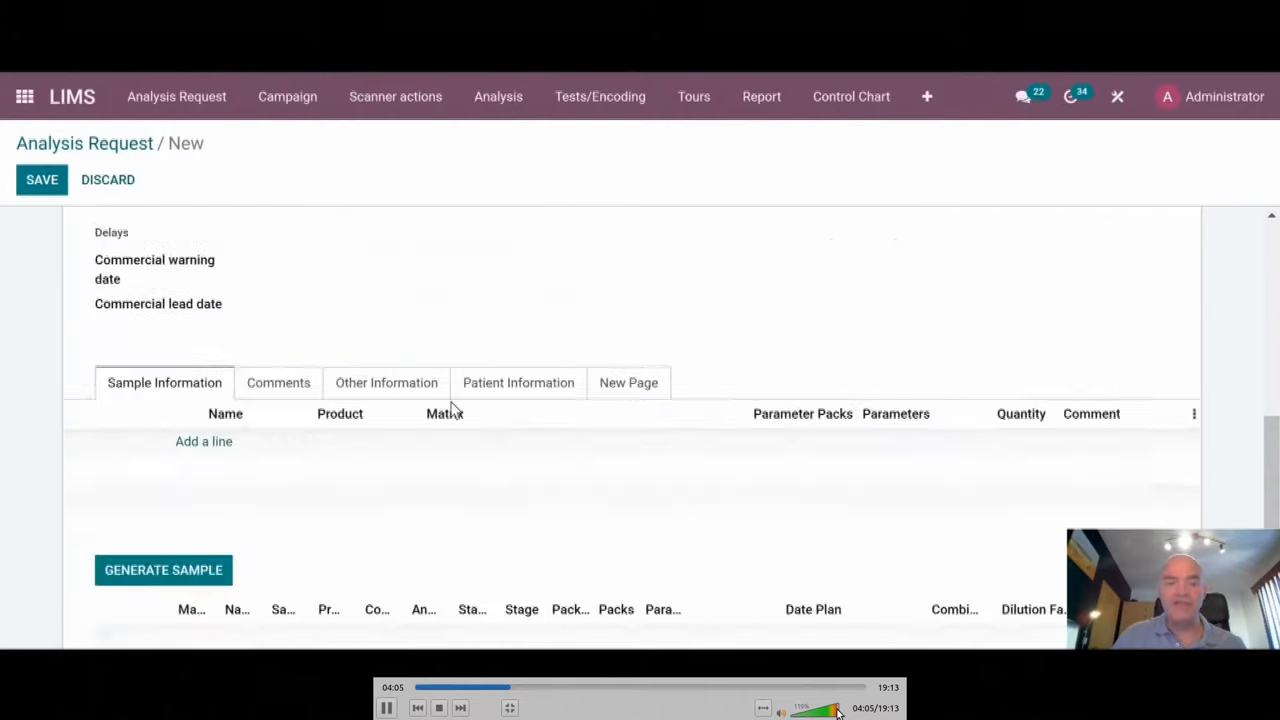
- Add a sample line with Instant Soluble Gum Acacia (AC001) as product
{"action": "left_click", "coordinate": [203, 441]}
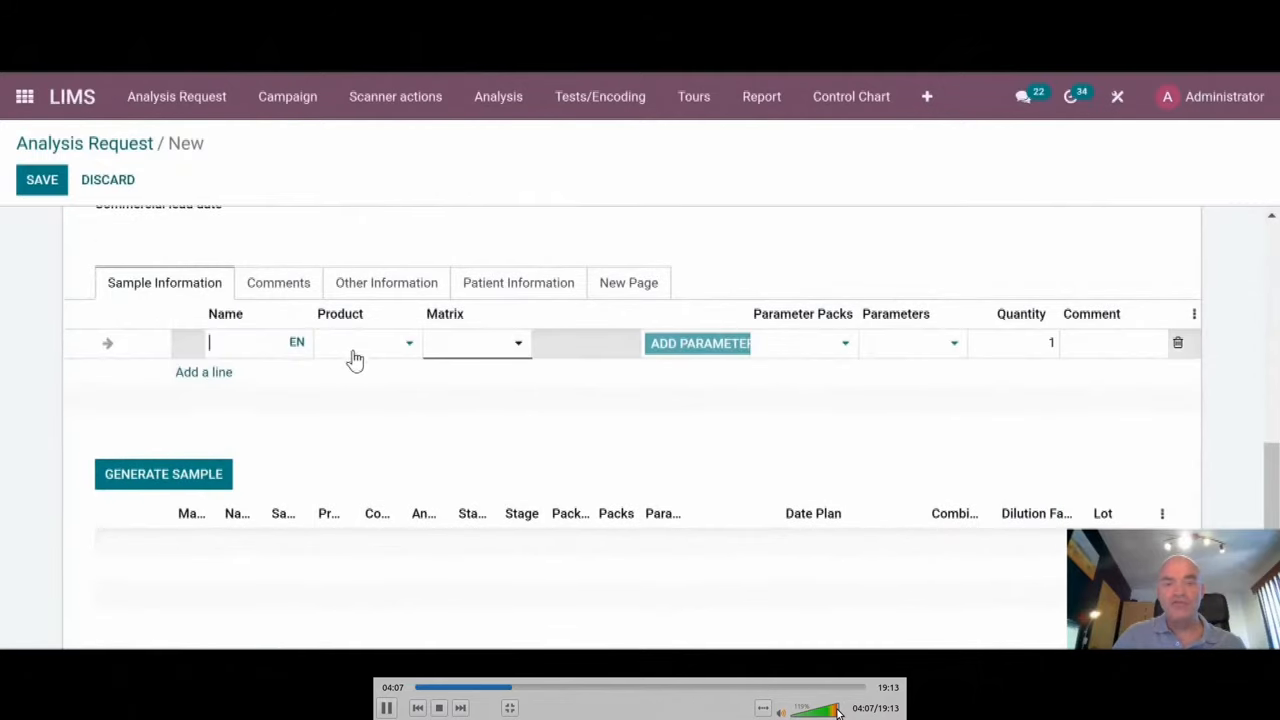
{"action": "left_click", "coordinate": [367, 343]}
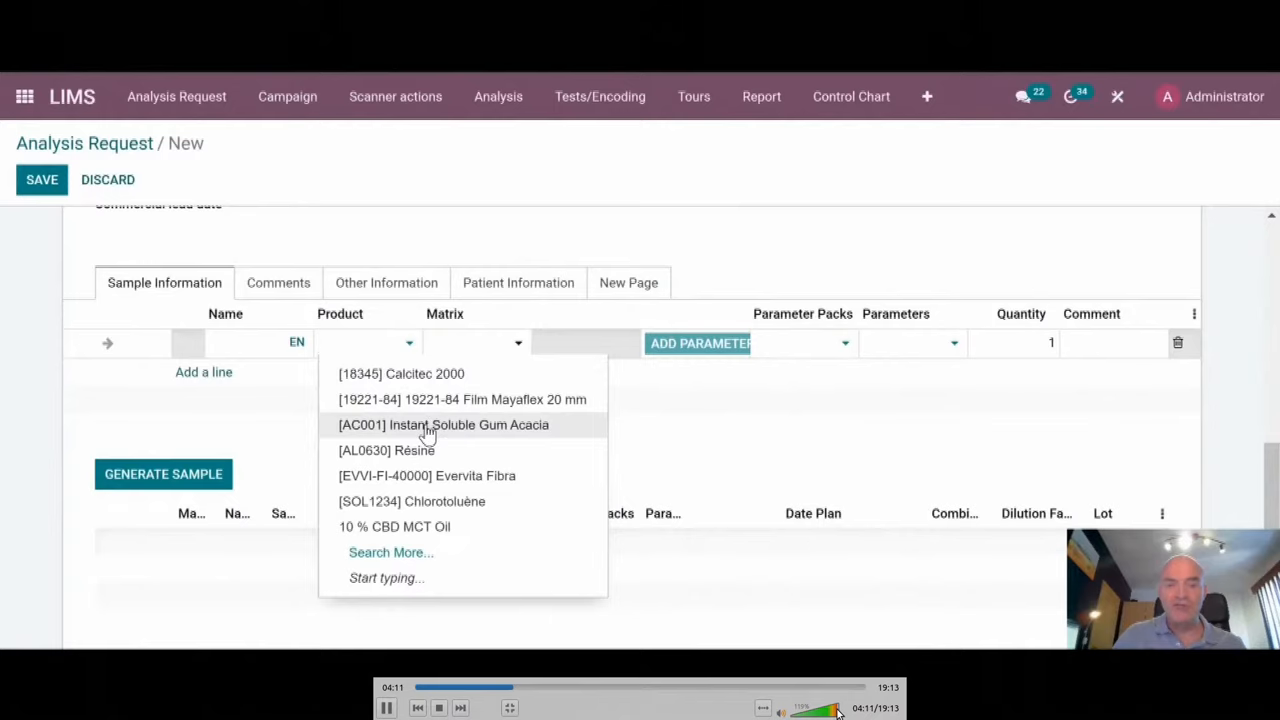
{"action": "left_click", "coordinate": [442, 424]}
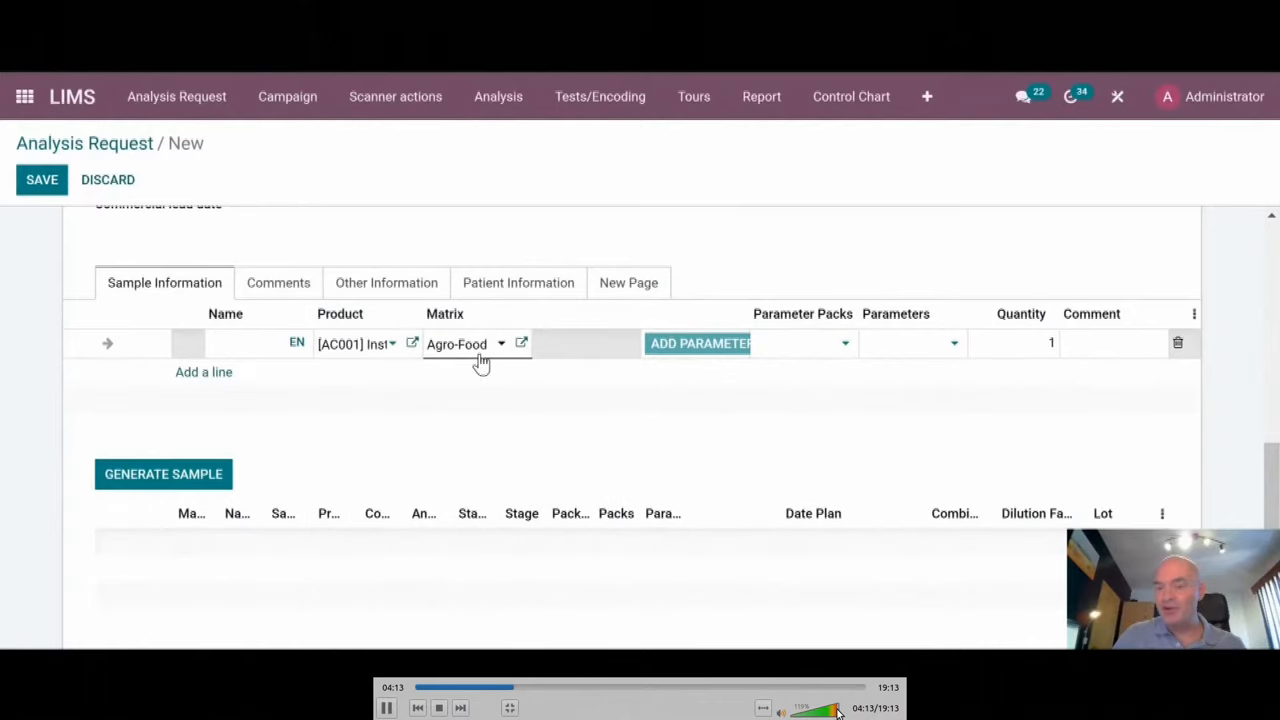
{"action": "mouse_move", "coordinate": [805, 363]}
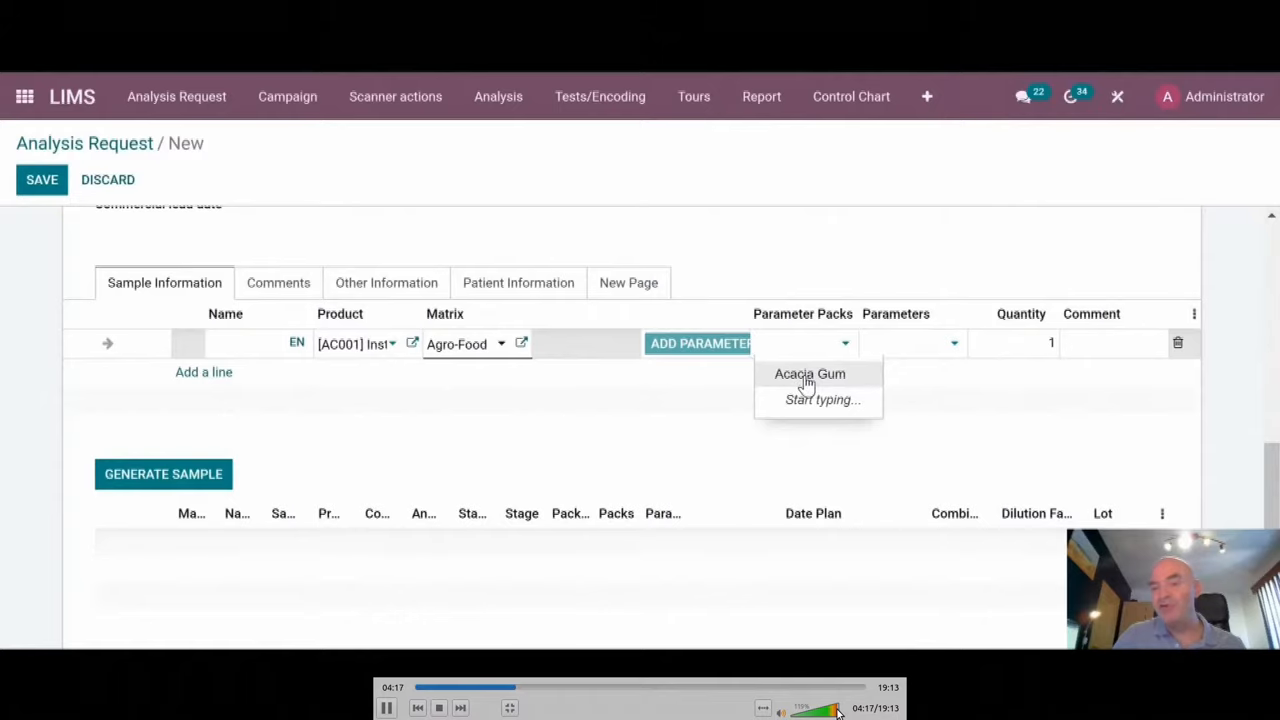
{"action": "mouse_move", "coordinate": [558, 422]}
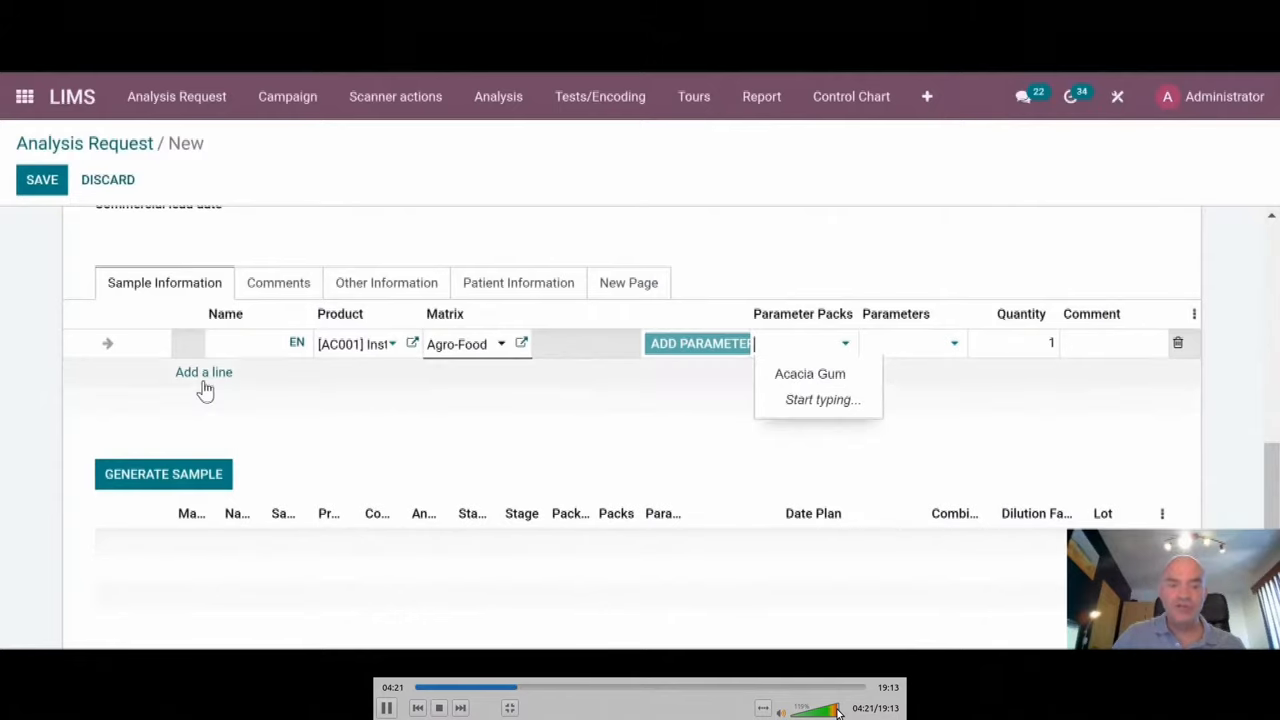
- Add a drinking-water second sample line, delete it, and save REQ-000320
{"action": "left_click", "coordinate": [203, 371]}
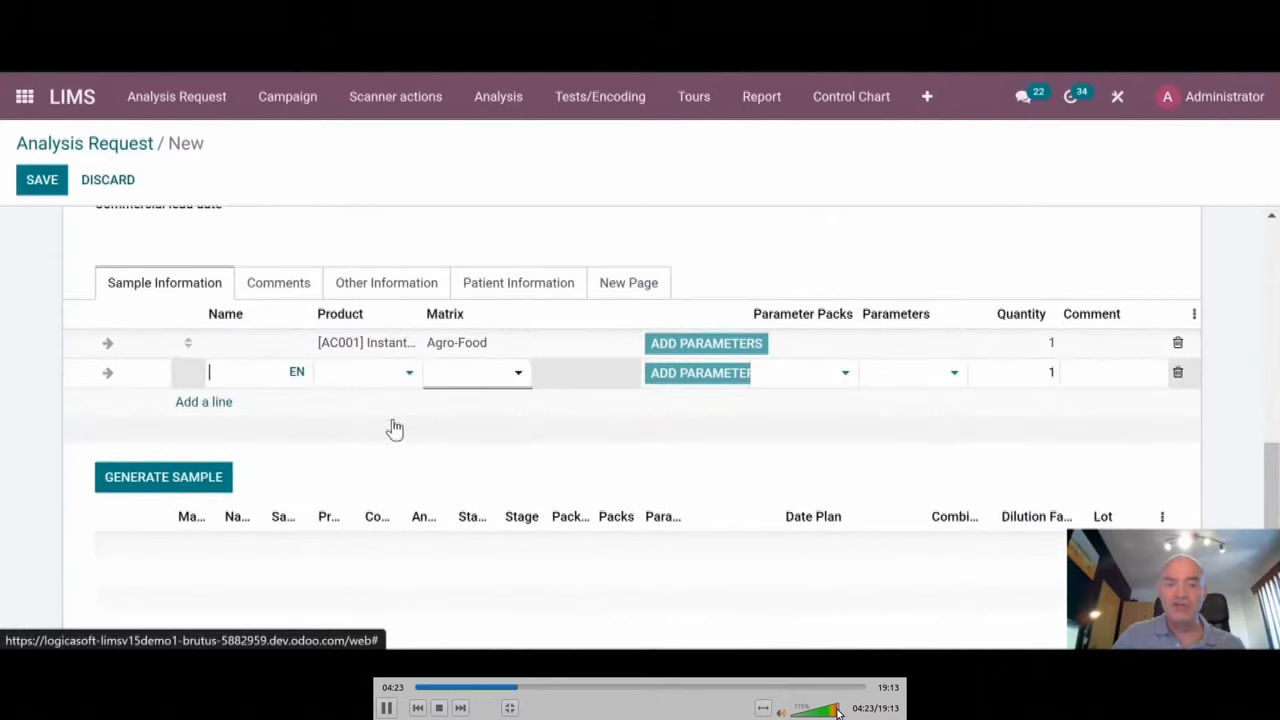
{"action": "left_click", "coordinate": [475, 372]}
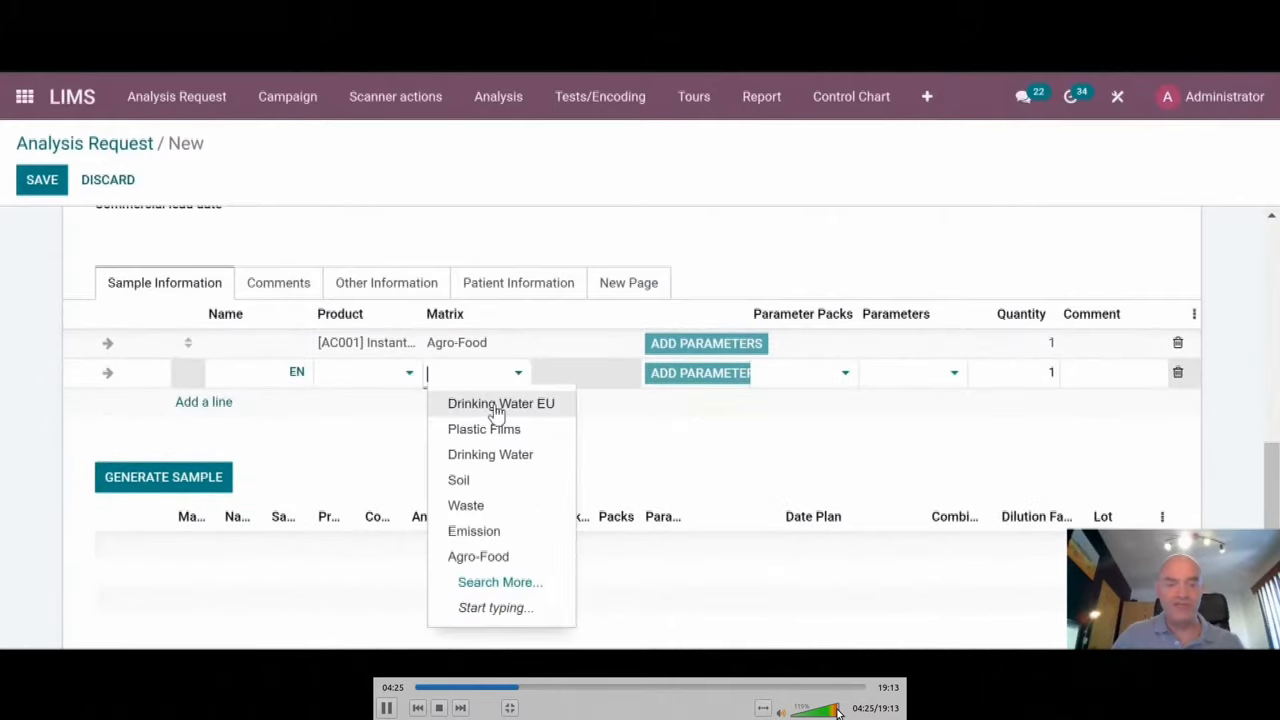
{"action": "left_click", "coordinate": [501, 403]}
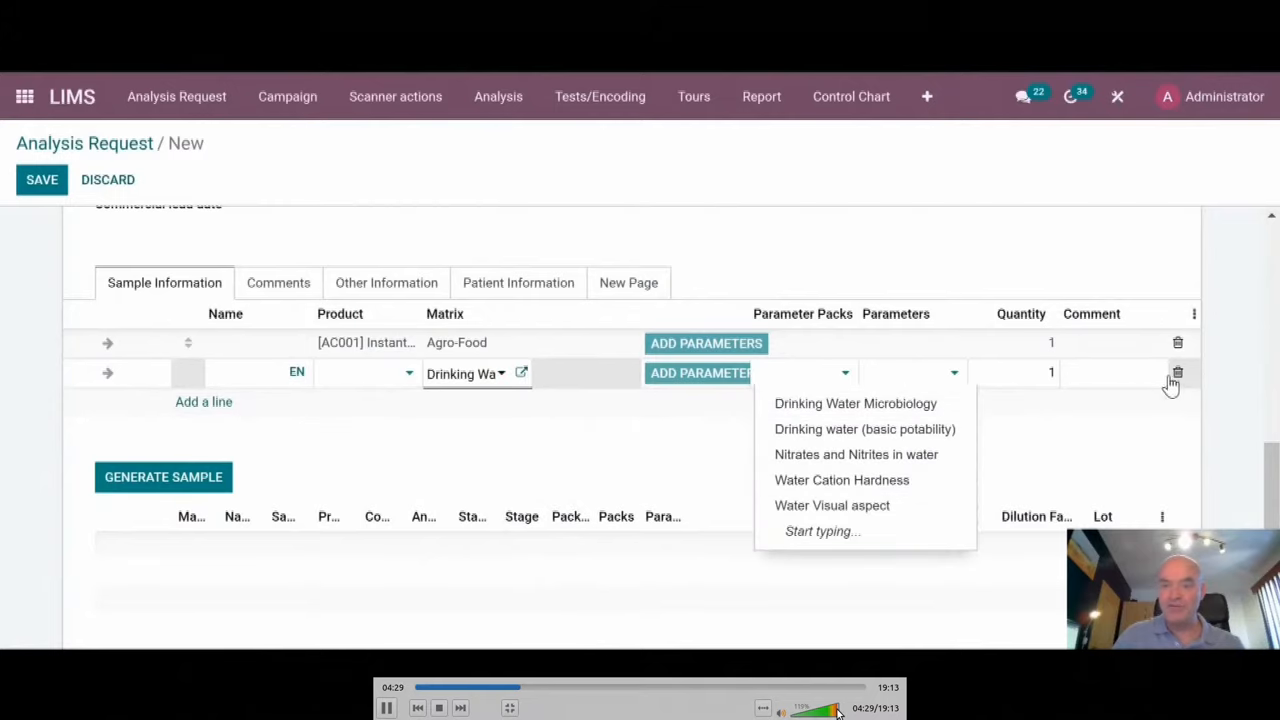
{"action": "left_click", "coordinate": [1178, 373]}
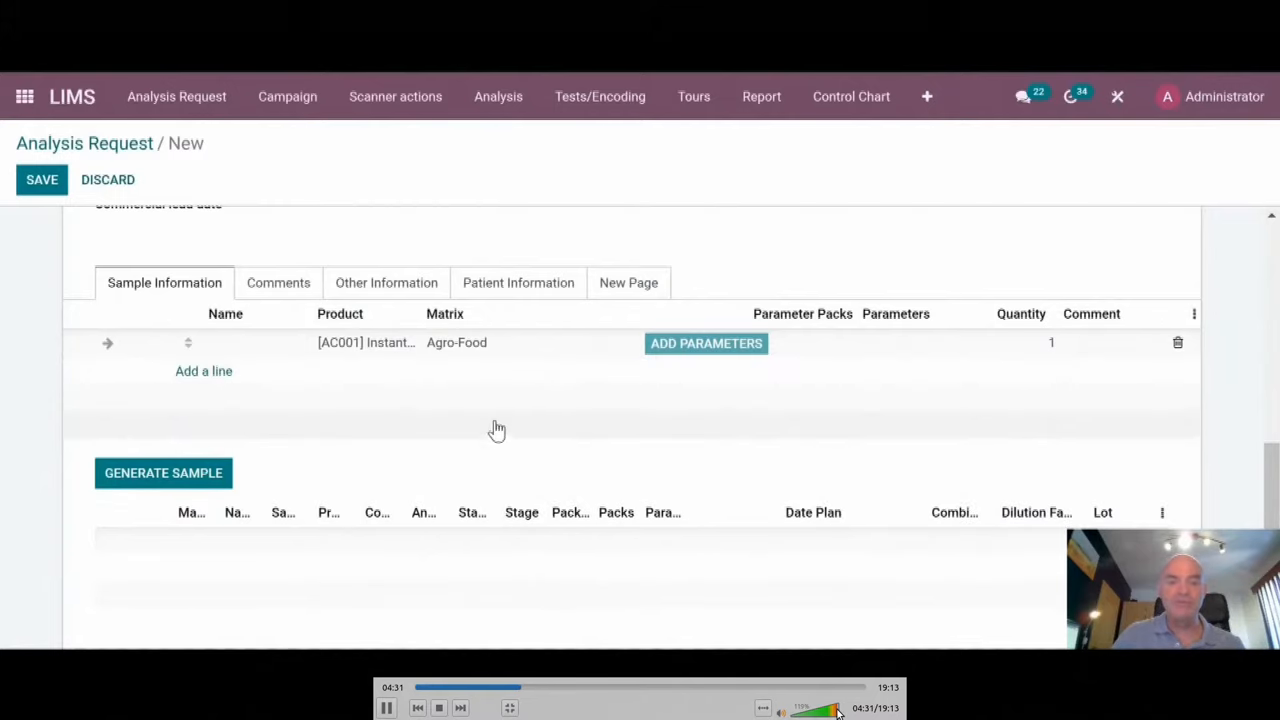
{"action": "left_click", "coordinate": [42, 179]}
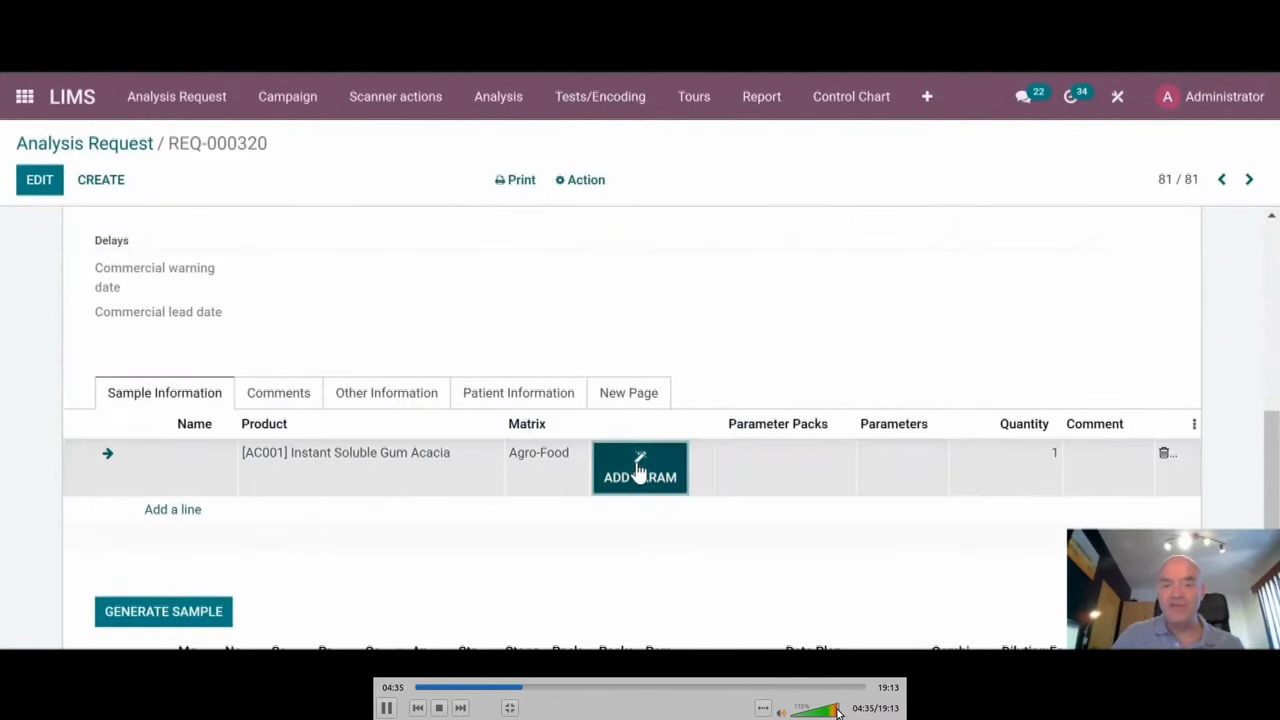
- Select the Acacia Gum parameter pack for the sample in pack search mode
{"action": "left_click", "coordinate": [639, 468]}
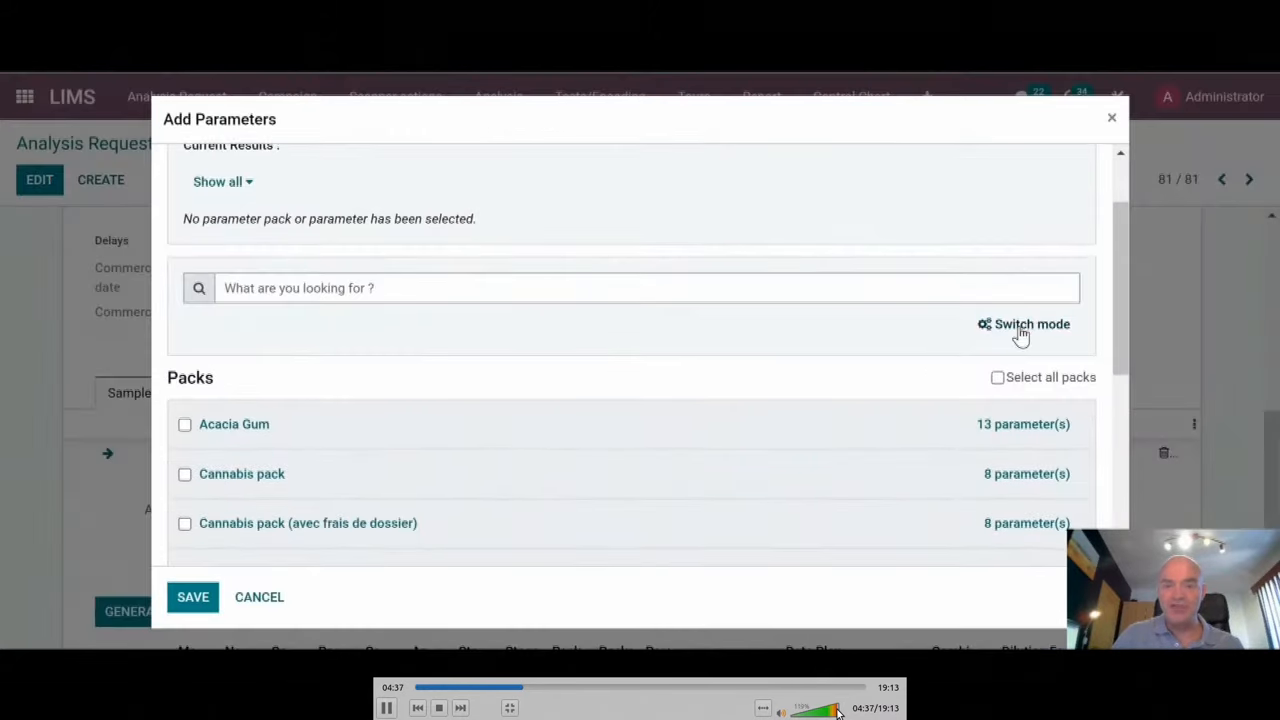
{"action": "left_click", "coordinate": [1024, 323]}
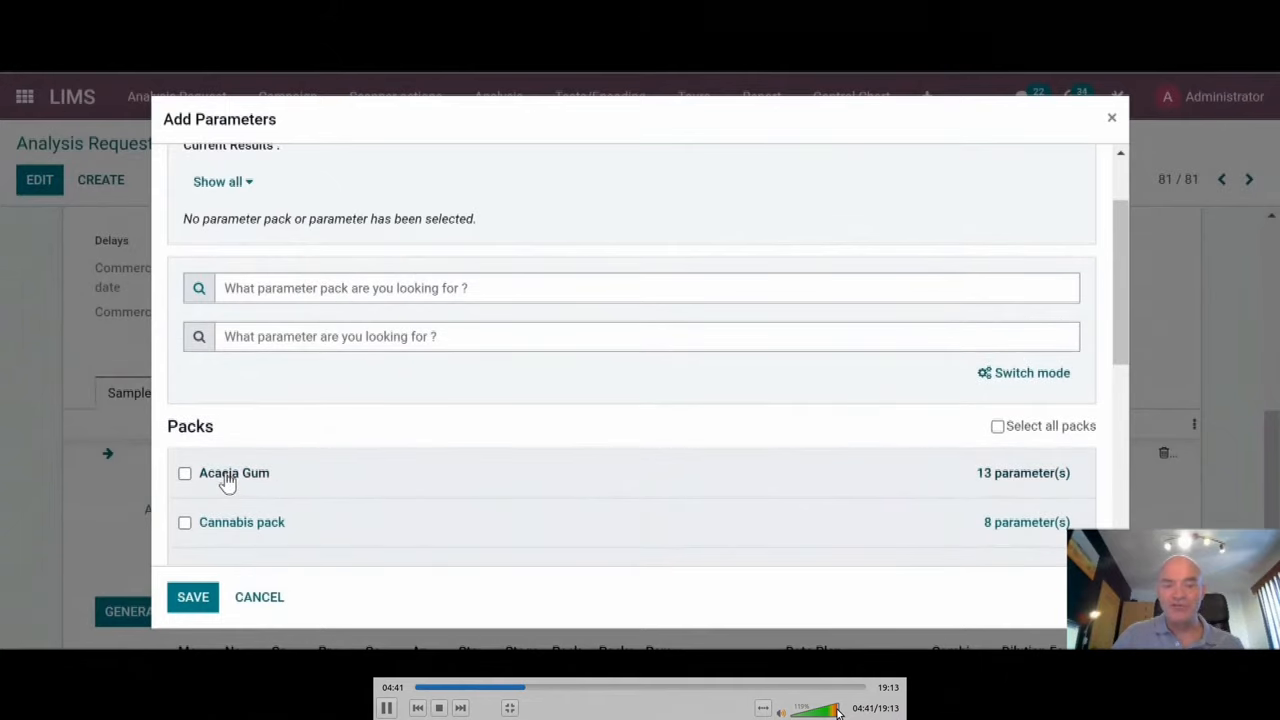
{"action": "scroll", "scroll_direction": "down", "scroll_amount": 3}
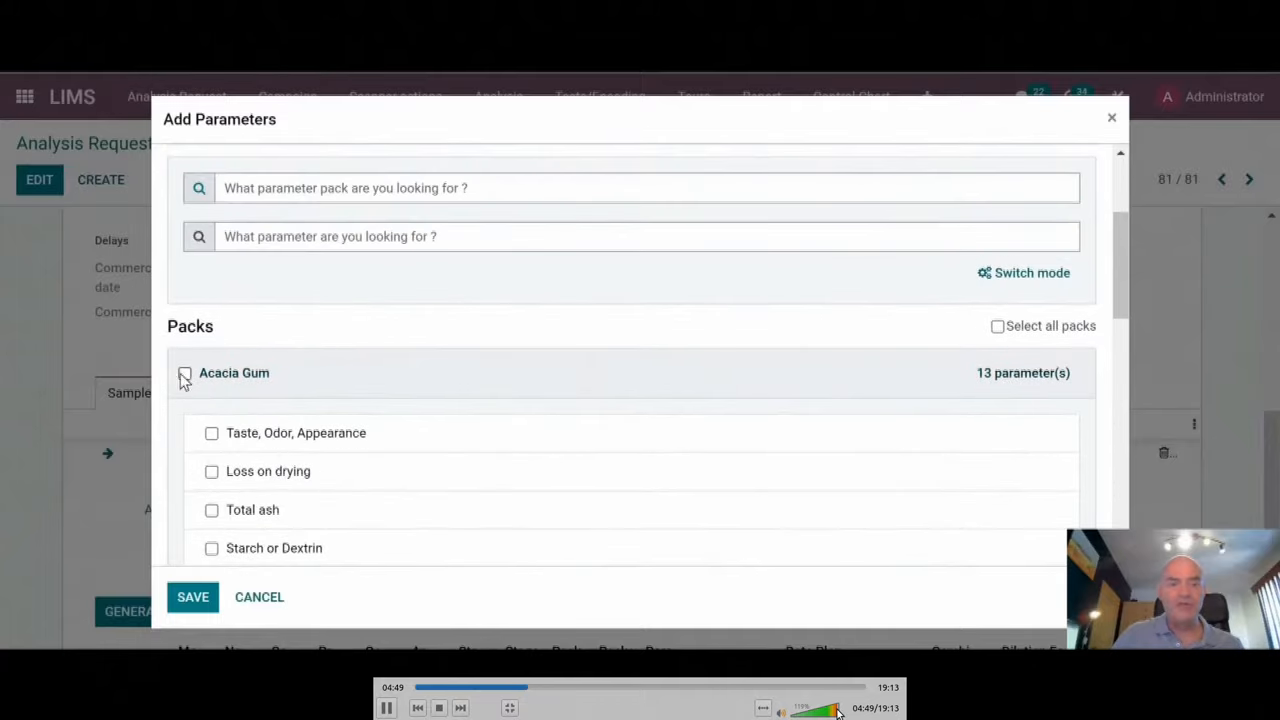
{"action": "left_click", "coordinate": [259, 596]}
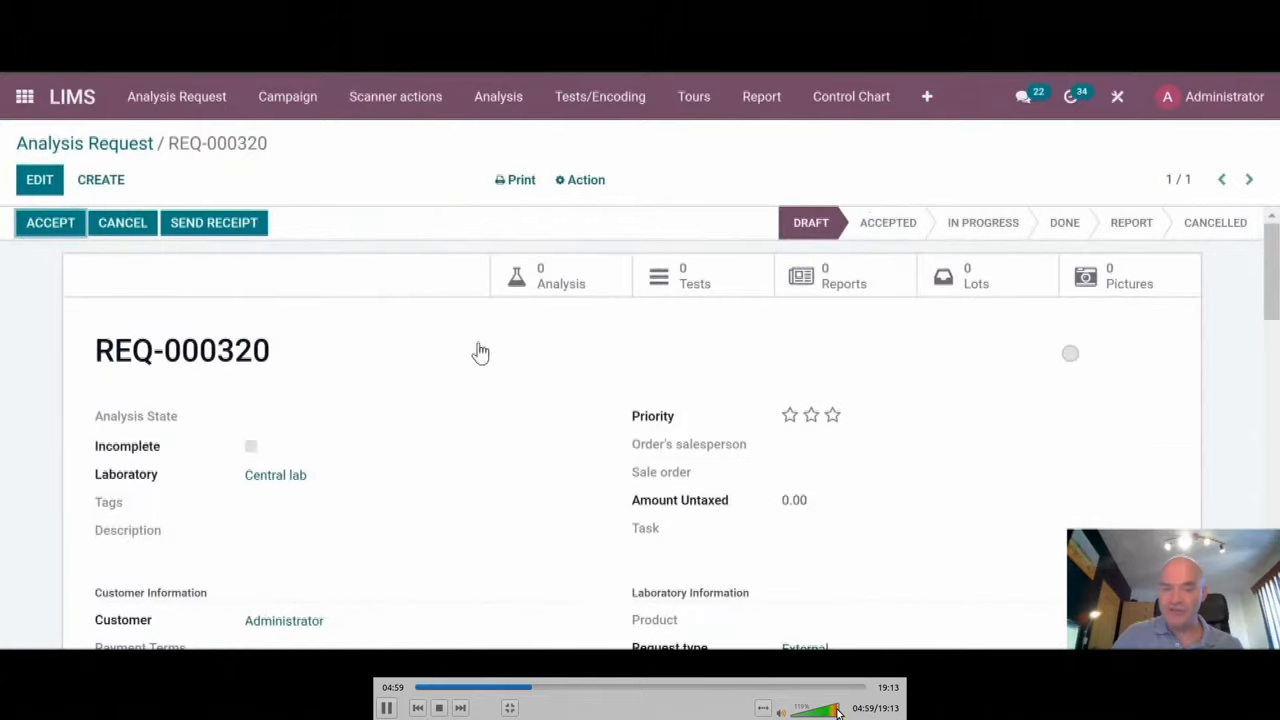
- Generate sale order S00306 from REQ-000320 using the PLM quotation template
{"action": "scroll", "scroll_direction": "down", "scroll_amount": 3}
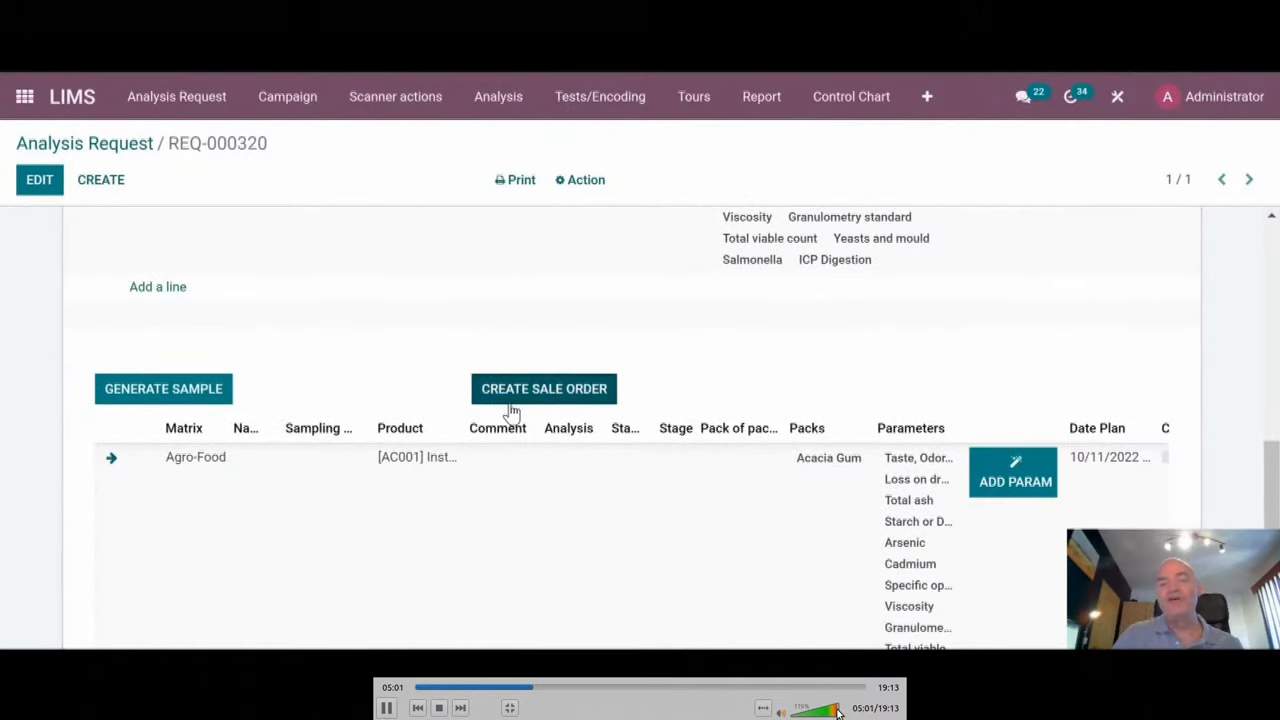
{"action": "left_click", "coordinate": [544, 388]}
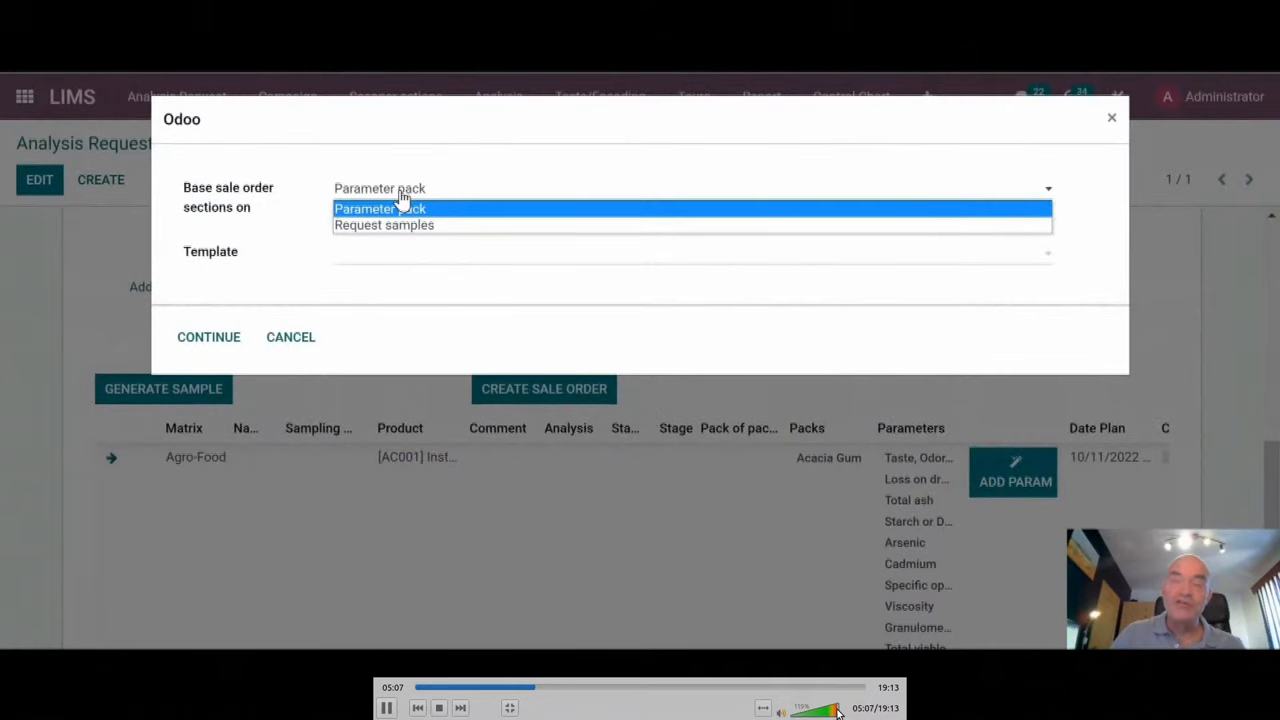
{"action": "mouse_move", "coordinate": [425, 205]}
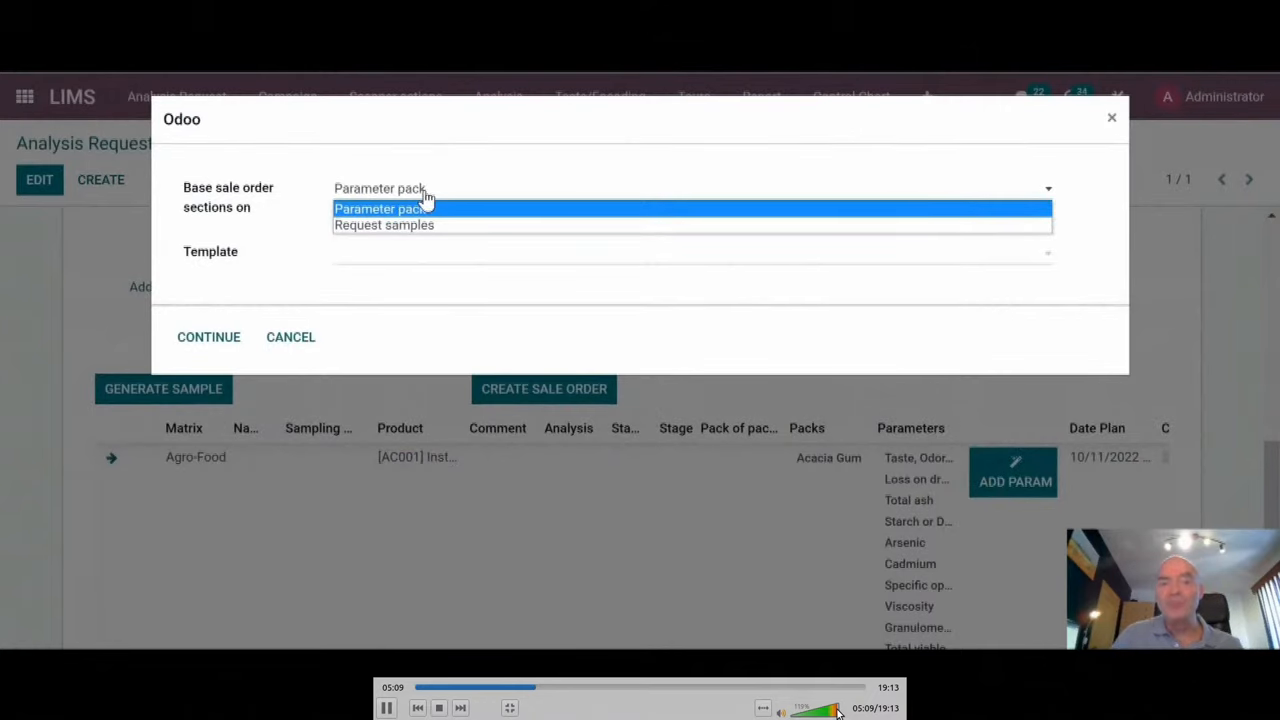
{"action": "mouse_move", "coordinate": [390, 225]}
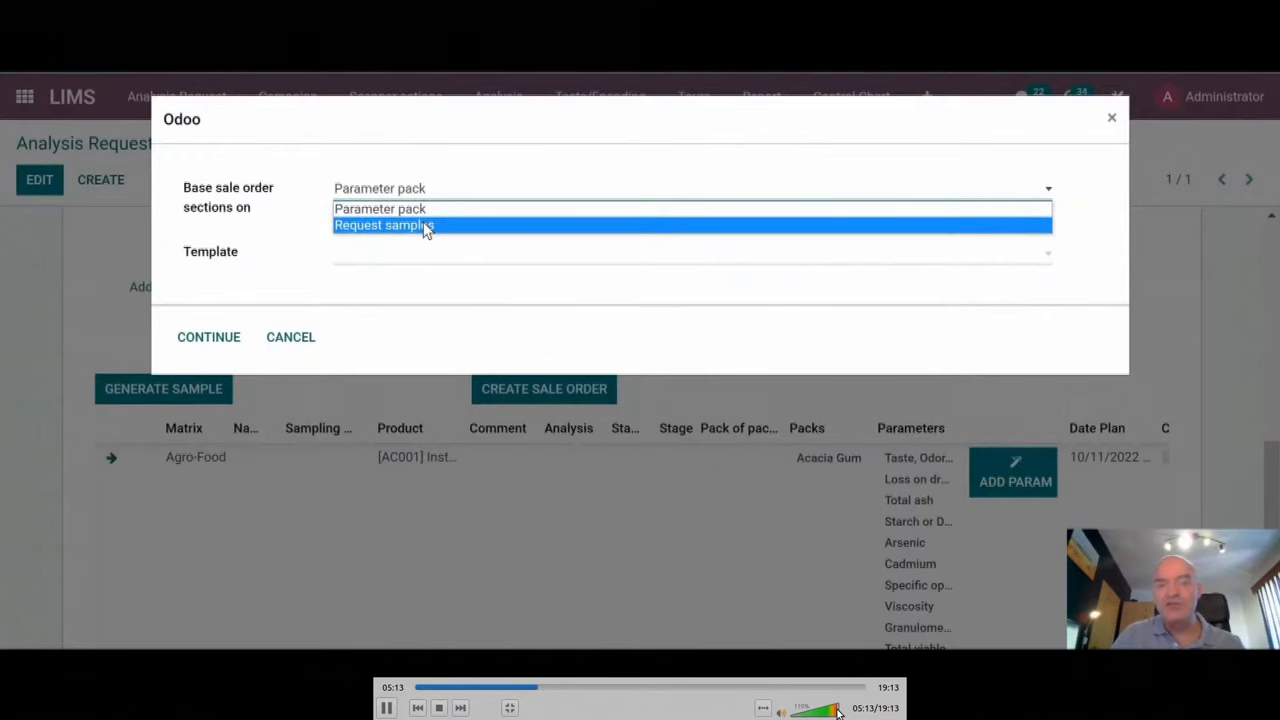
{"action": "left_click", "coordinate": [690, 252]}
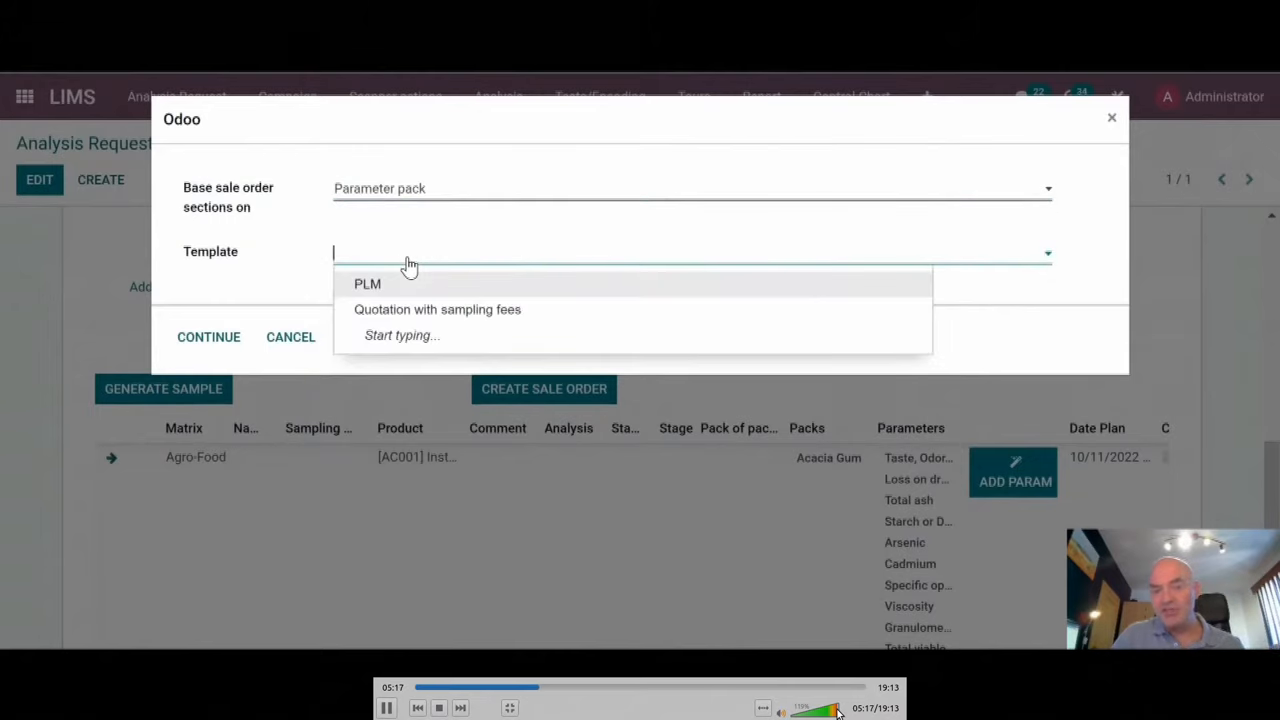
{"action": "mouse_move", "coordinate": [418, 315]}
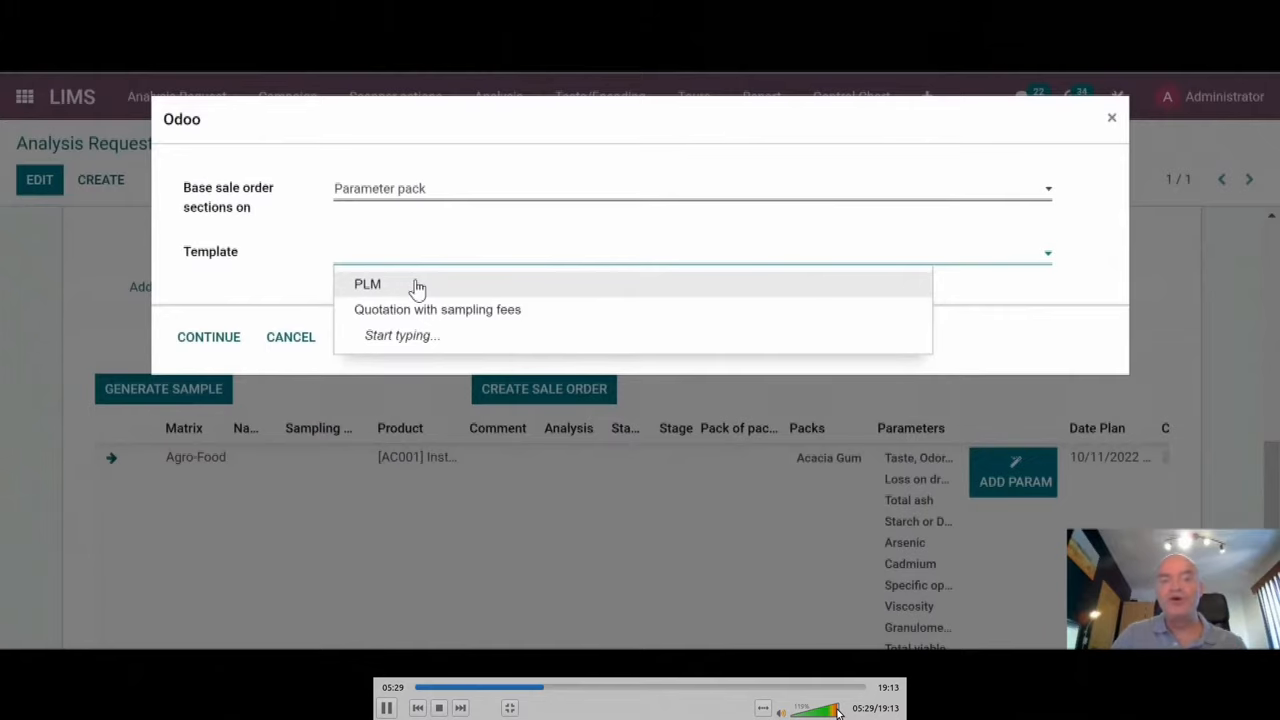
{"action": "left_click", "coordinate": [690, 252]}
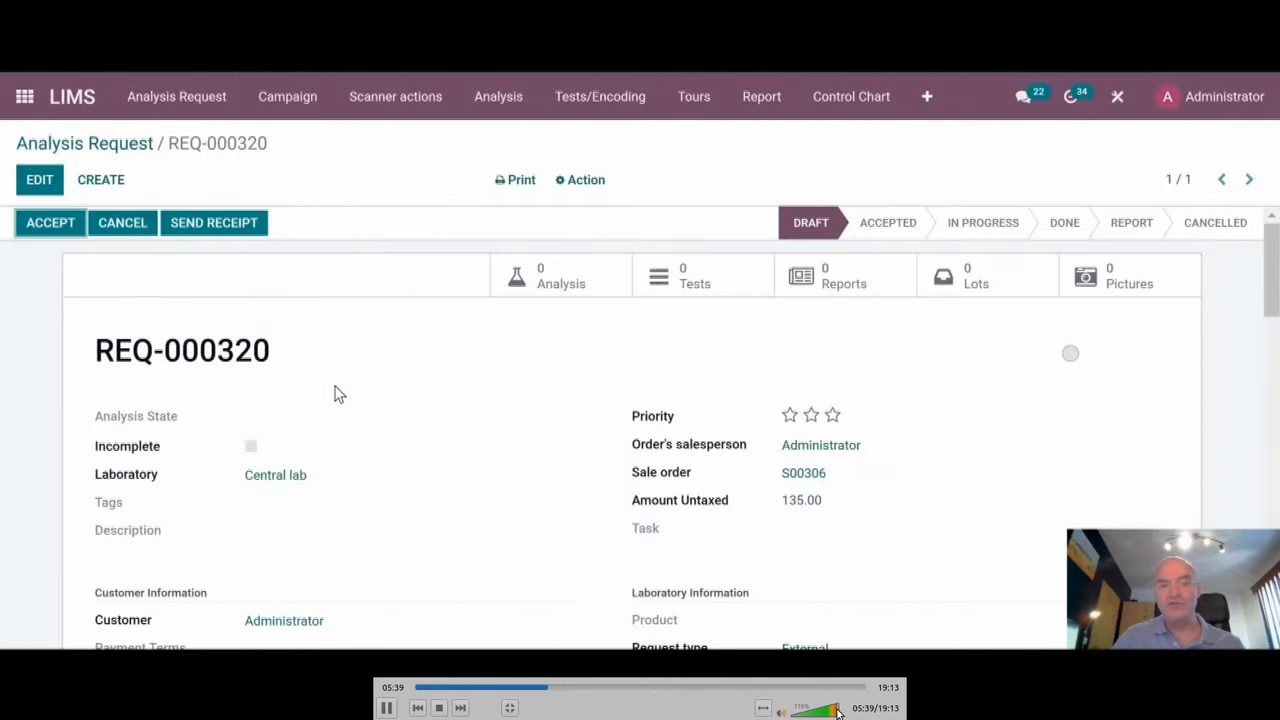
{"action": "left_click", "coordinate": [803, 472]}
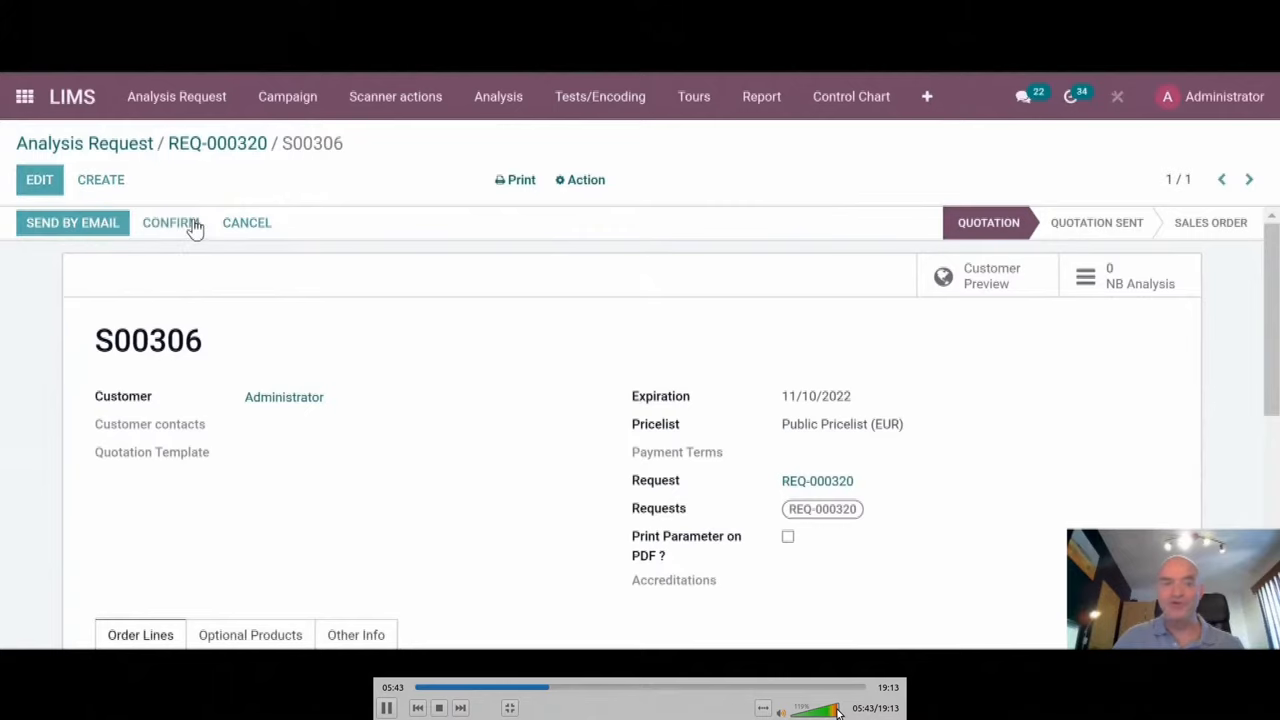
{"action": "left_click", "coordinate": [217, 143]}
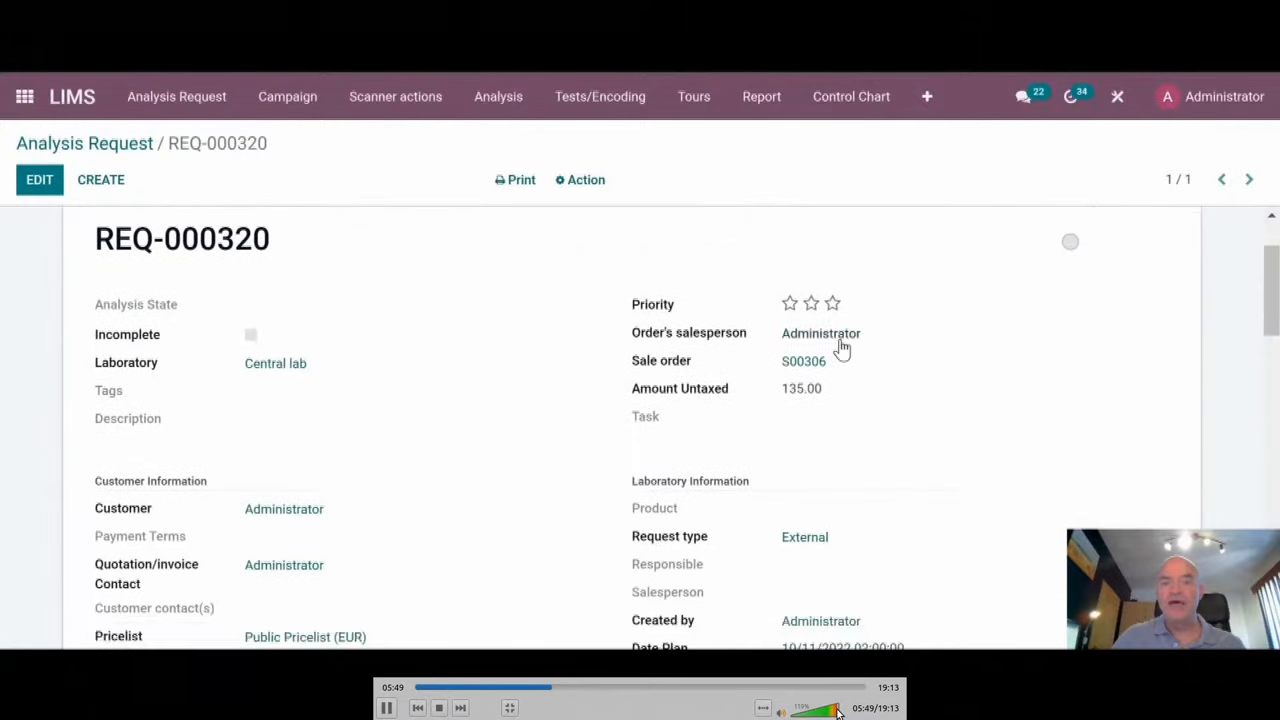
- Create the sample's analysis with the entered dates, producing 12 tests
{"action": "scroll", "scroll_direction": "down", "scroll_amount": 3}
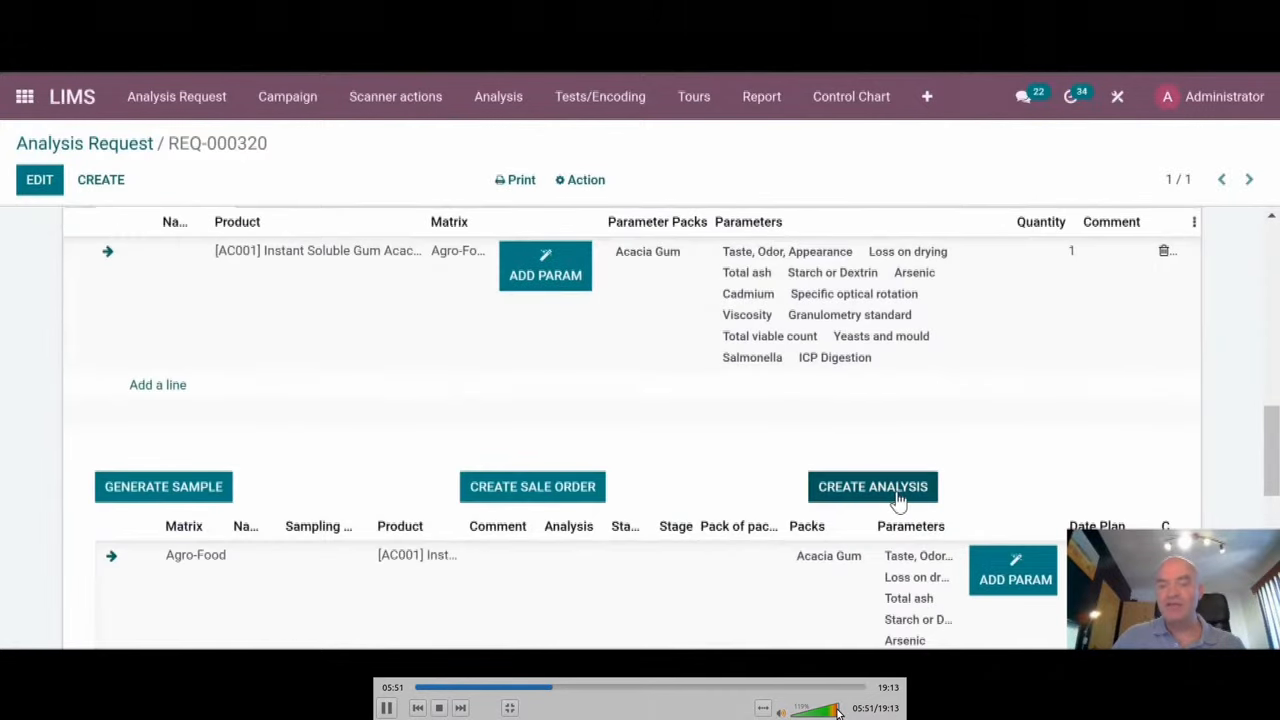
{"action": "left_click", "coordinate": [872, 486]}
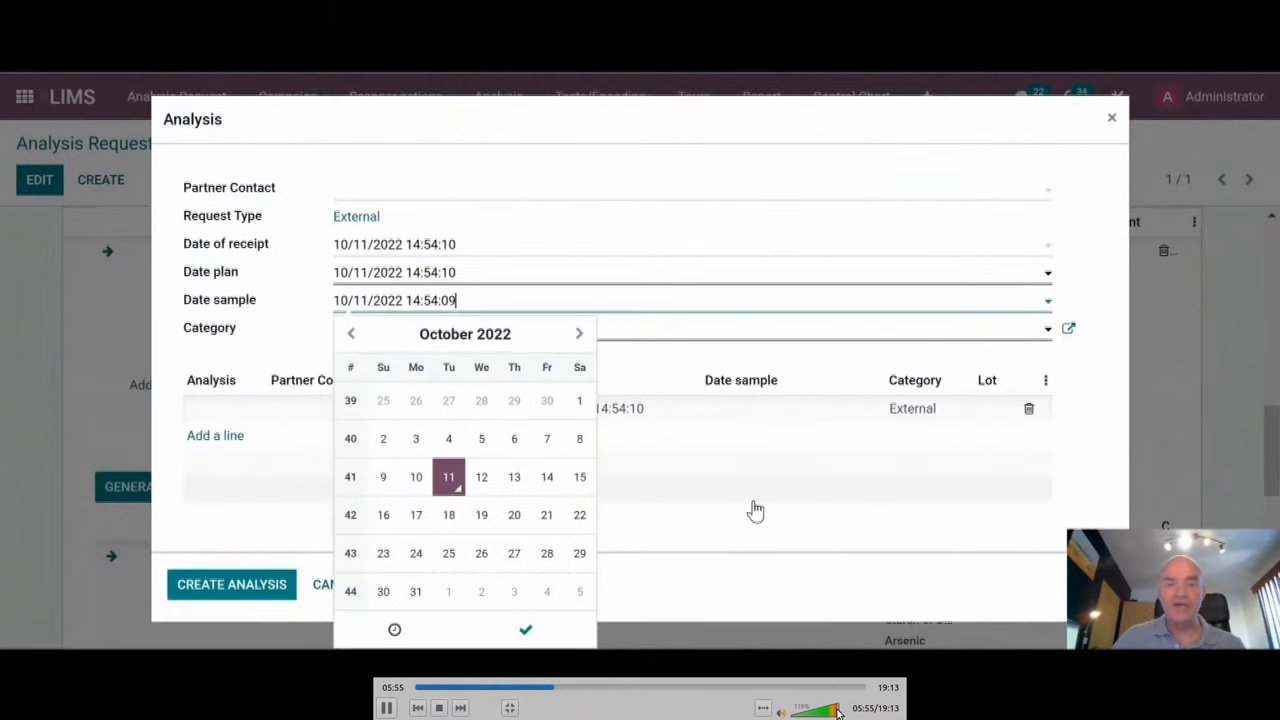
{"action": "left_click", "coordinate": [525, 629]}
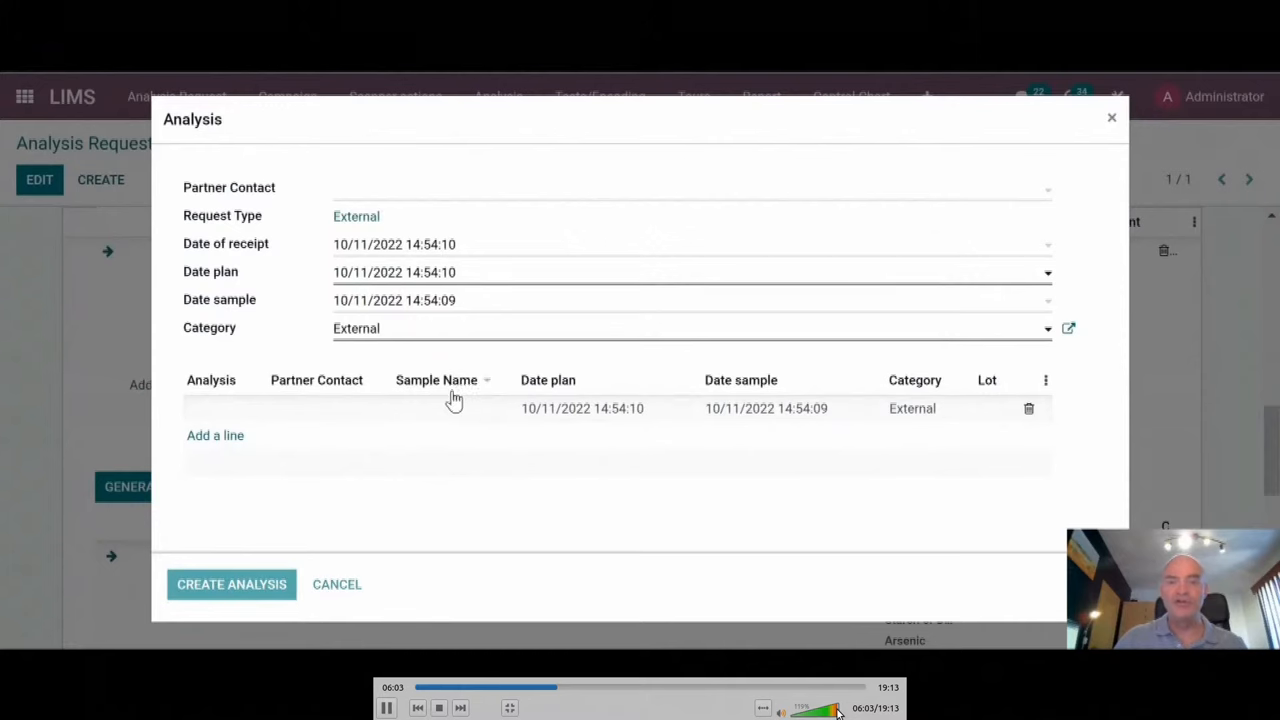
{"action": "left_click", "coordinate": [231, 584]}
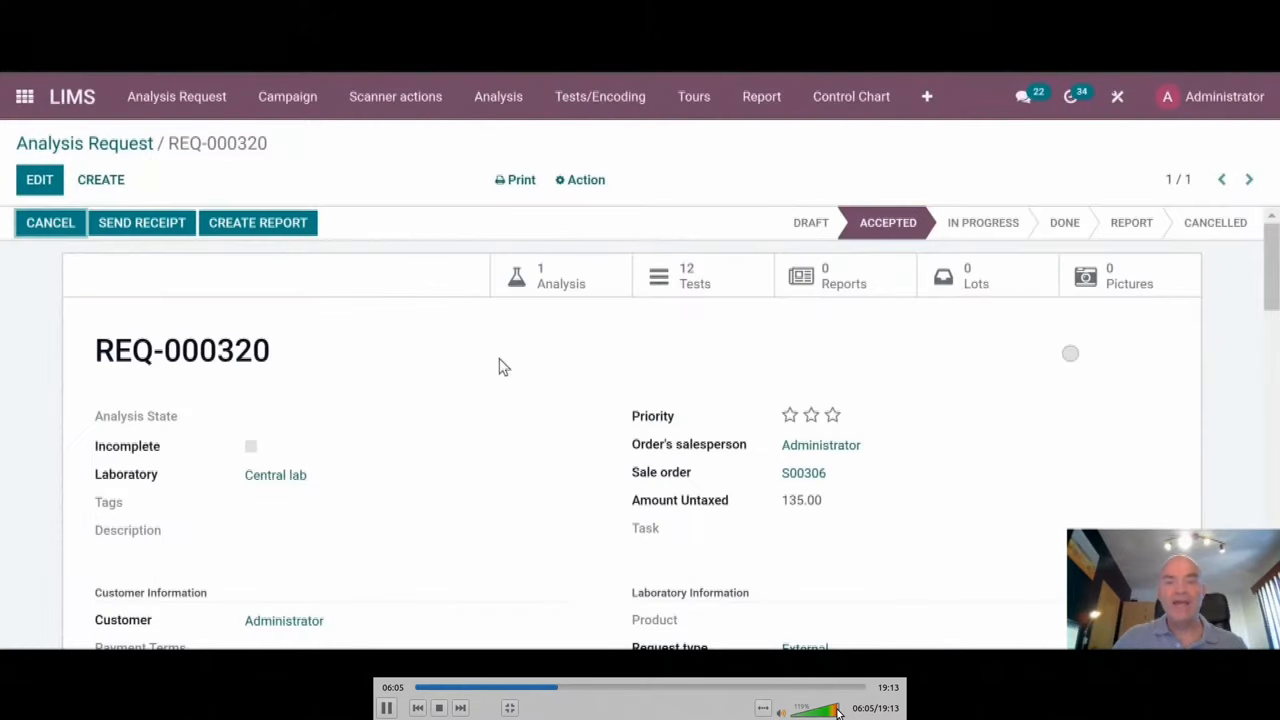
{"action": "mouse_move", "coordinate": [730, 283]}
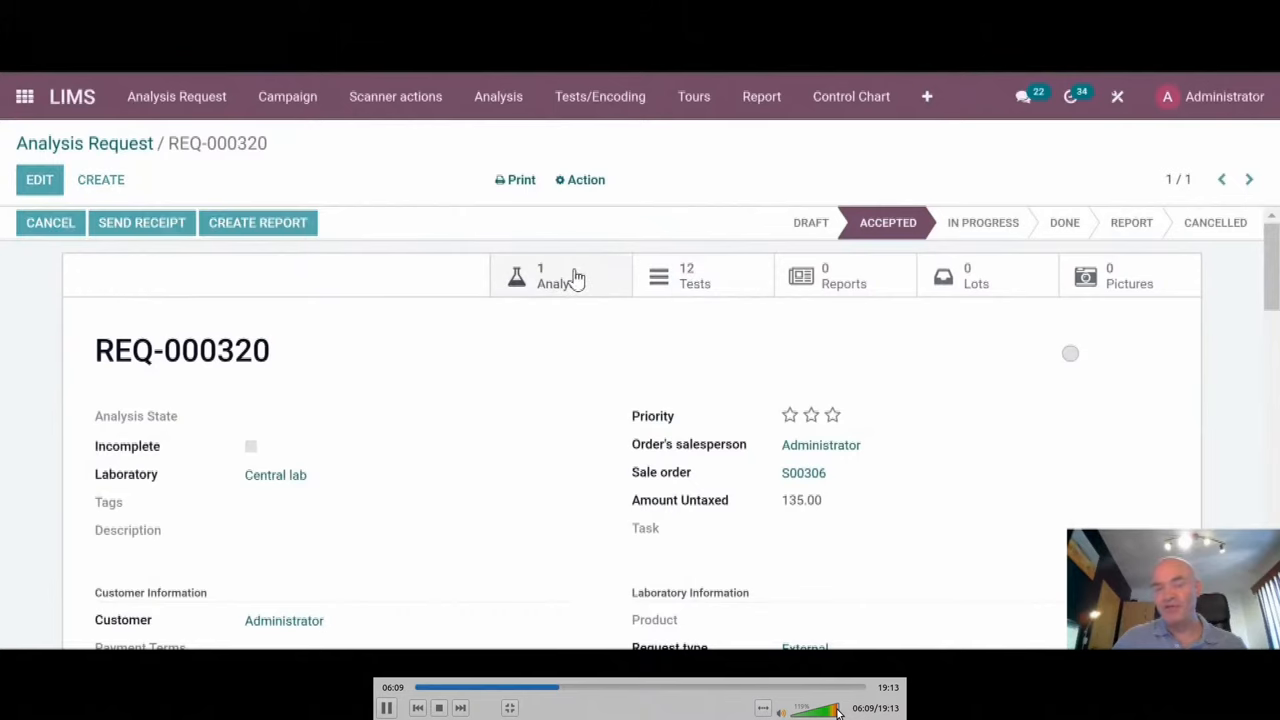
- Open SMPL-000962 from the request's Analysis list
{"action": "left_click", "coordinate": [540, 275]}
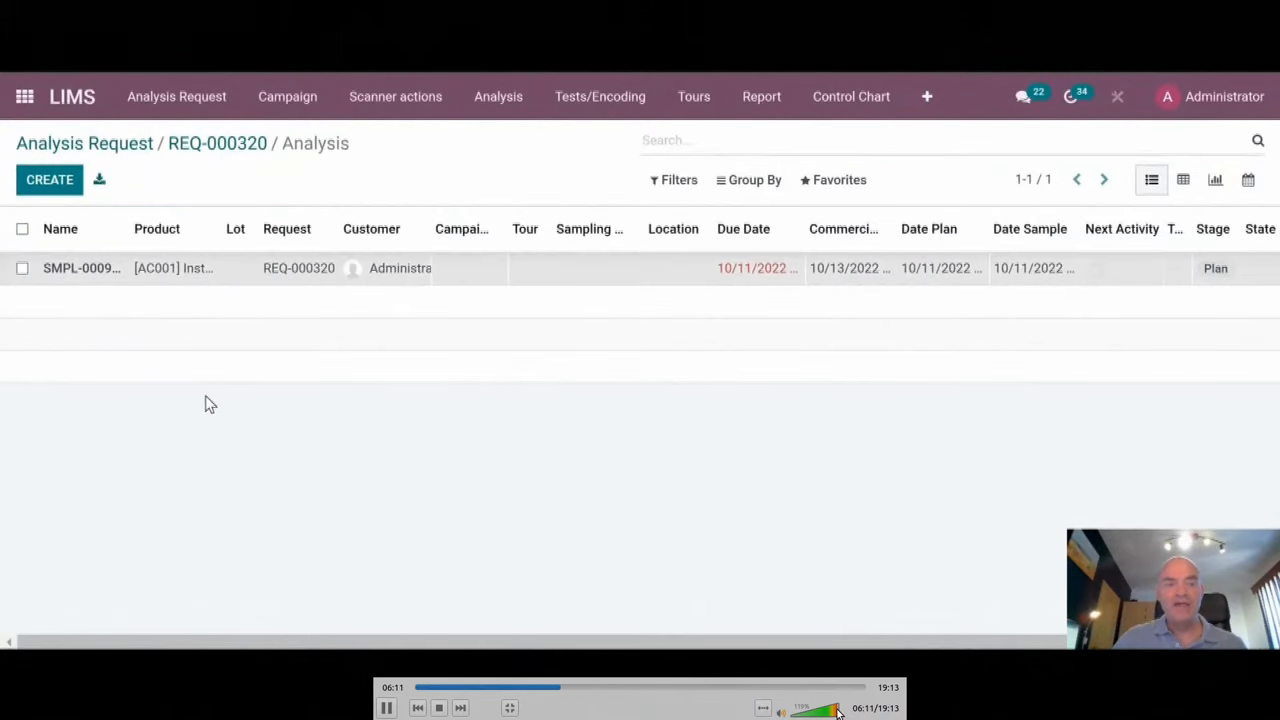
{"action": "left_click", "coordinate": [81, 268]}
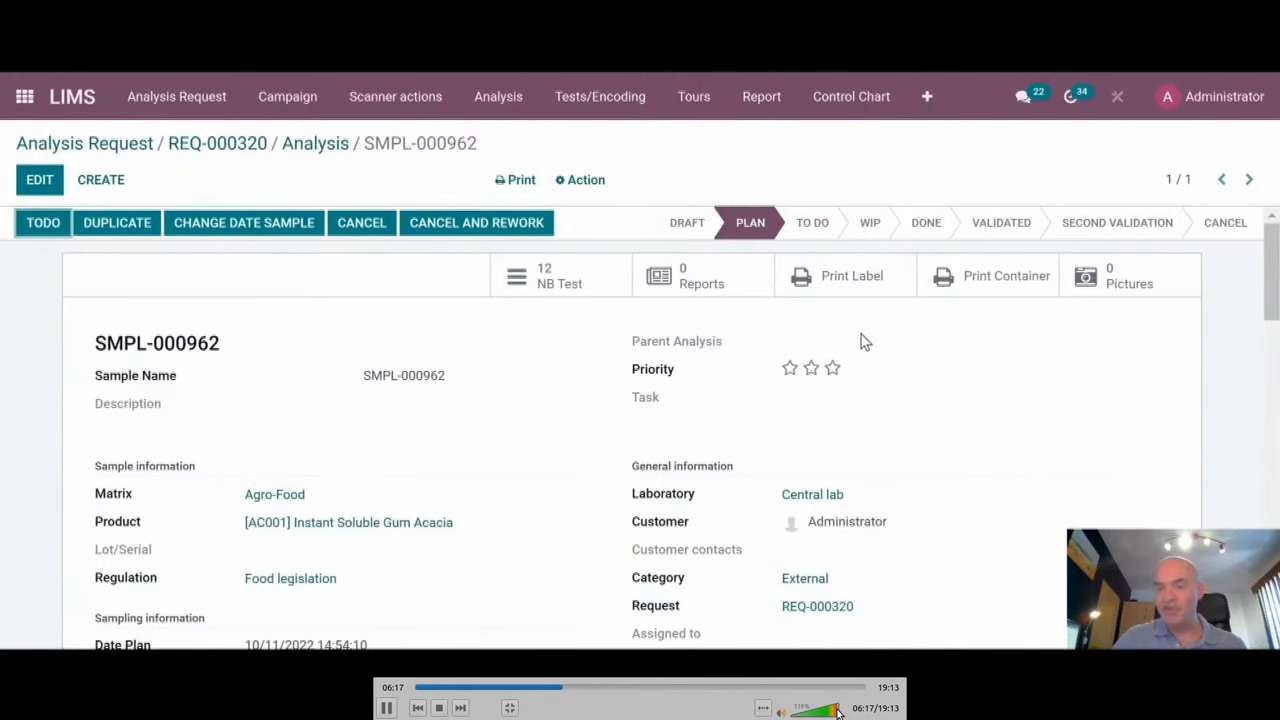
{"action": "mouse_move", "coordinate": [963, 288]}
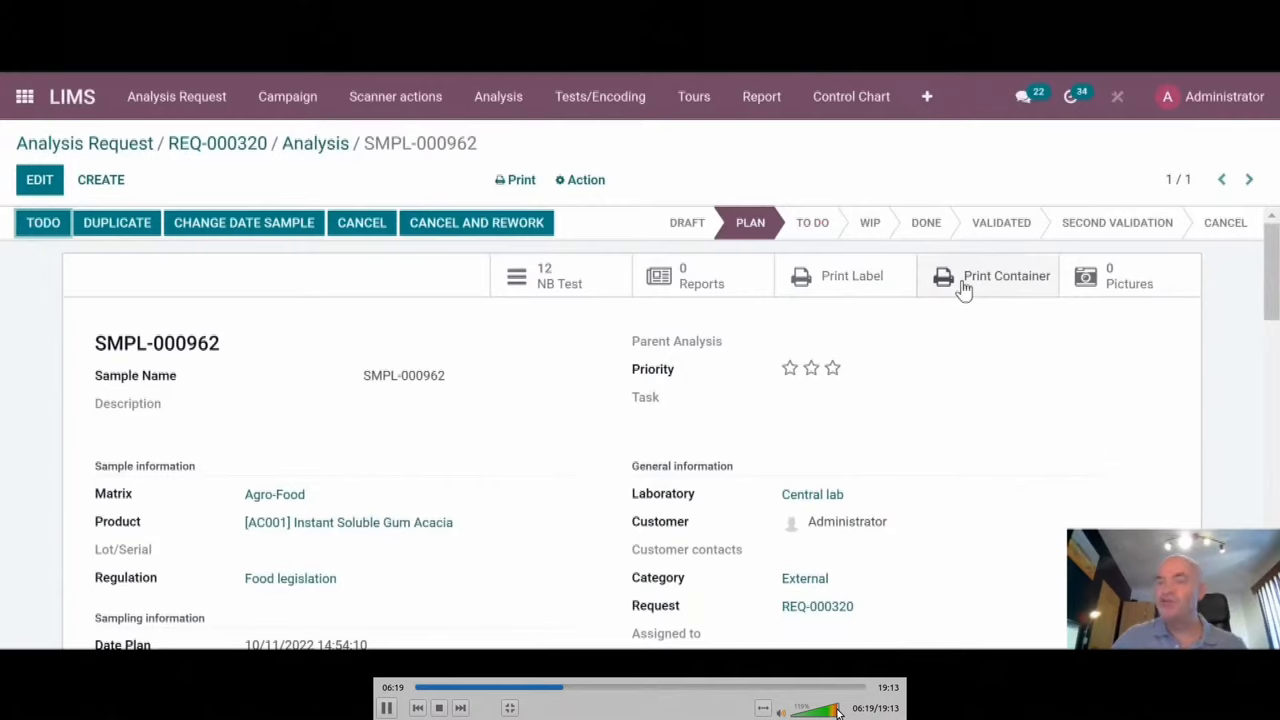
{"action": "mouse_move", "coordinate": [958, 408]}
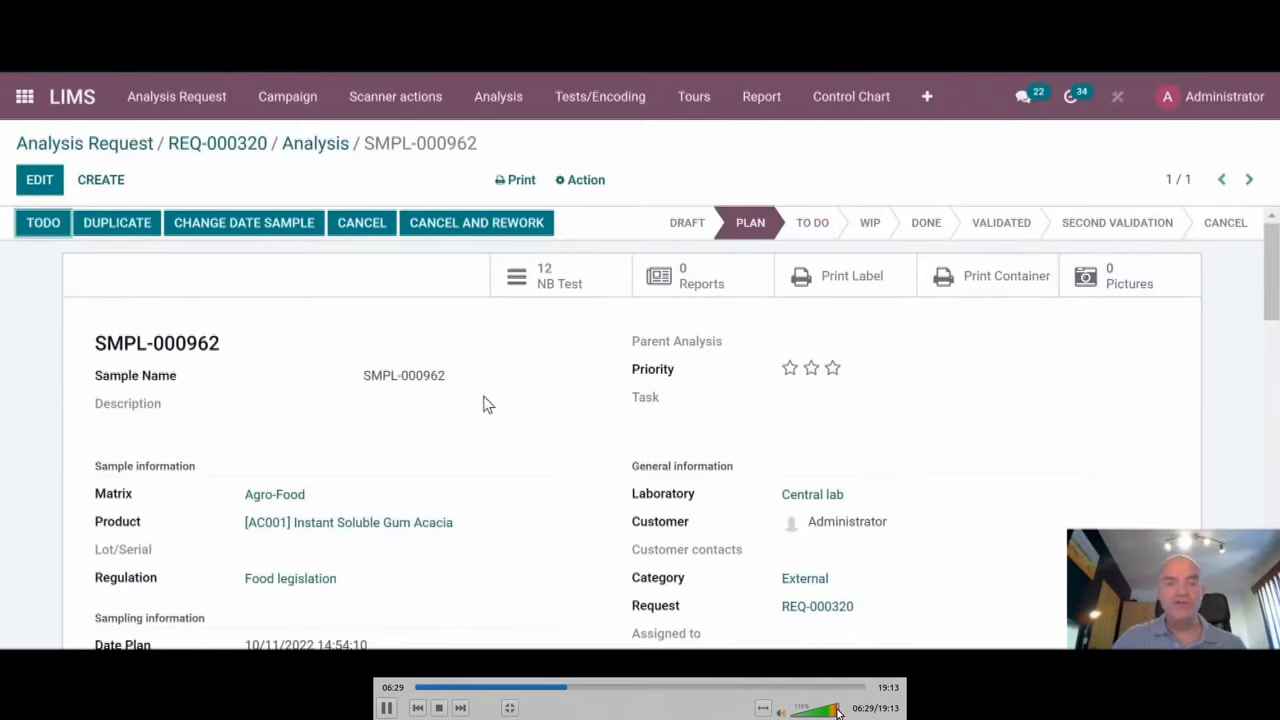
{"action": "scroll", "scroll_direction": "down", "scroll_amount": 3}
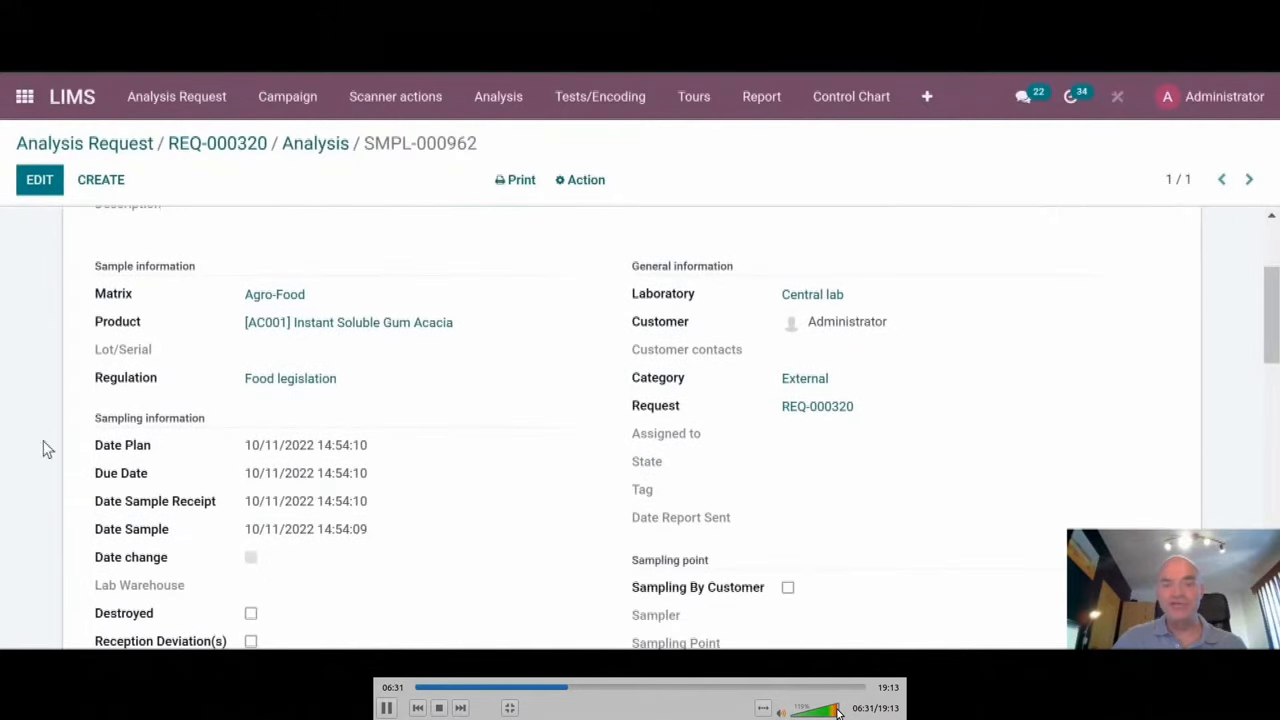
{"action": "scroll", "scroll_direction": "down", "scroll_amount": 3}
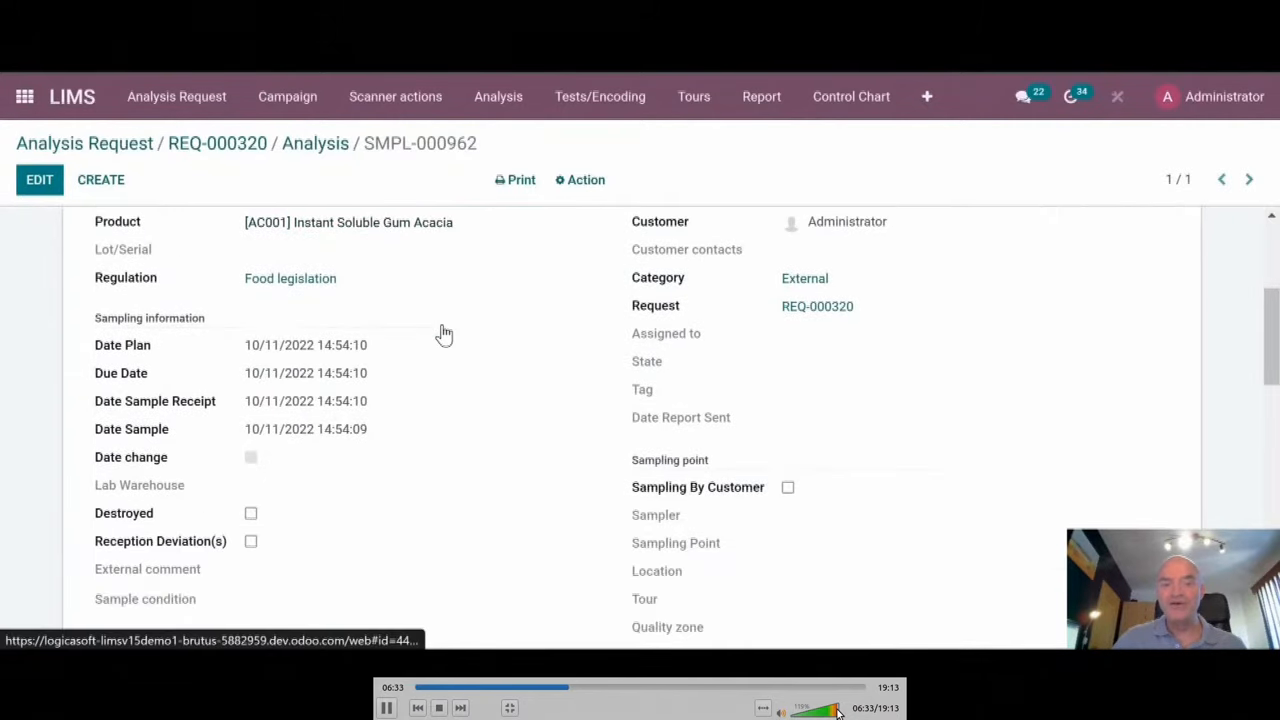
{"action": "scroll", "scroll_direction": "down", "scroll_amount": 3}
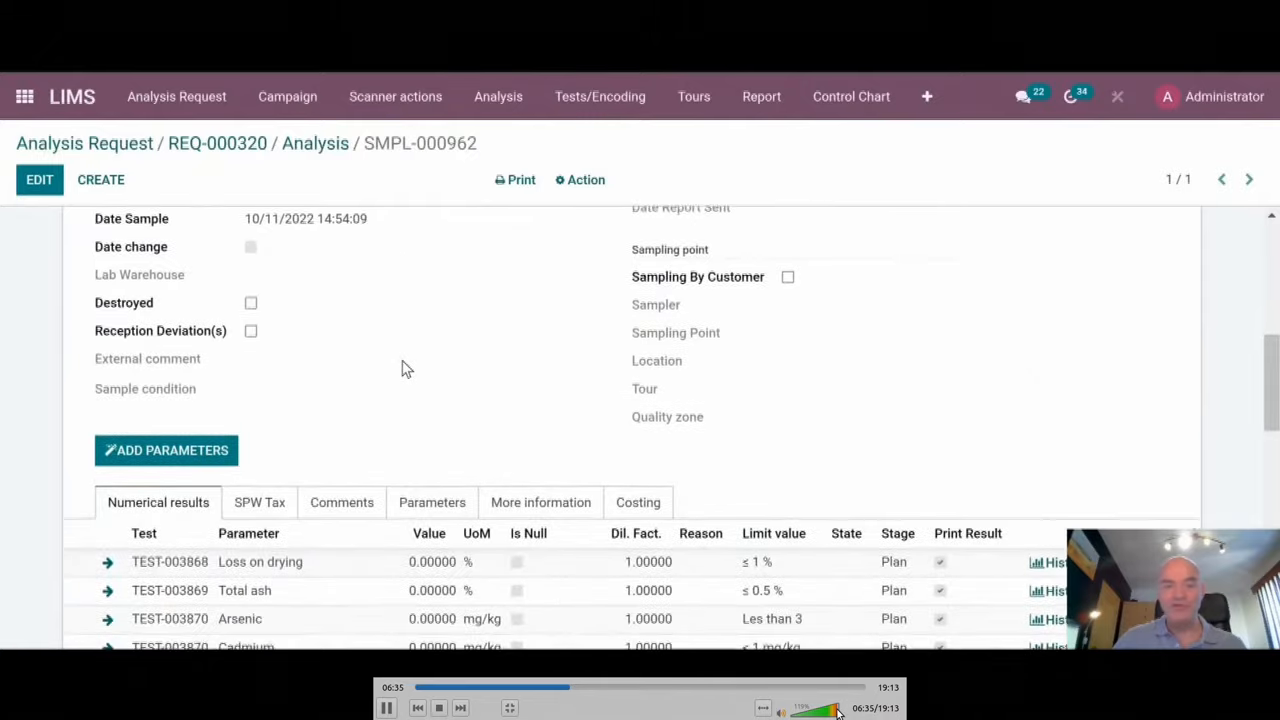
{"action": "scroll", "scroll_direction": "down", "scroll_amount": 3}
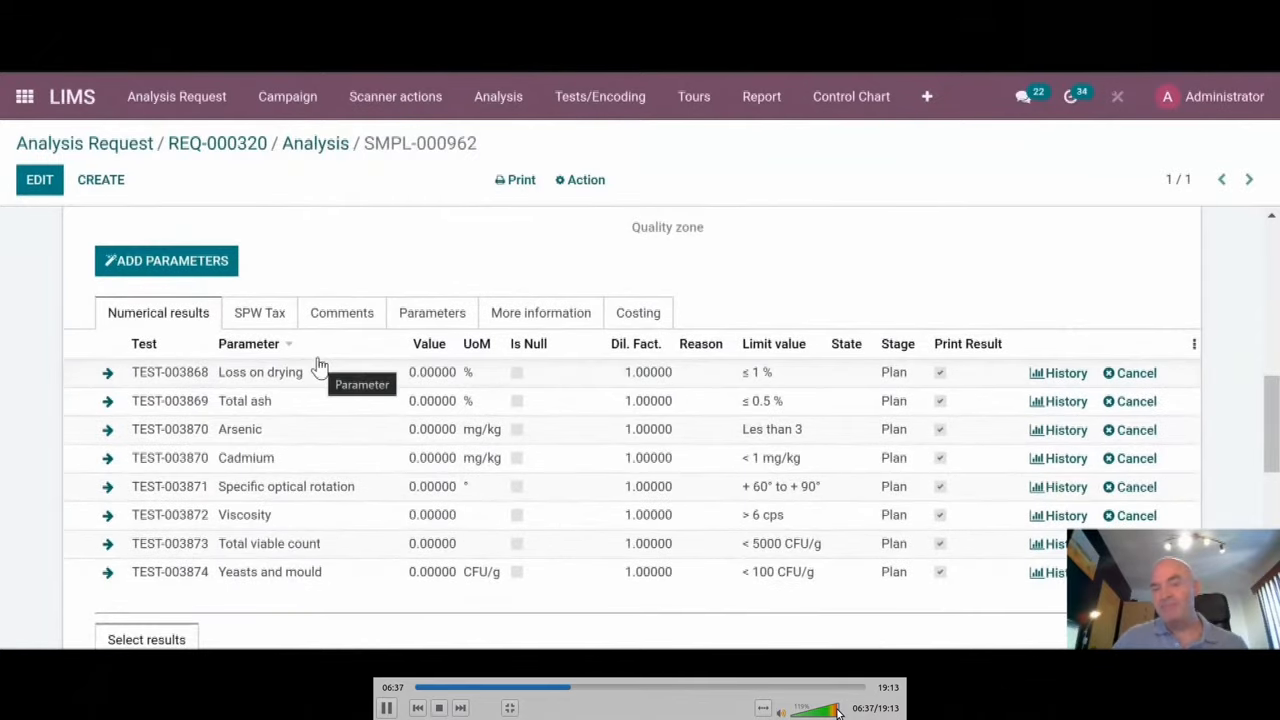
{"action": "scroll", "scroll_direction": "down", "scroll_amount": 3}
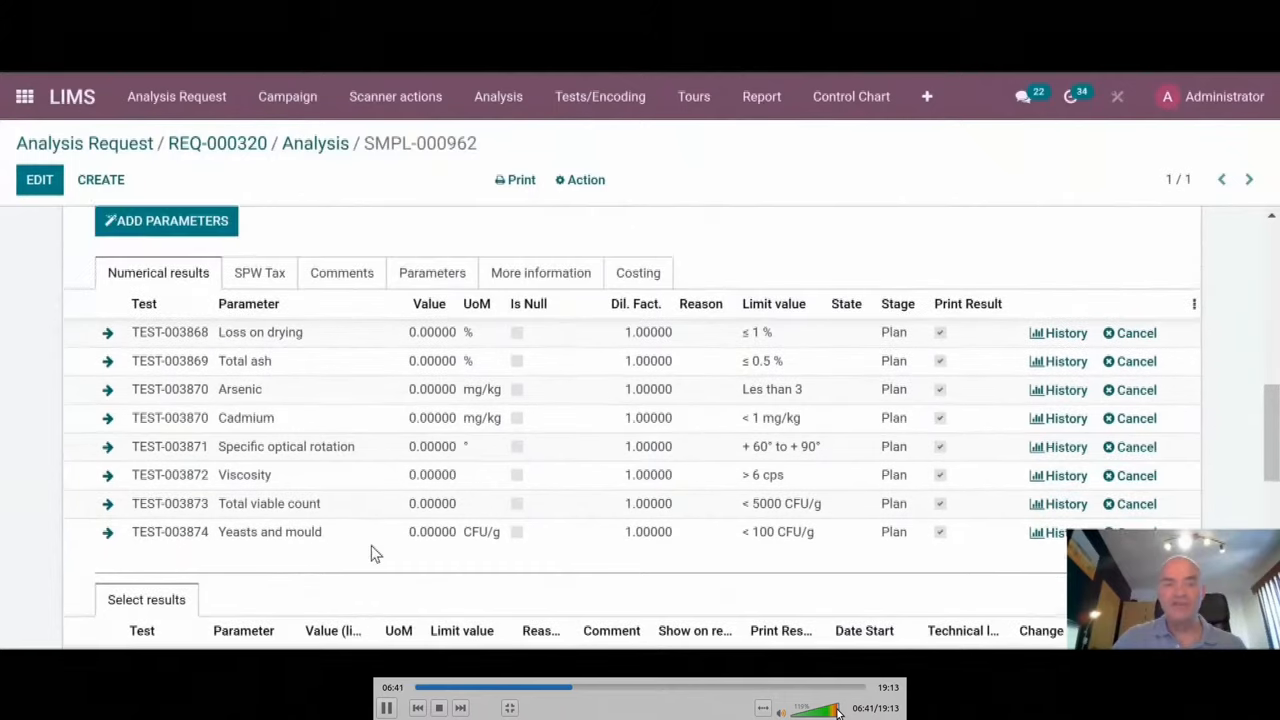
{"action": "scroll", "scroll_direction": "down", "scroll_amount": 3}
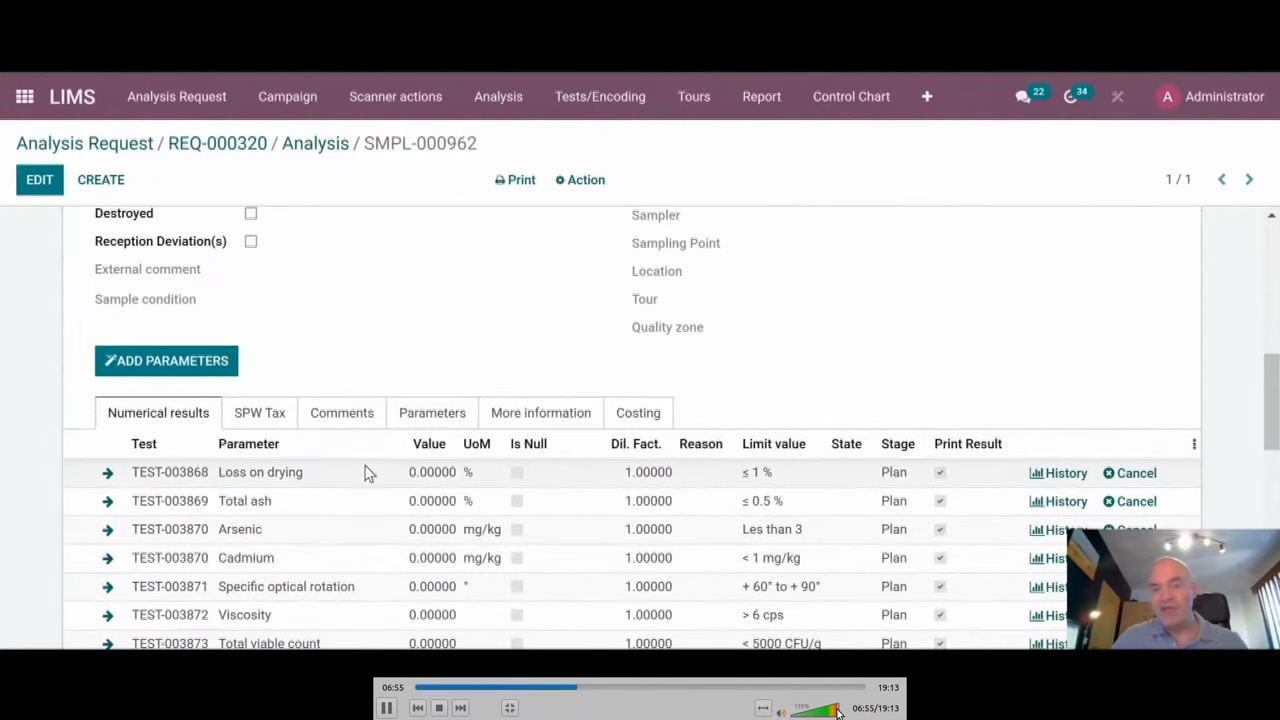
{"action": "left_click", "coordinate": [341, 412]}
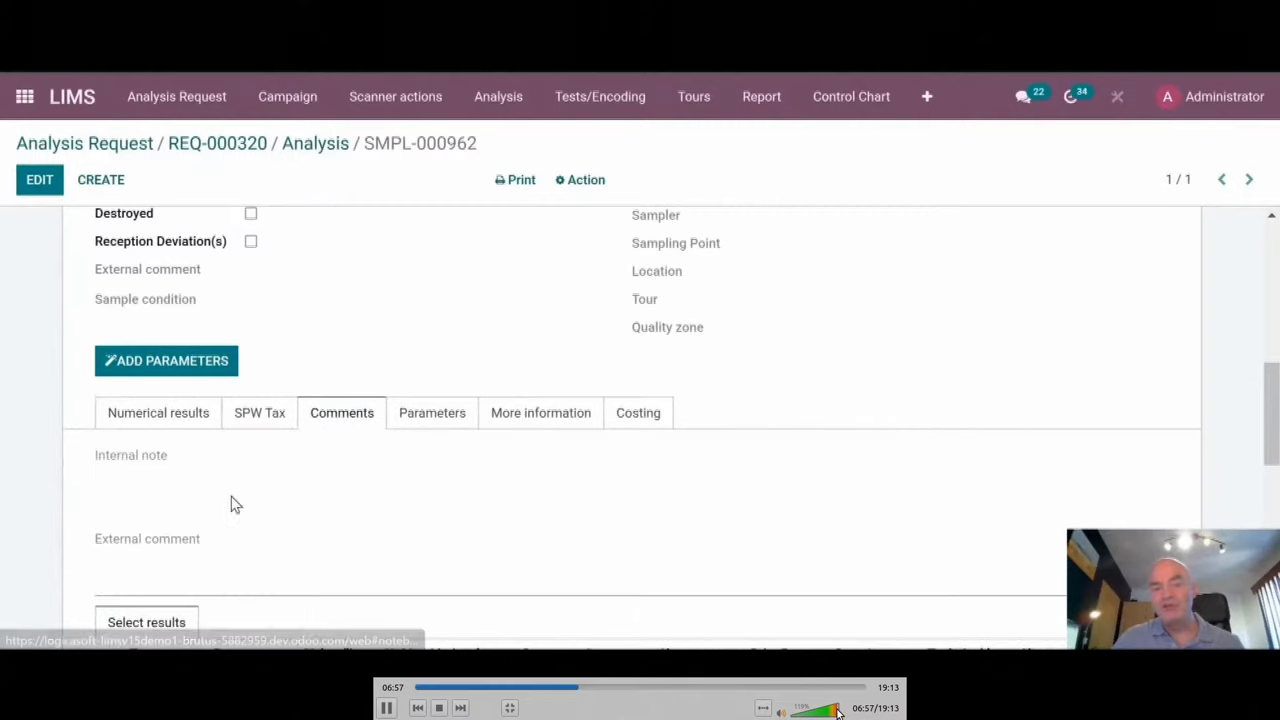
{"action": "mouse_move", "coordinate": [350, 510]}
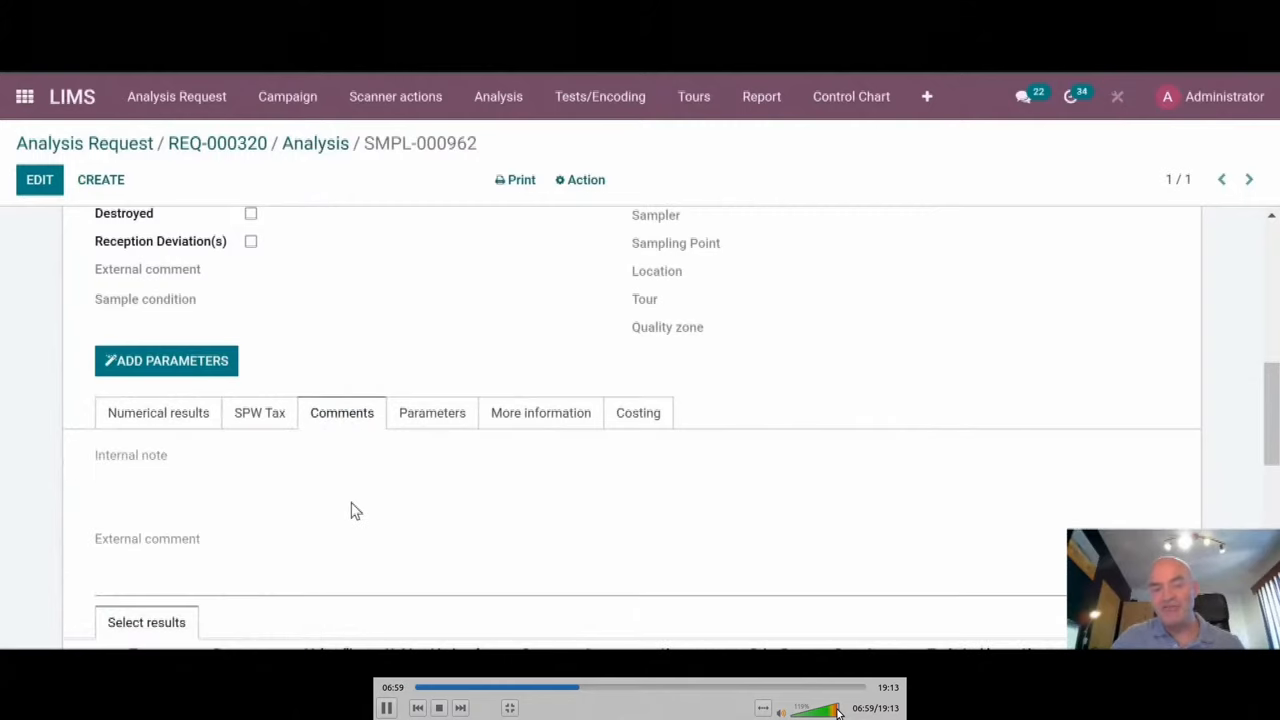
{"action": "mouse_move", "coordinate": [362, 508]}
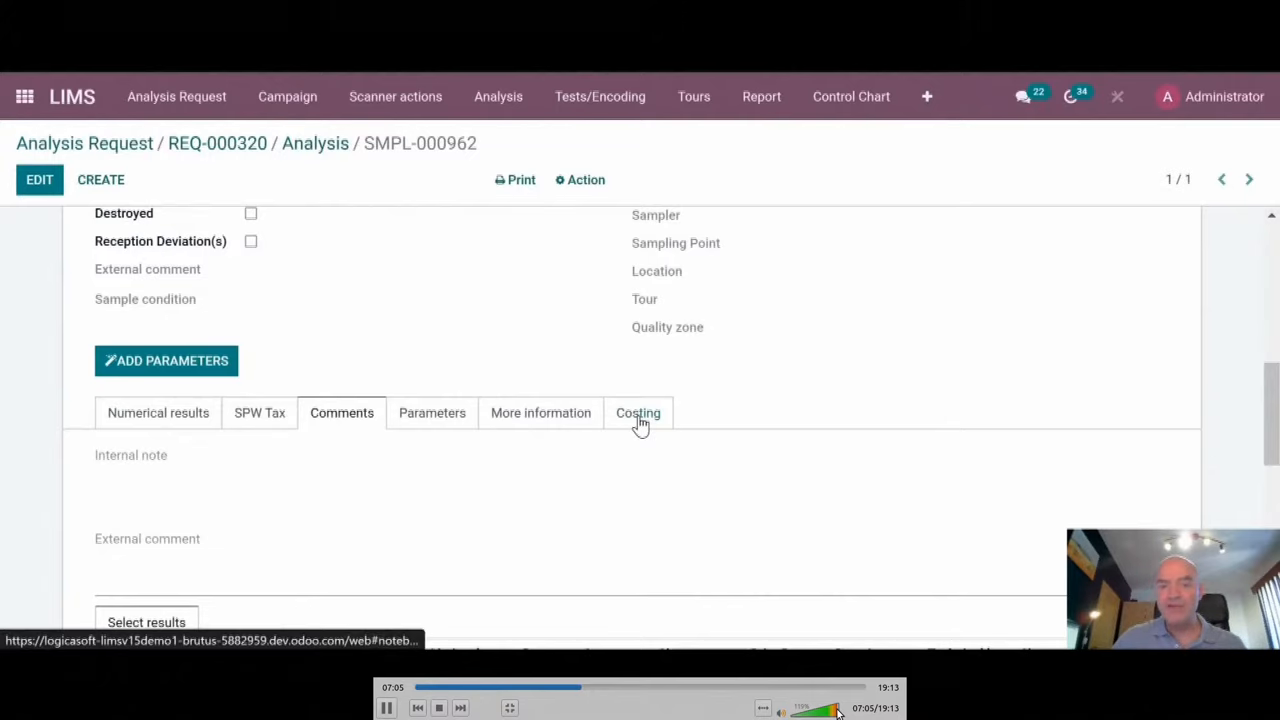
{"action": "left_click", "coordinate": [638, 412]}
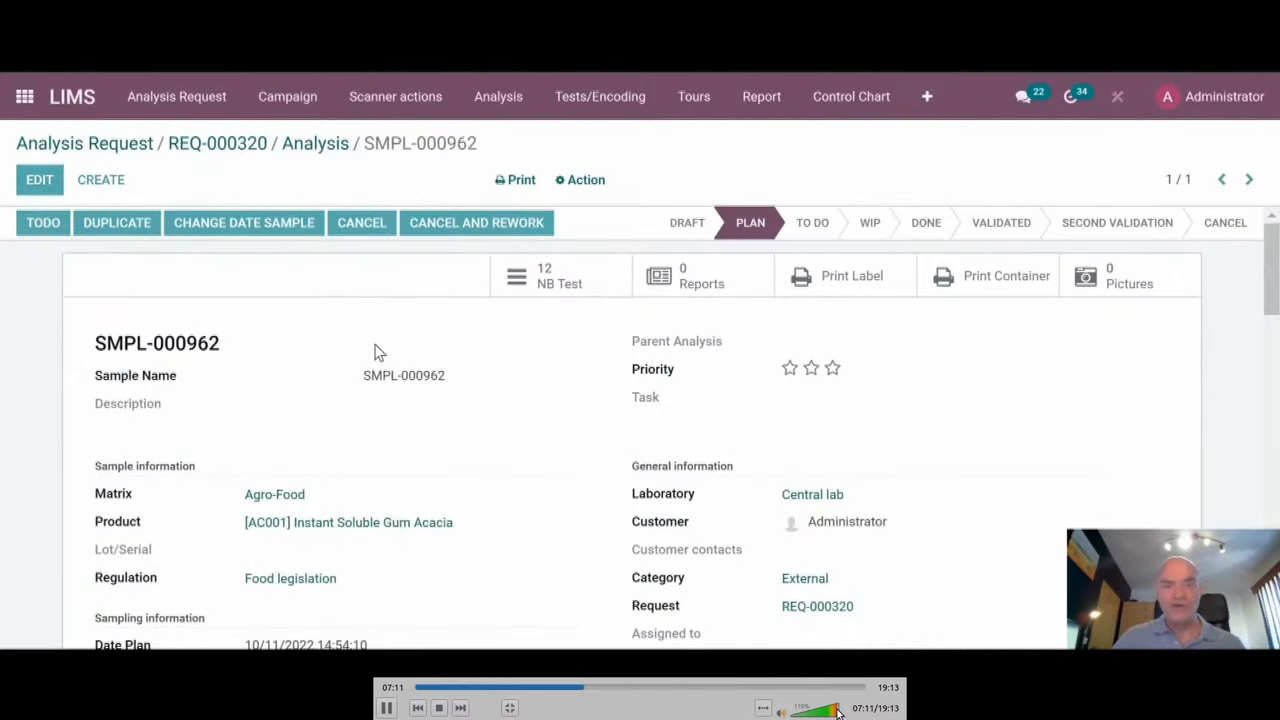
- Move SMPL-000962 to To Do and list its twelve tests
{"action": "left_click", "coordinate": [43, 222]}
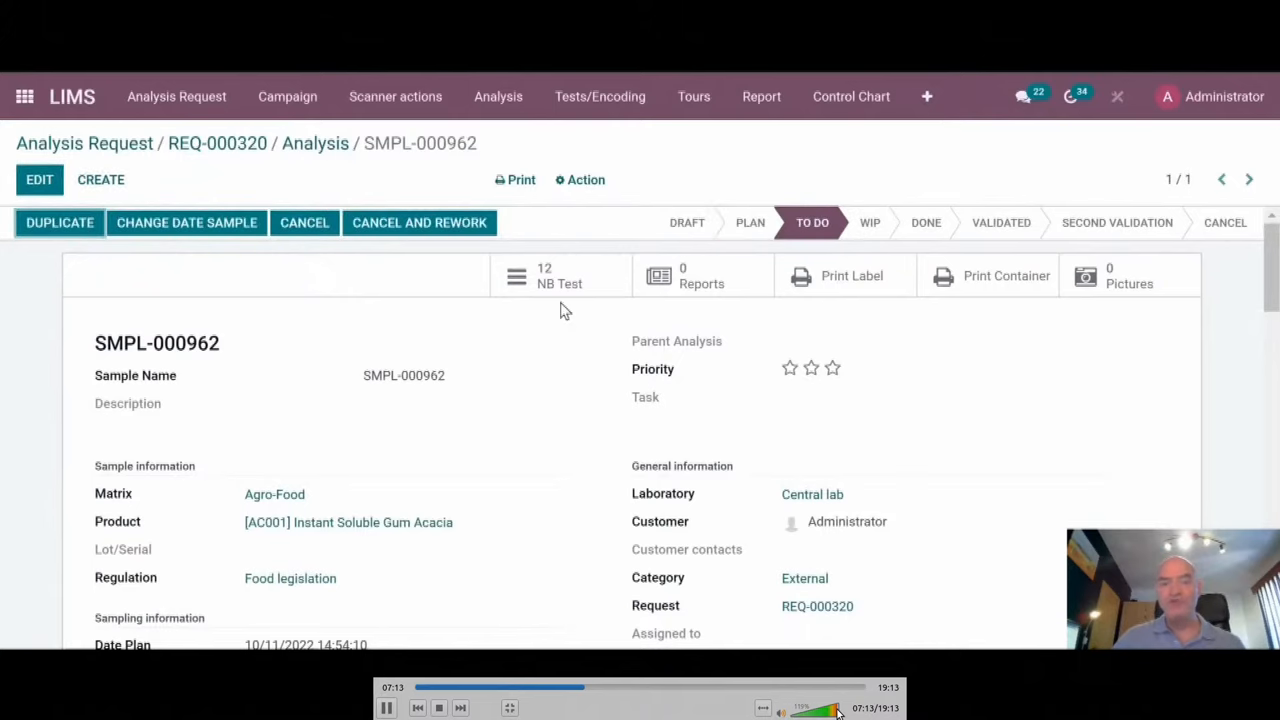
{"action": "left_click", "coordinate": [544, 275]}
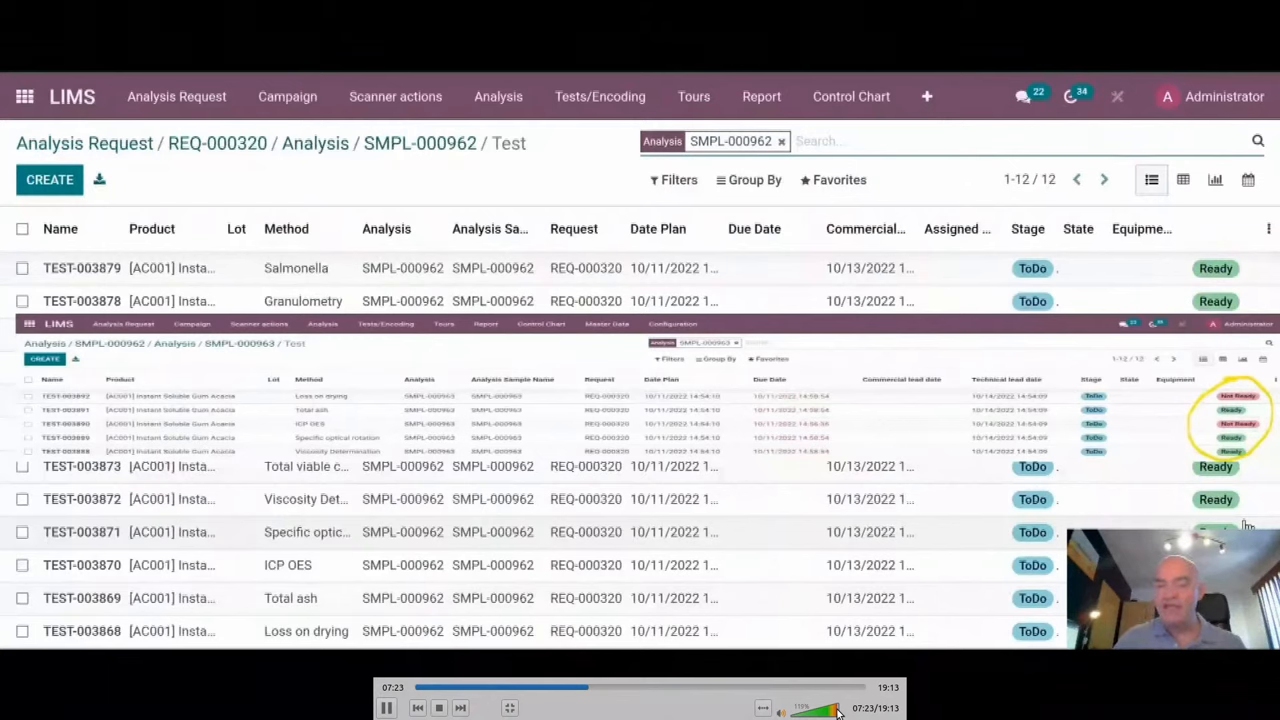
{"action": "mouse_move", "coordinate": [967, 555]}
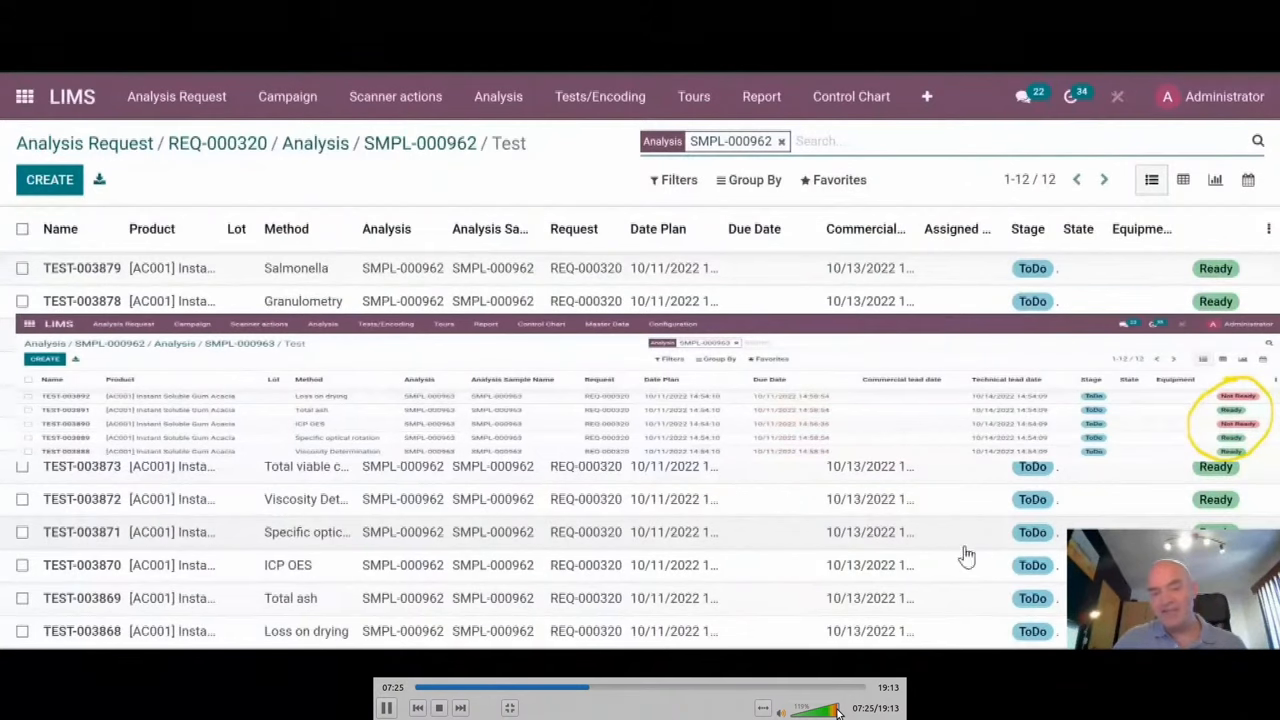
{"action": "mouse_move", "coordinate": [288, 565]}
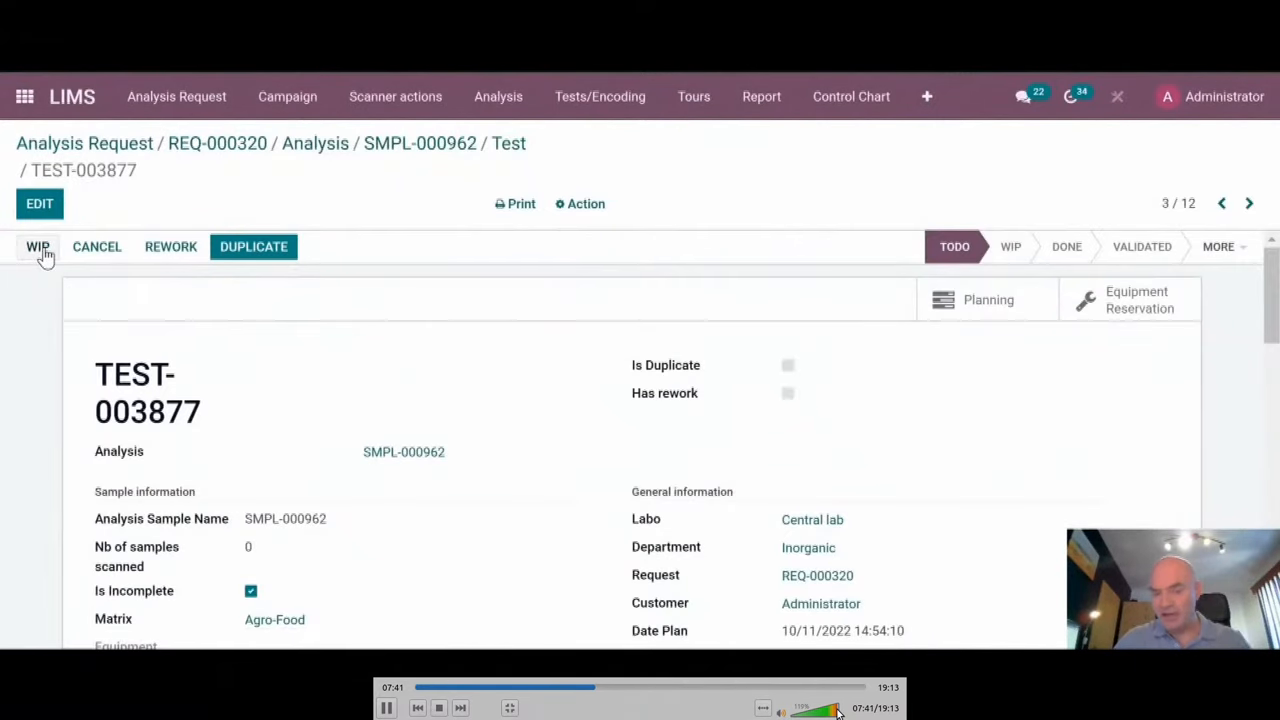
- Start, record and validate ICP Digestion test TEST-003877 as Conform
{"action": "left_click", "coordinate": [37, 246]}
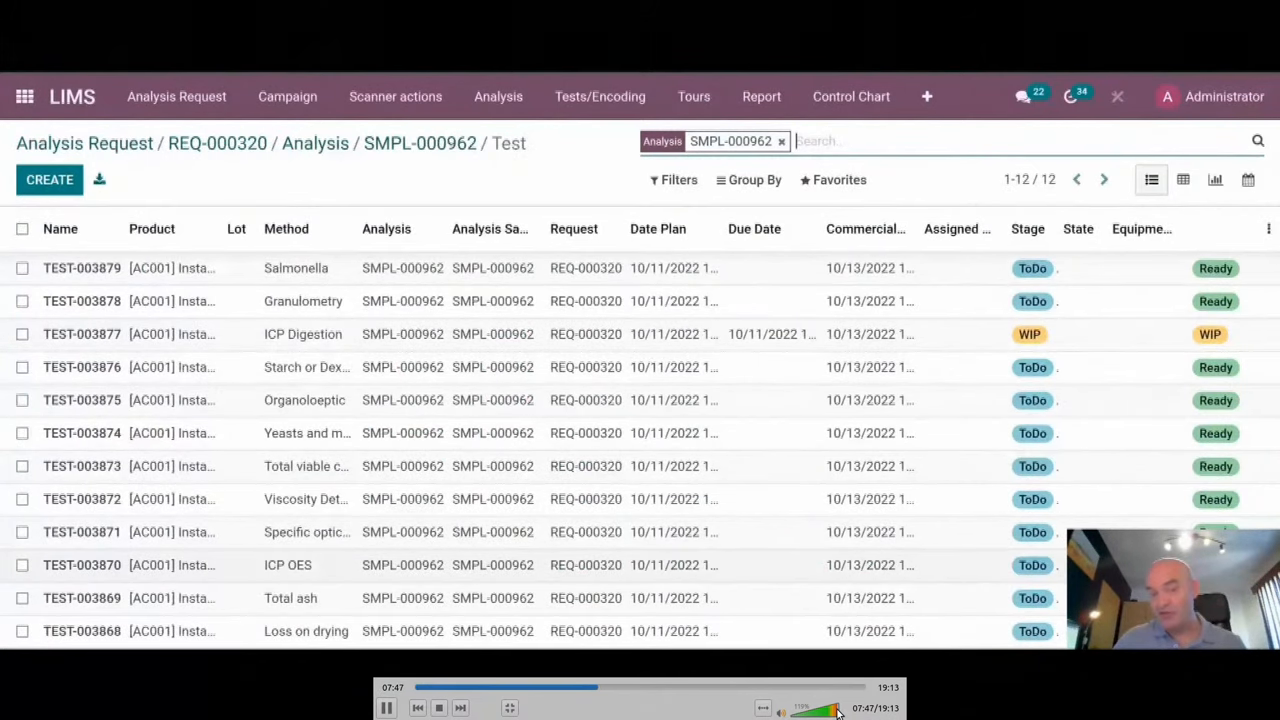
{"action": "left_click", "coordinate": [82, 334]}
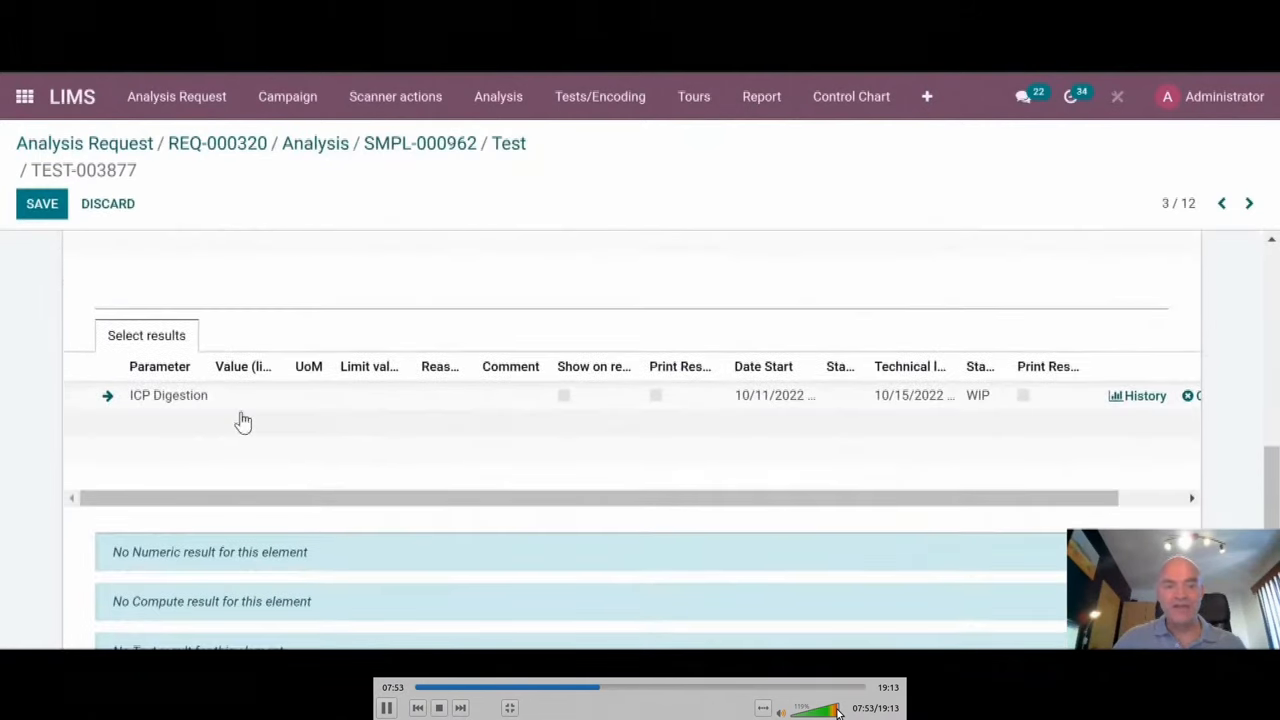
{"action": "left_click", "coordinate": [243, 395]}
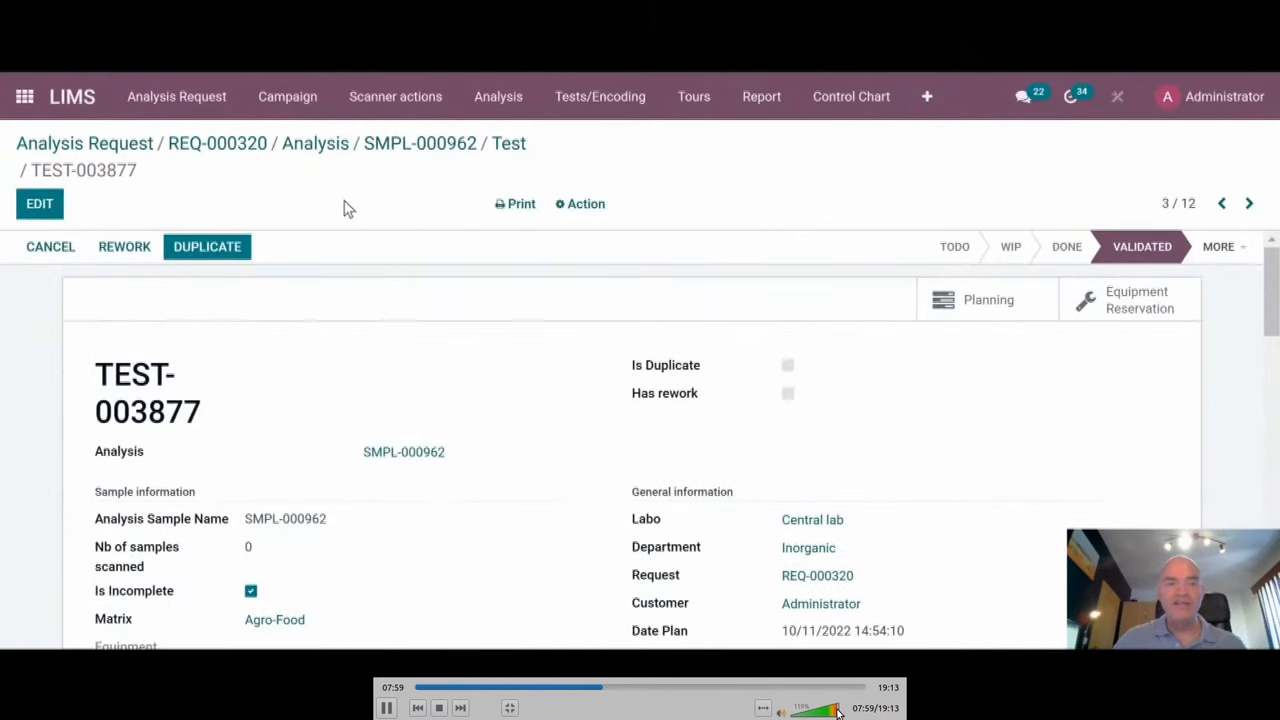
{"action": "left_click", "coordinate": [508, 142]}
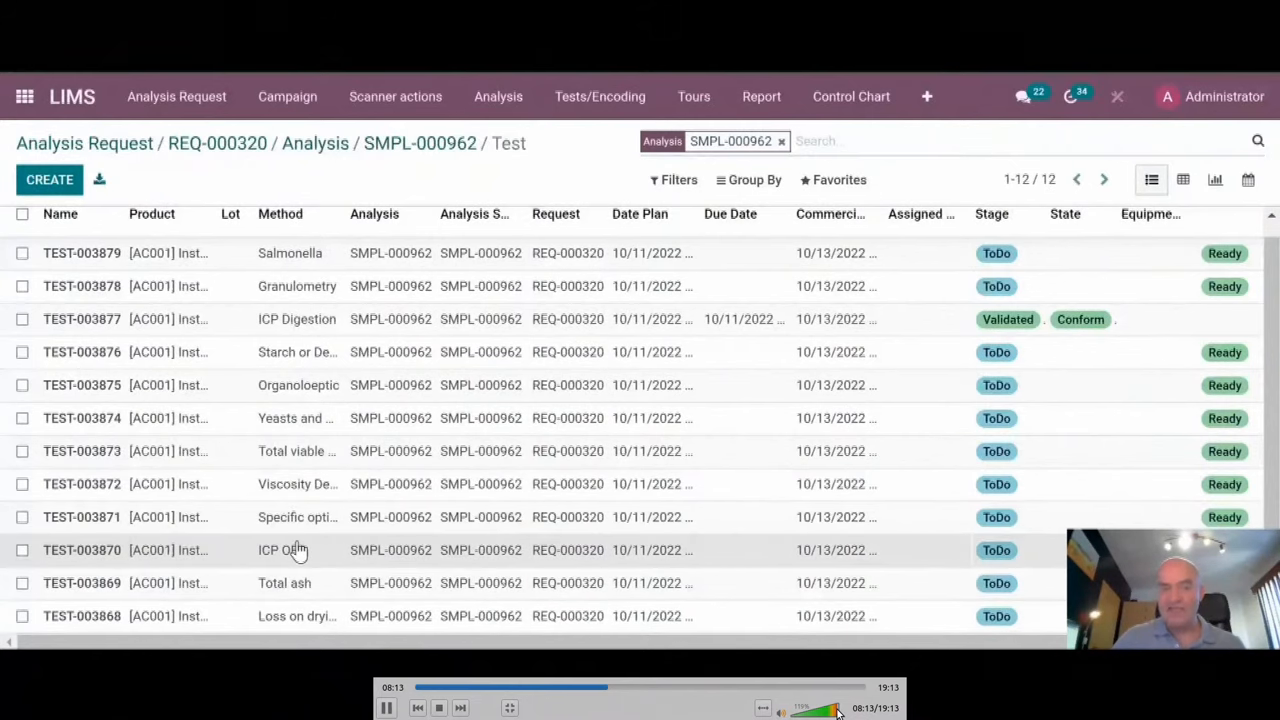
- Open ICP OES test TEST-003870 and move it to WIP
{"action": "left_click", "coordinate": [82, 549]}
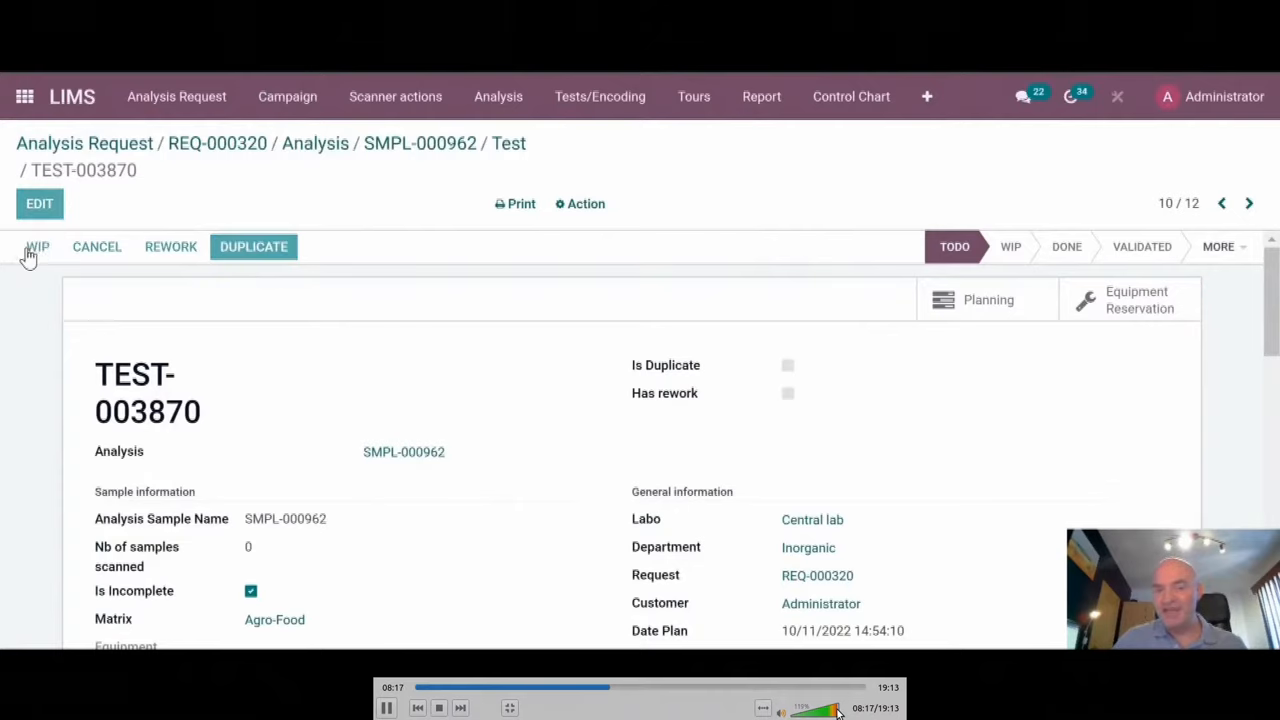
{"action": "left_click", "coordinate": [37, 246]}
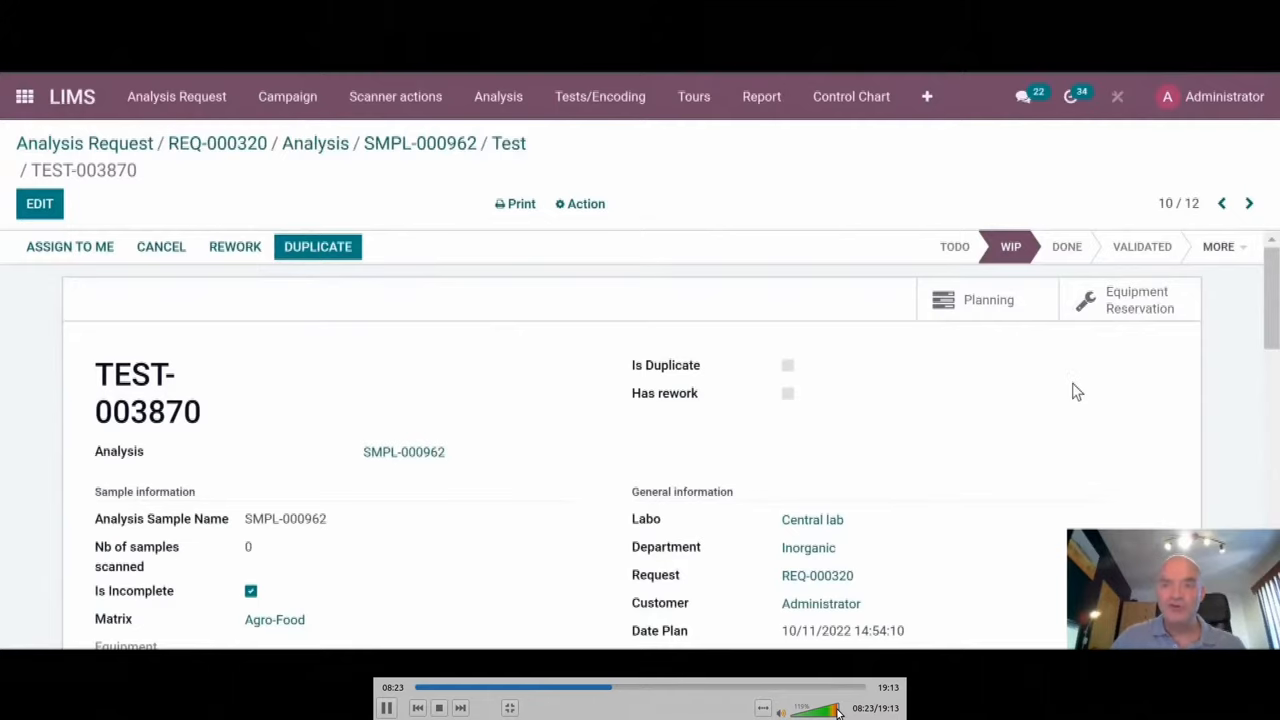
{"action": "mouse_move", "coordinate": [1017, 358]}
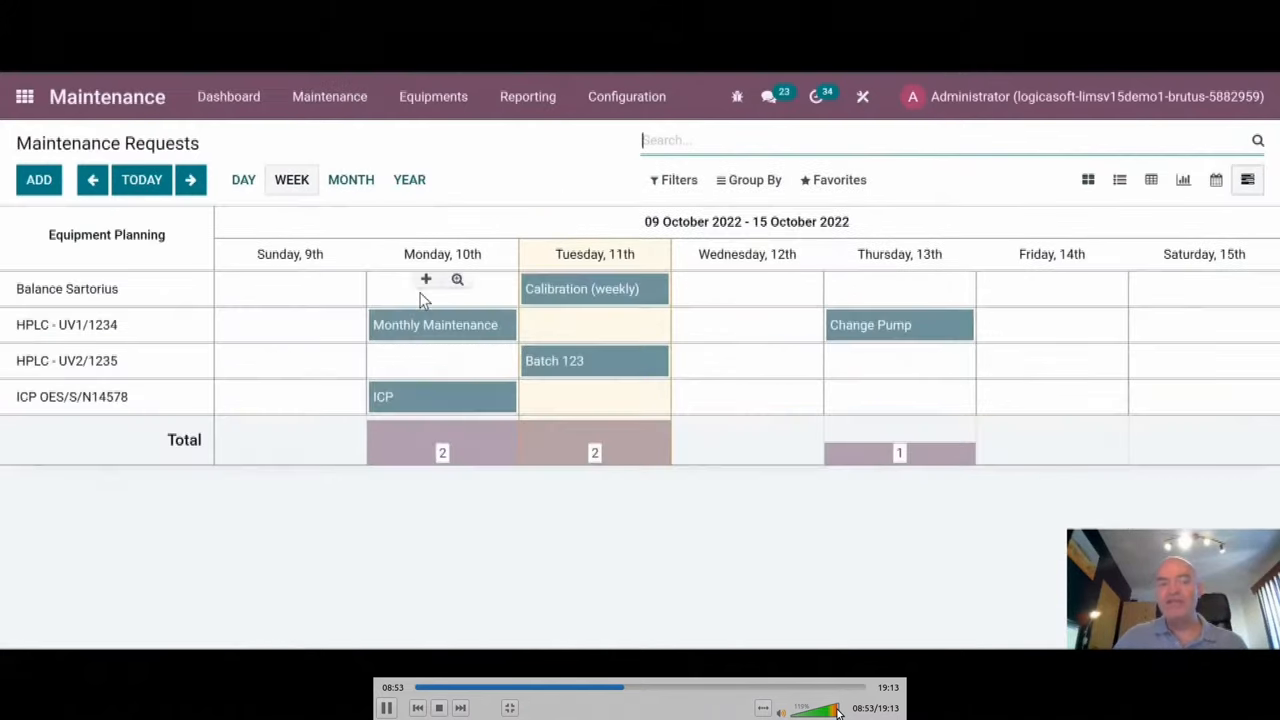
{"action": "mouse_move", "coordinate": [753, 481]}
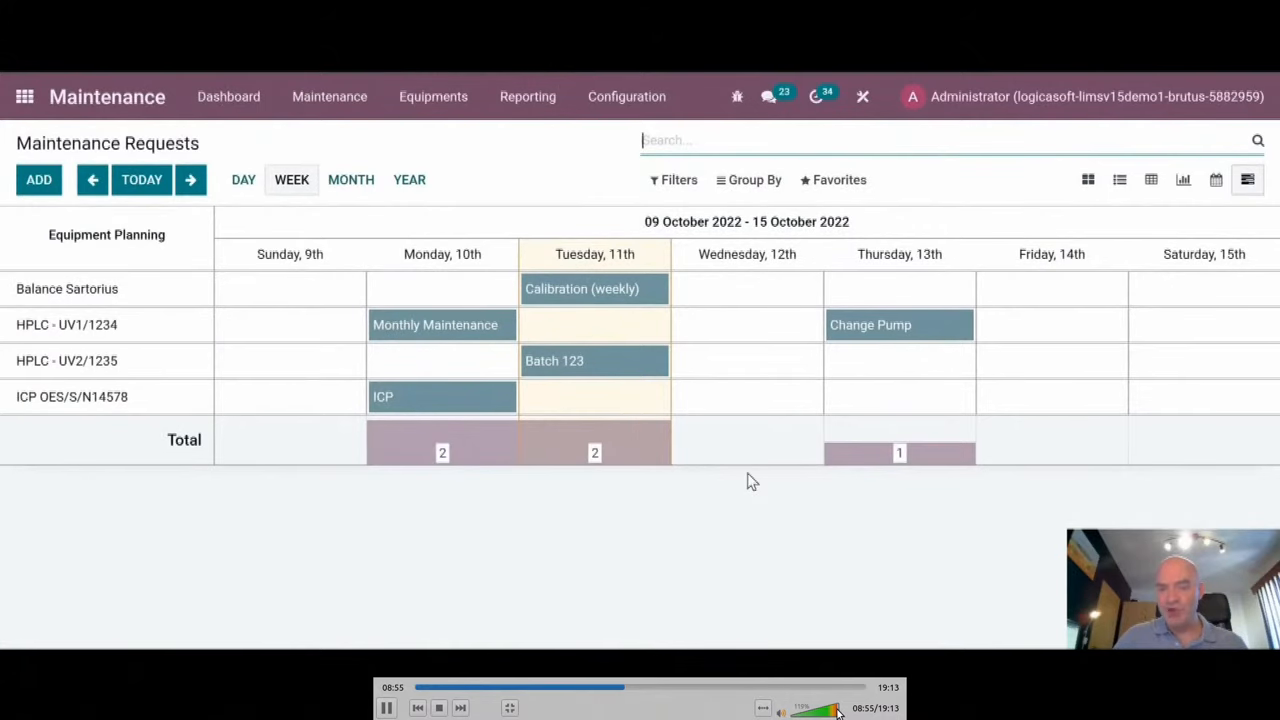
{"action": "mouse_move", "coordinate": [228, 418]}
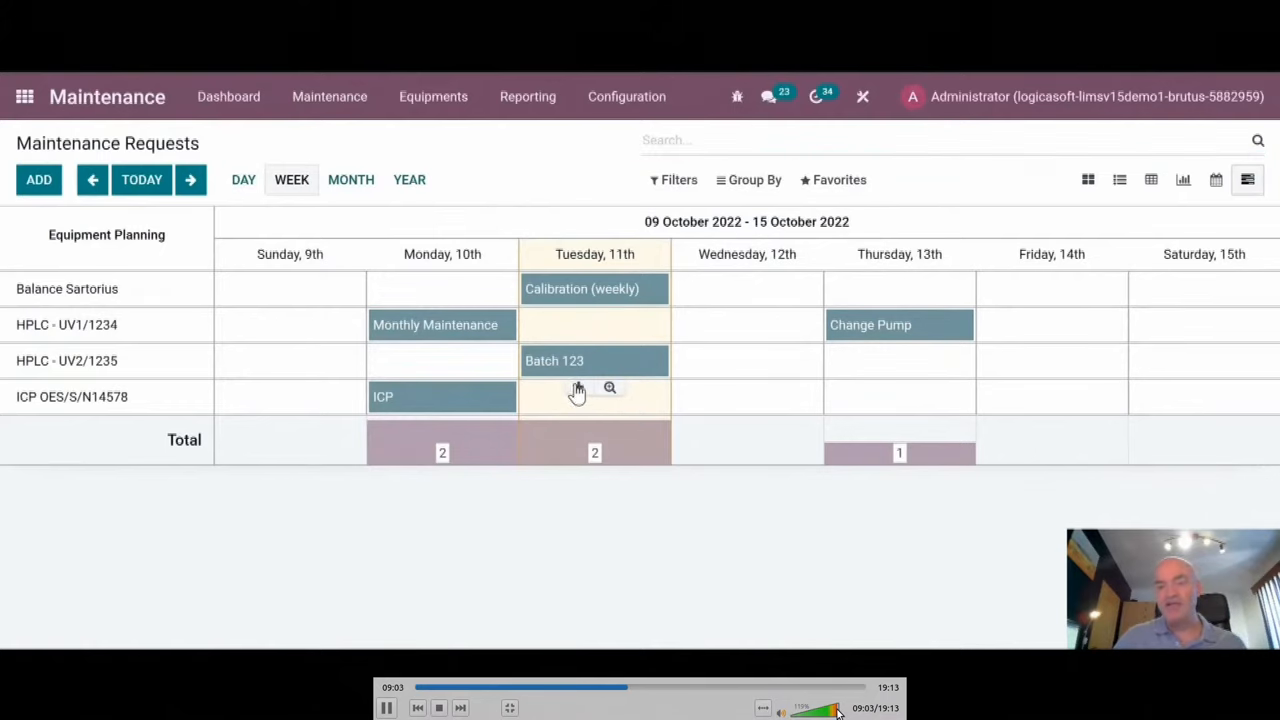
- Book ICP OES/S/N14578 on Tuesday 11 October with a request named 'test'
{"action": "left_click", "coordinate": [594, 396]}
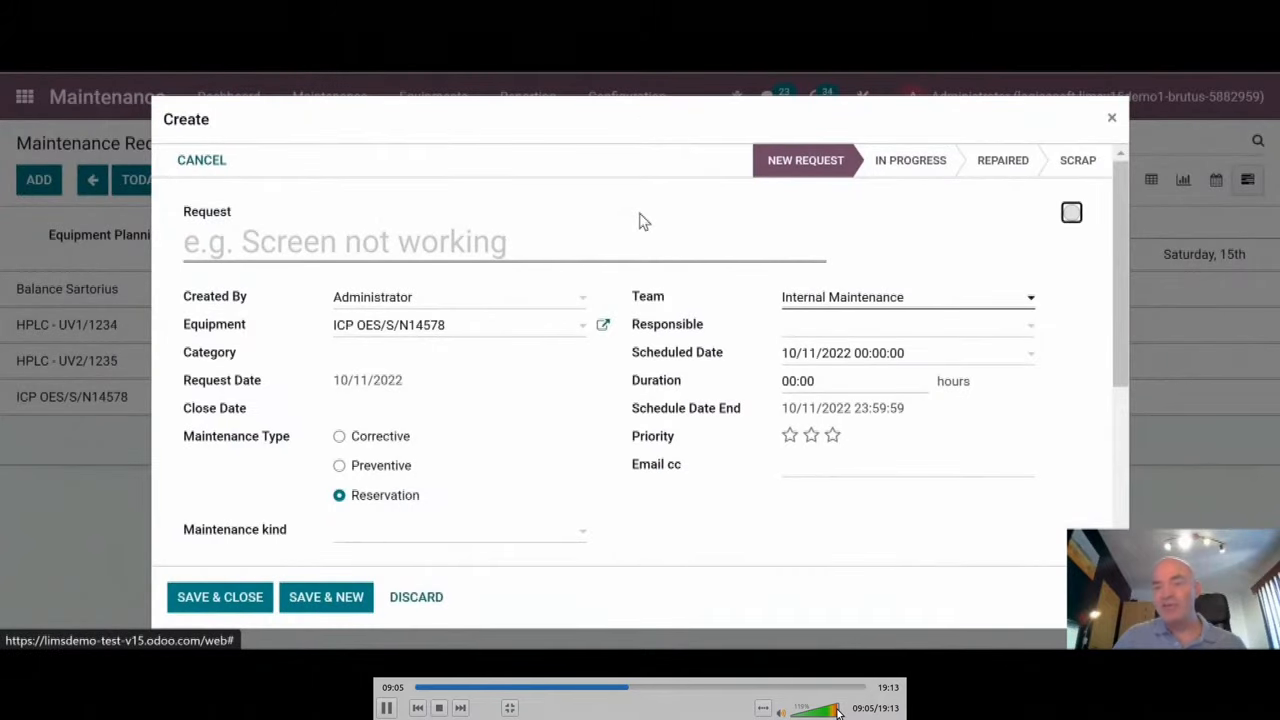
{"action": "type", "text": "test"}
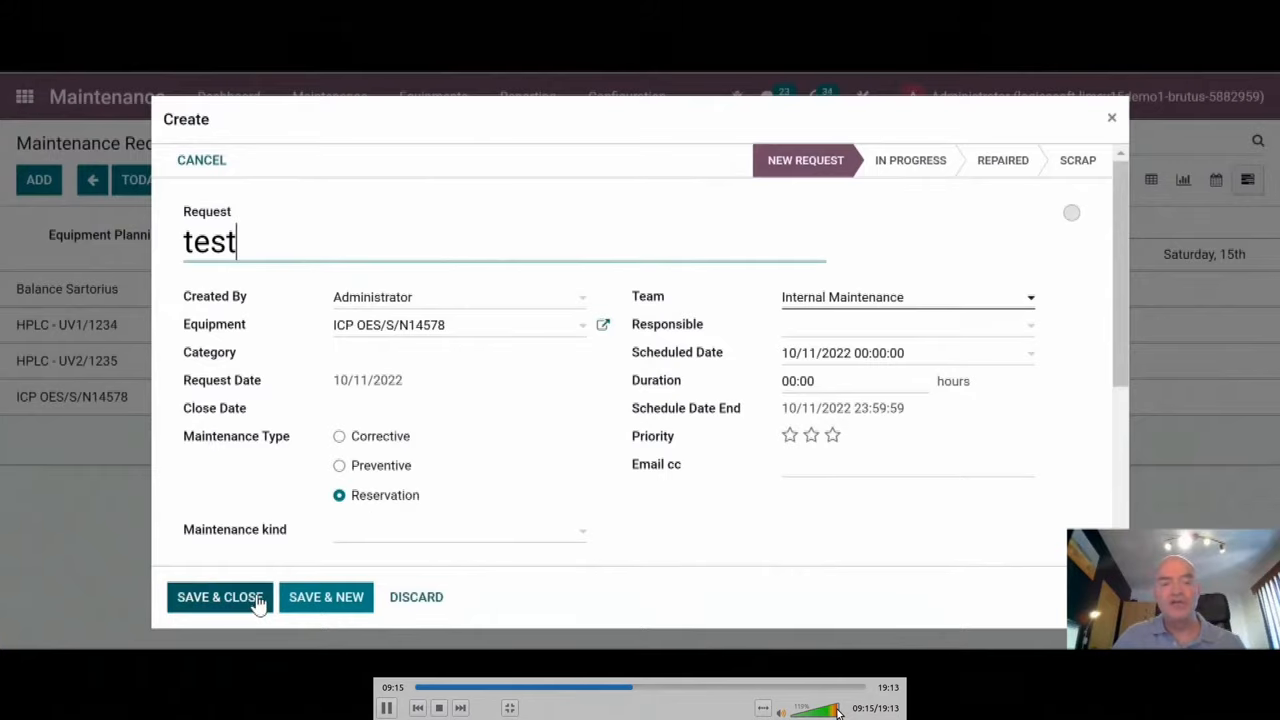
{"action": "left_click", "coordinate": [219, 597]}
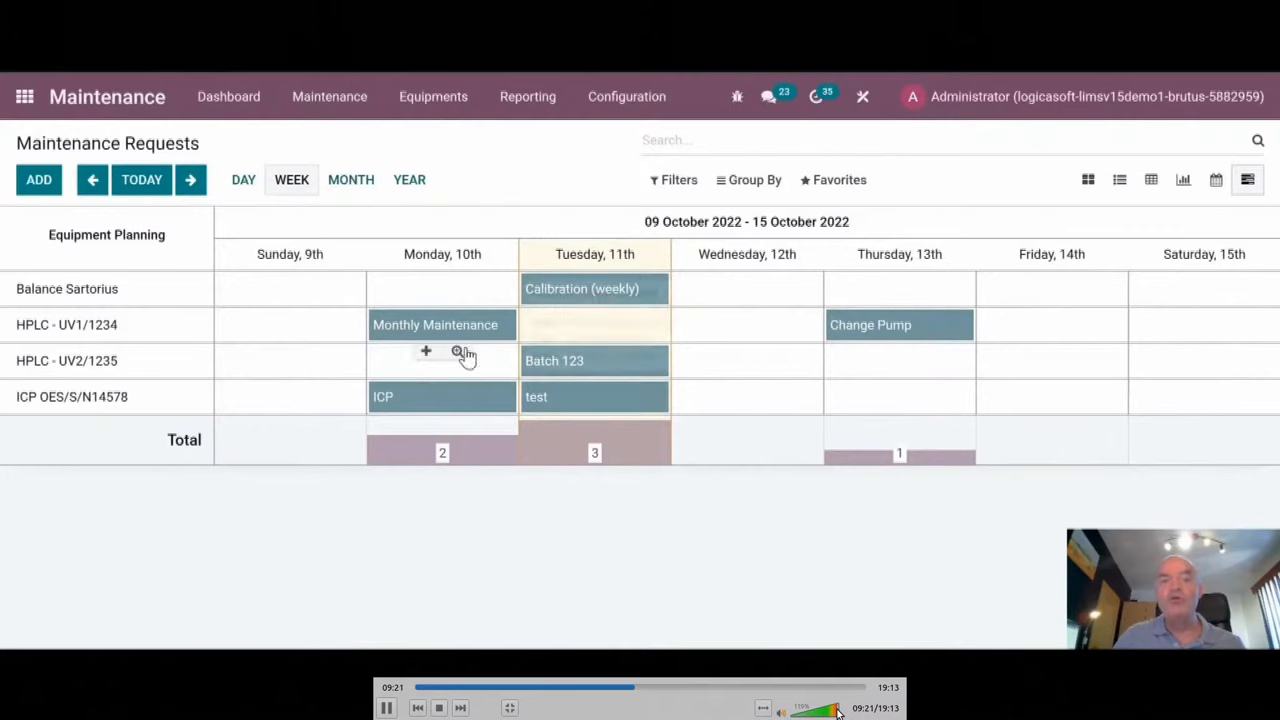
{"action": "mouse_move", "coordinate": [575, 546]}
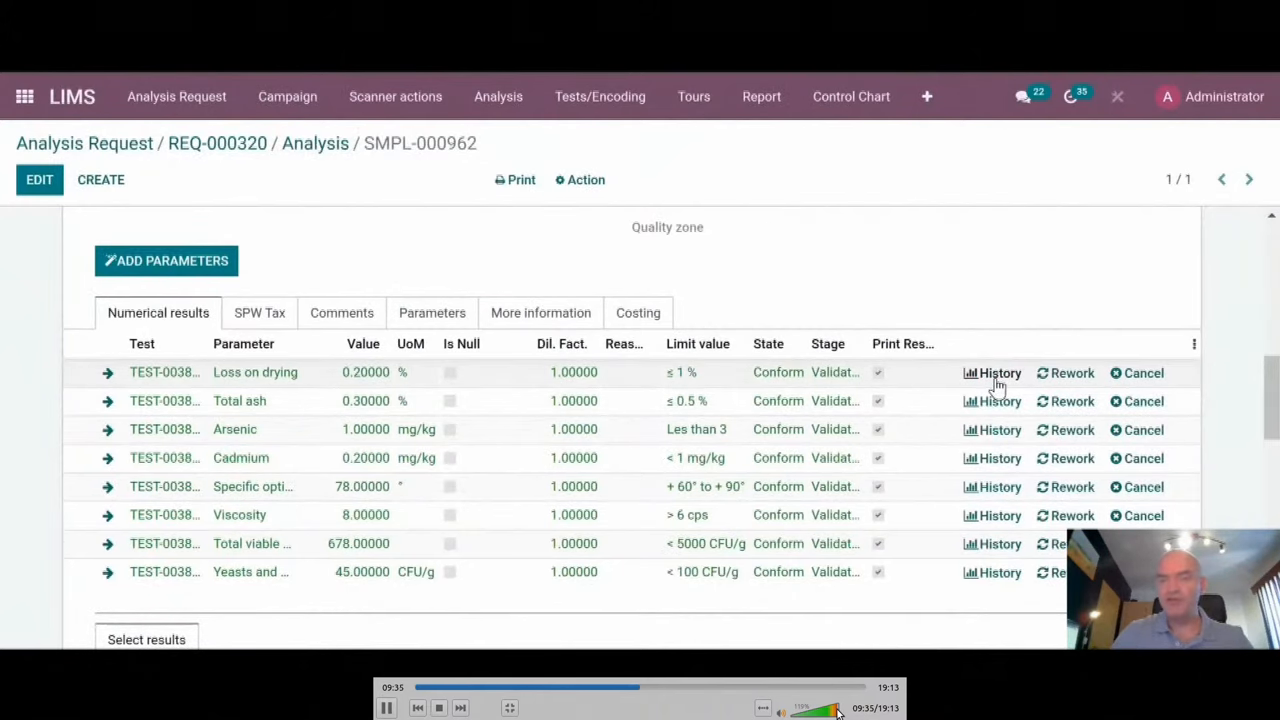
- Filter the Loss on drying history by product and customer, then request its graph
{"action": "left_click", "coordinate": [991, 372]}
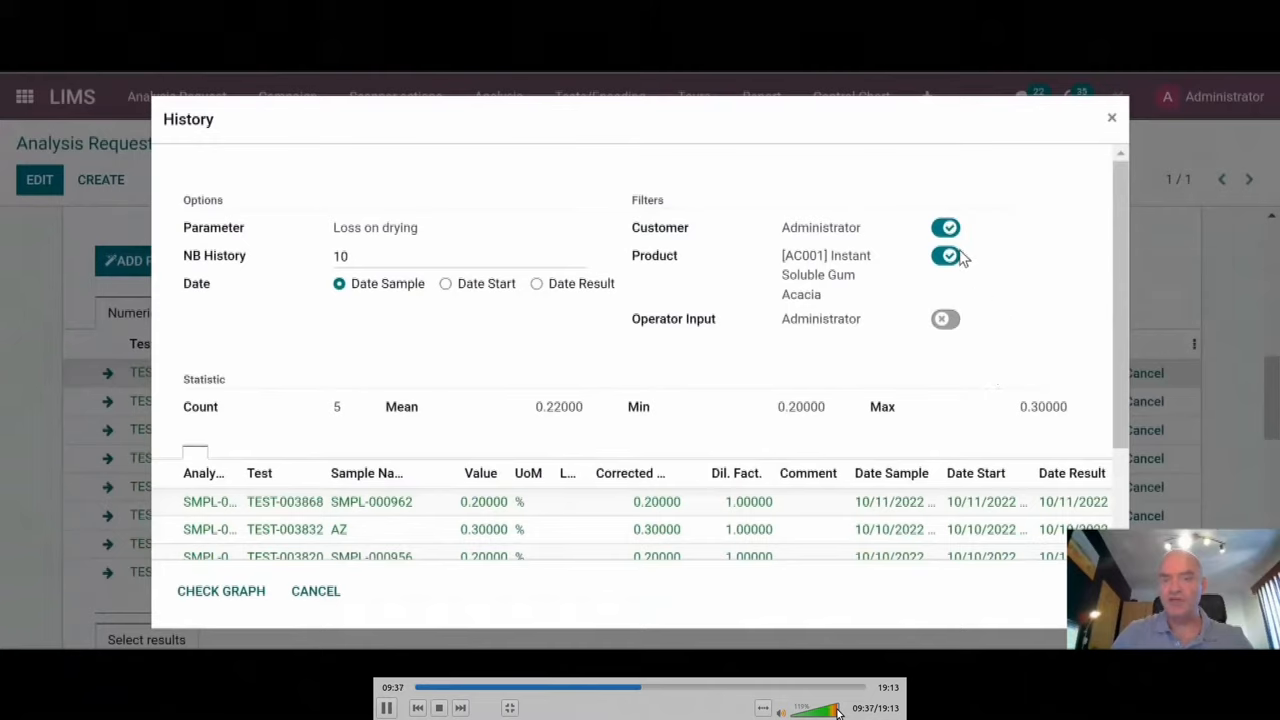
{"action": "mouse_move", "coordinate": [978, 334]}
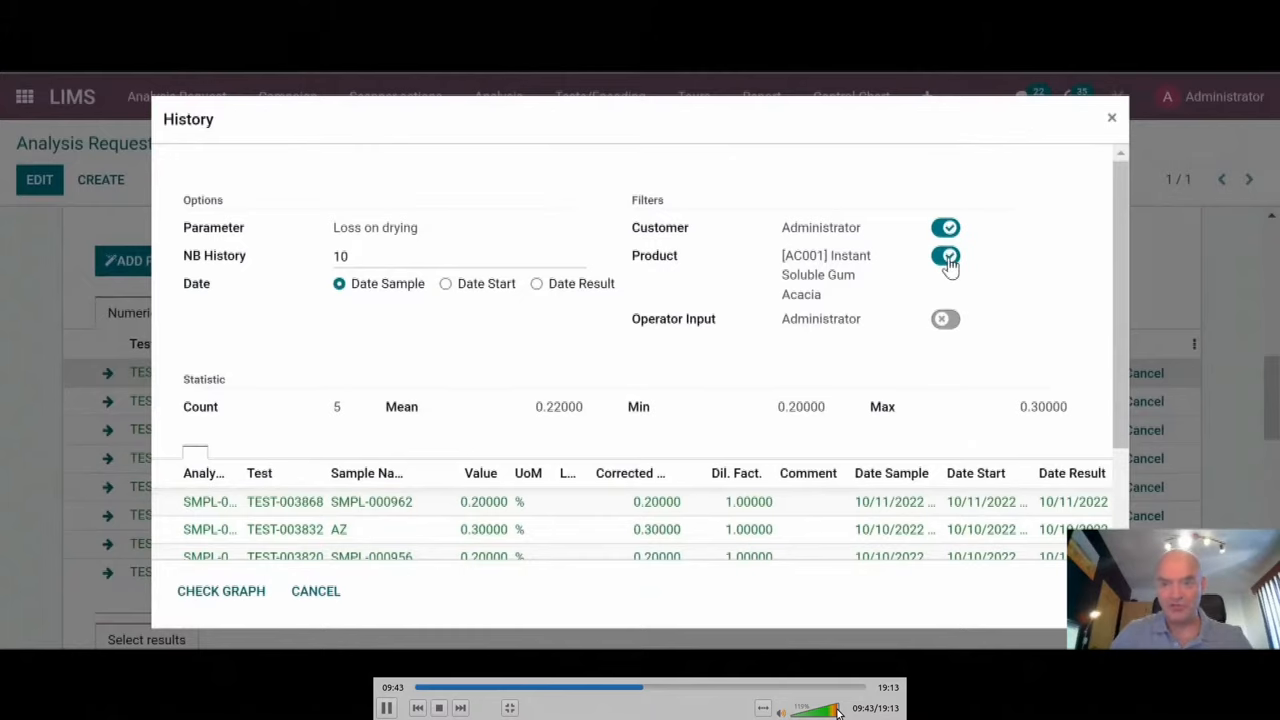
{"action": "left_click", "coordinate": [945, 256]}
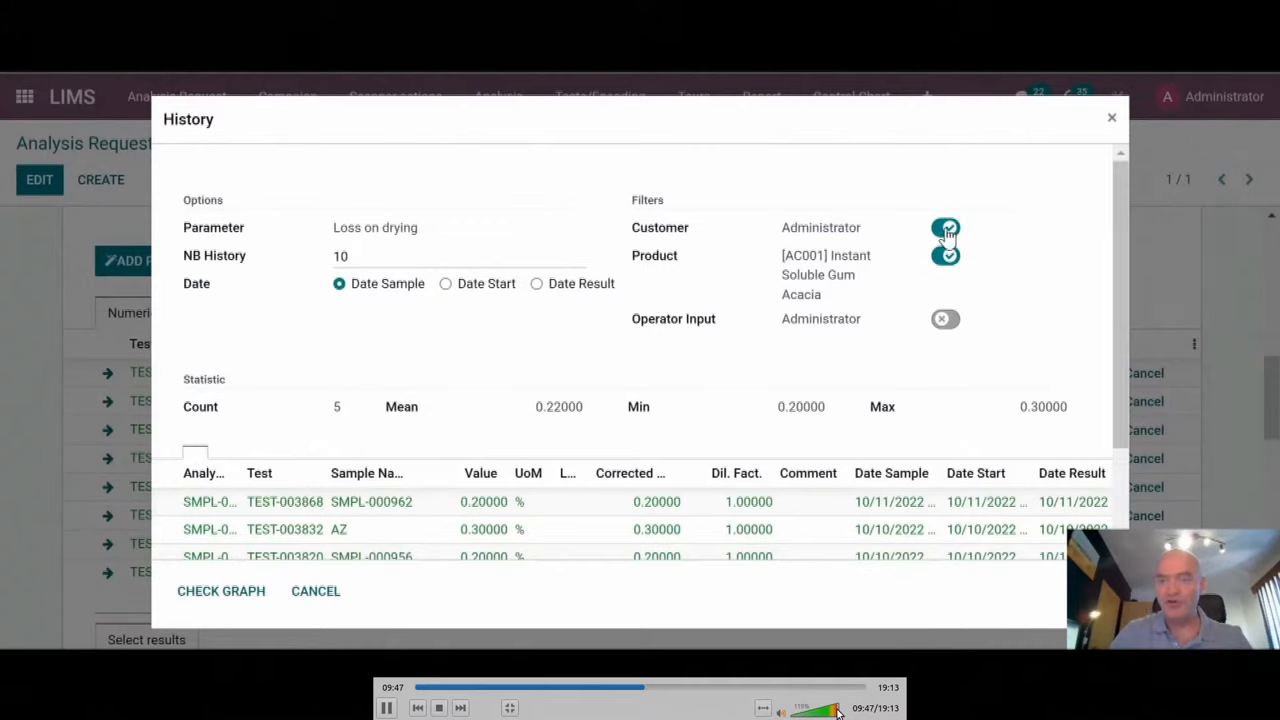
{"action": "left_click", "coordinate": [946, 227]}
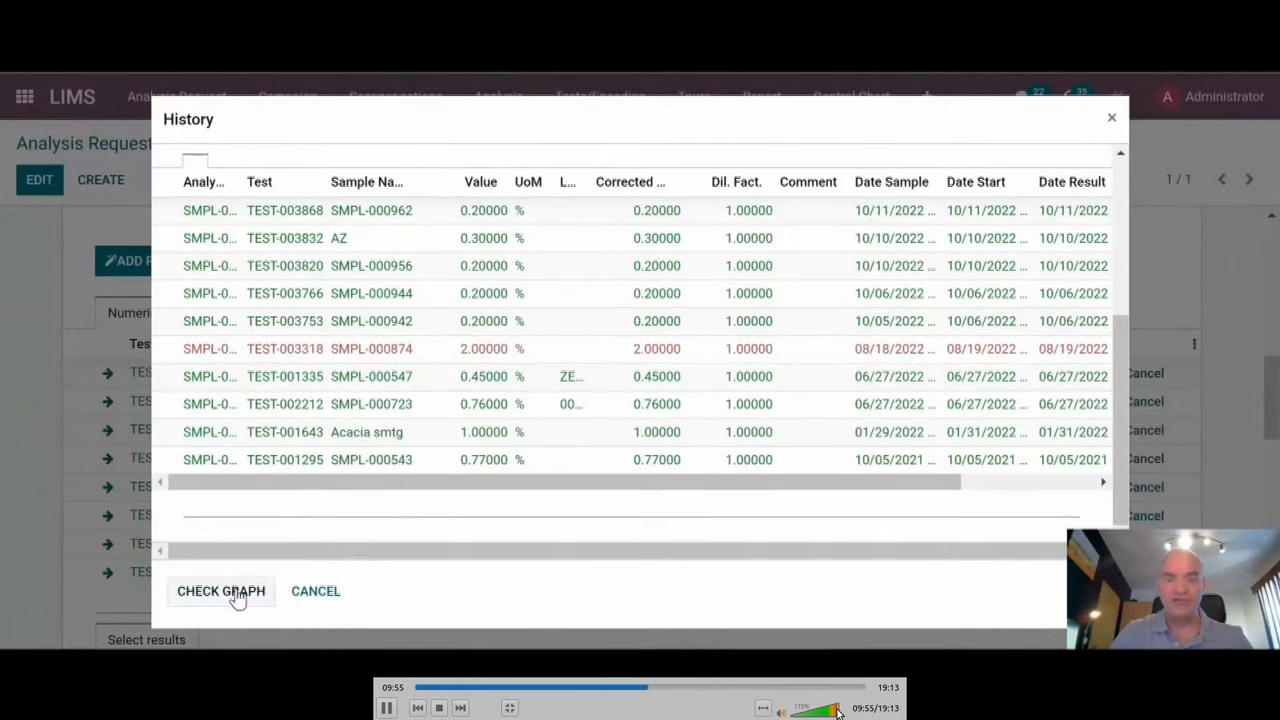
{"action": "left_click", "coordinate": [220, 591]}
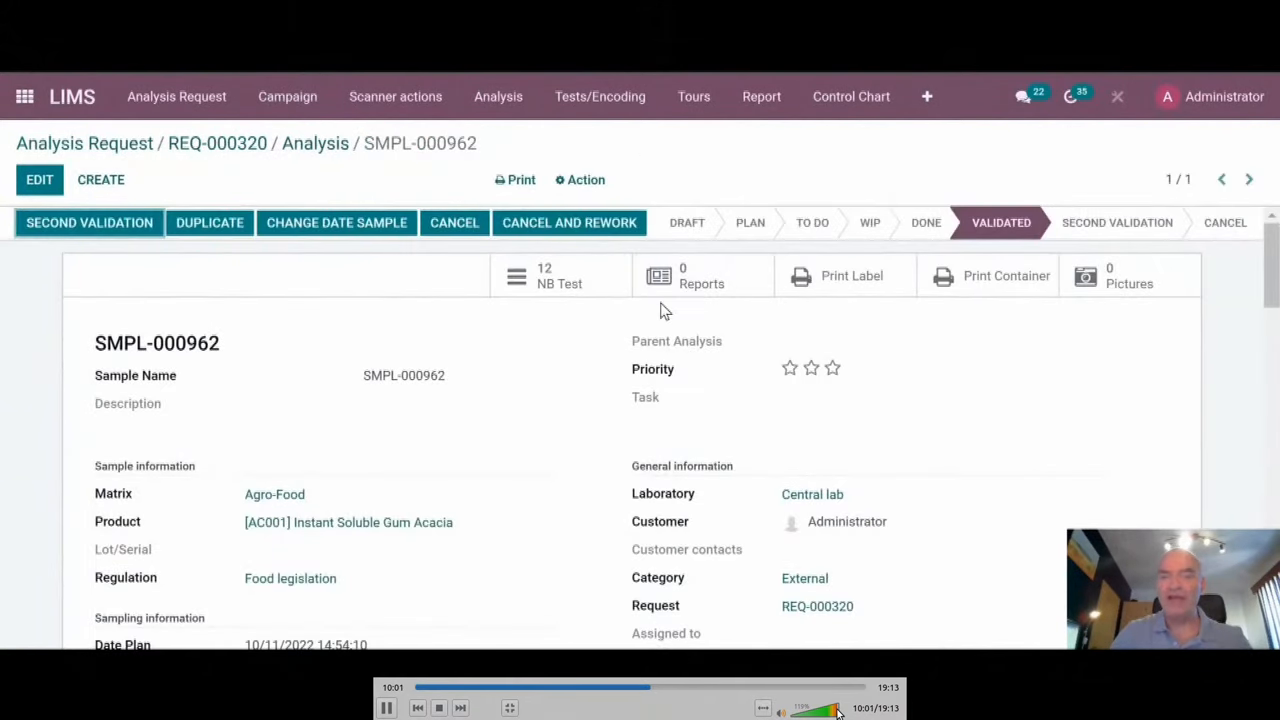
{"action": "mouse_move", "coordinate": [175, 318]}
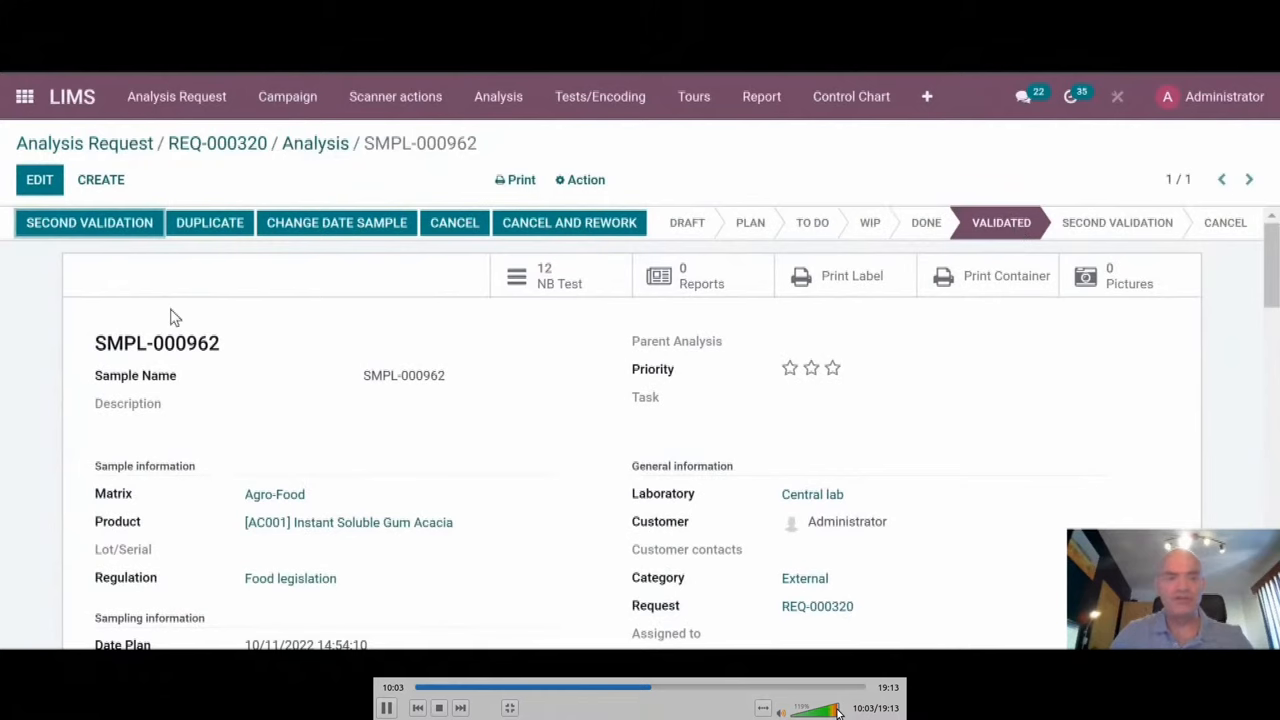
- Move SMPL-000962 to Second Validation and return to REQ-000320's analysis list
{"action": "scroll", "scroll_direction": "down", "scroll_amount": 3}
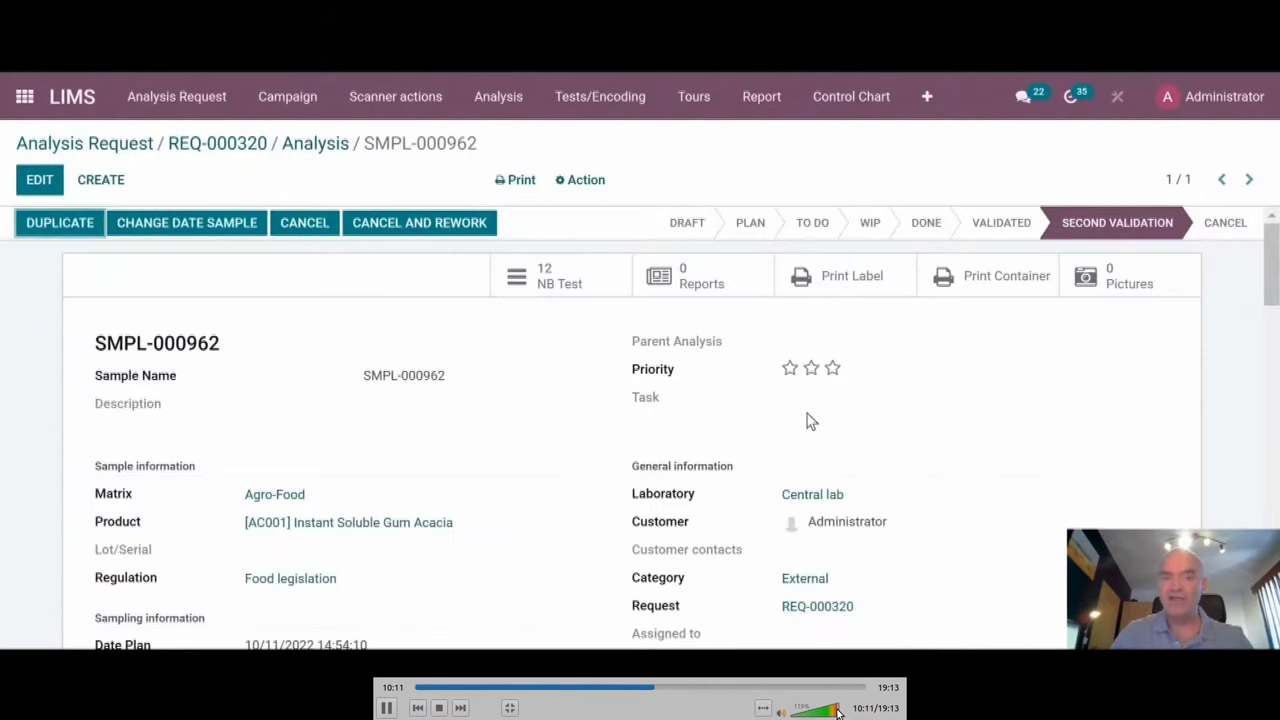
{"action": "left_click", "coordinate": [315, 143]}
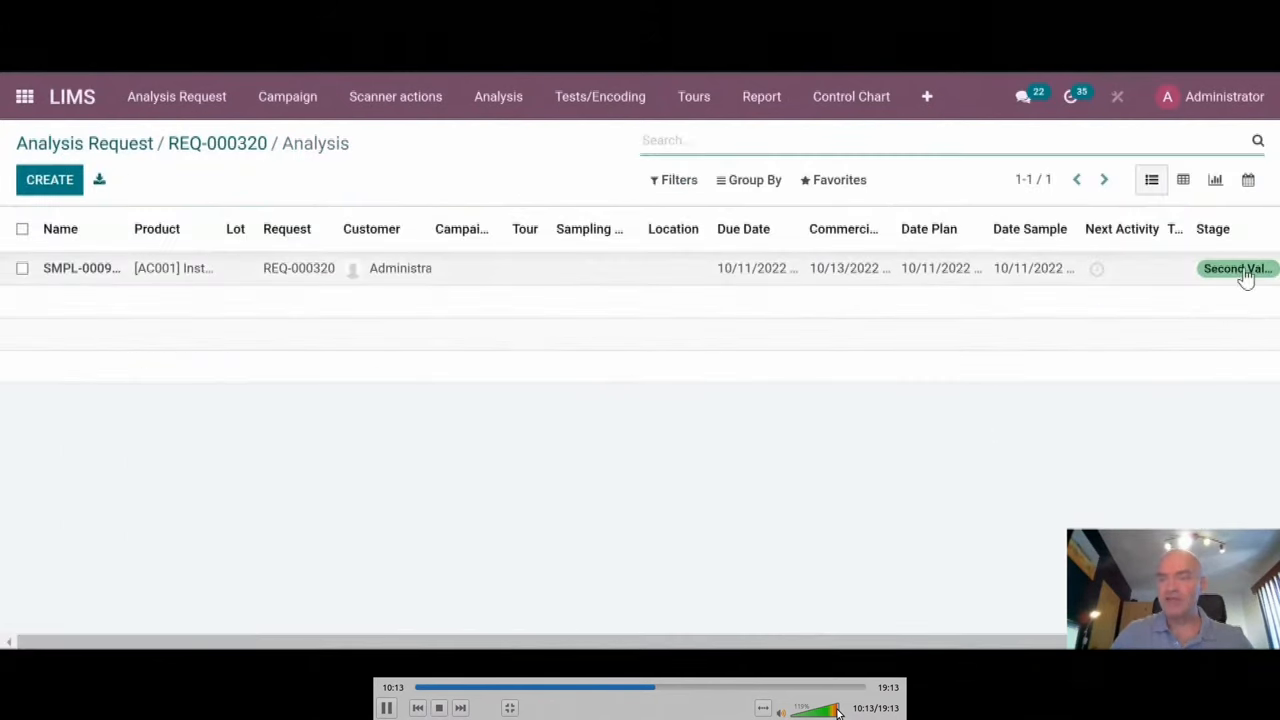
{"action": "mouse_move", "coordinate": [218, 143]}
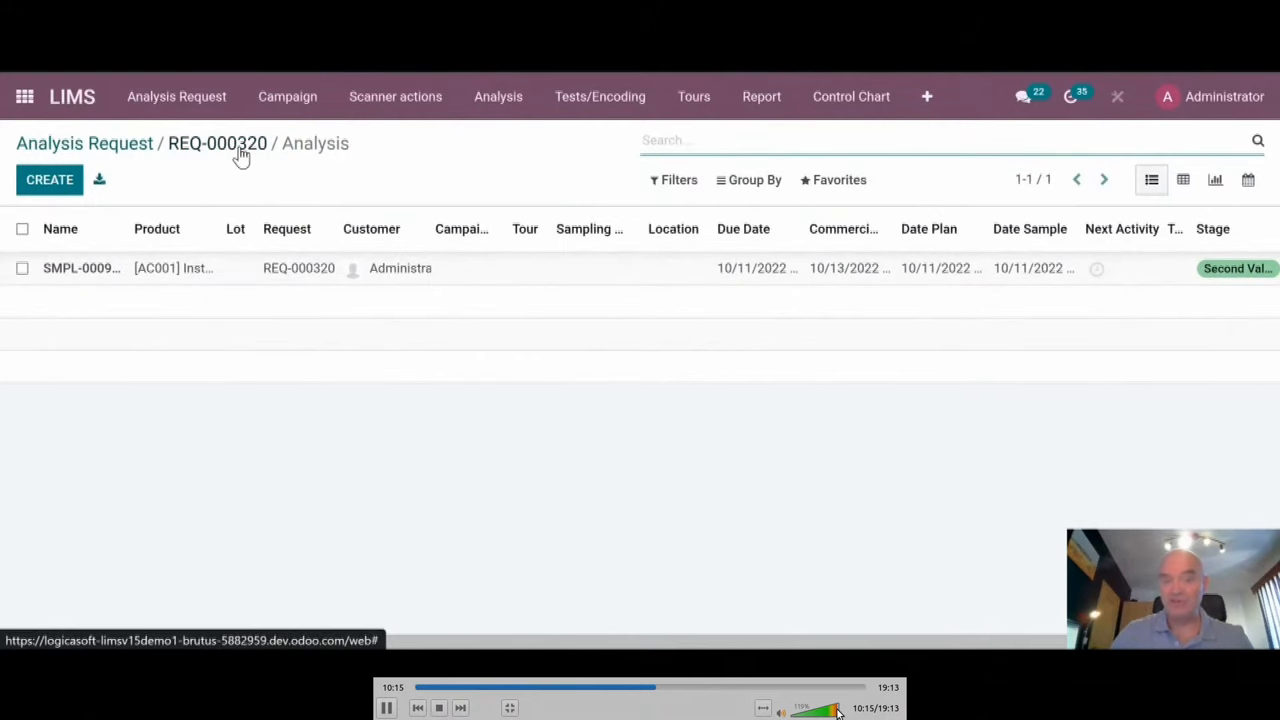
{"action": "mouse_move", "coordinate": [240, 150]}
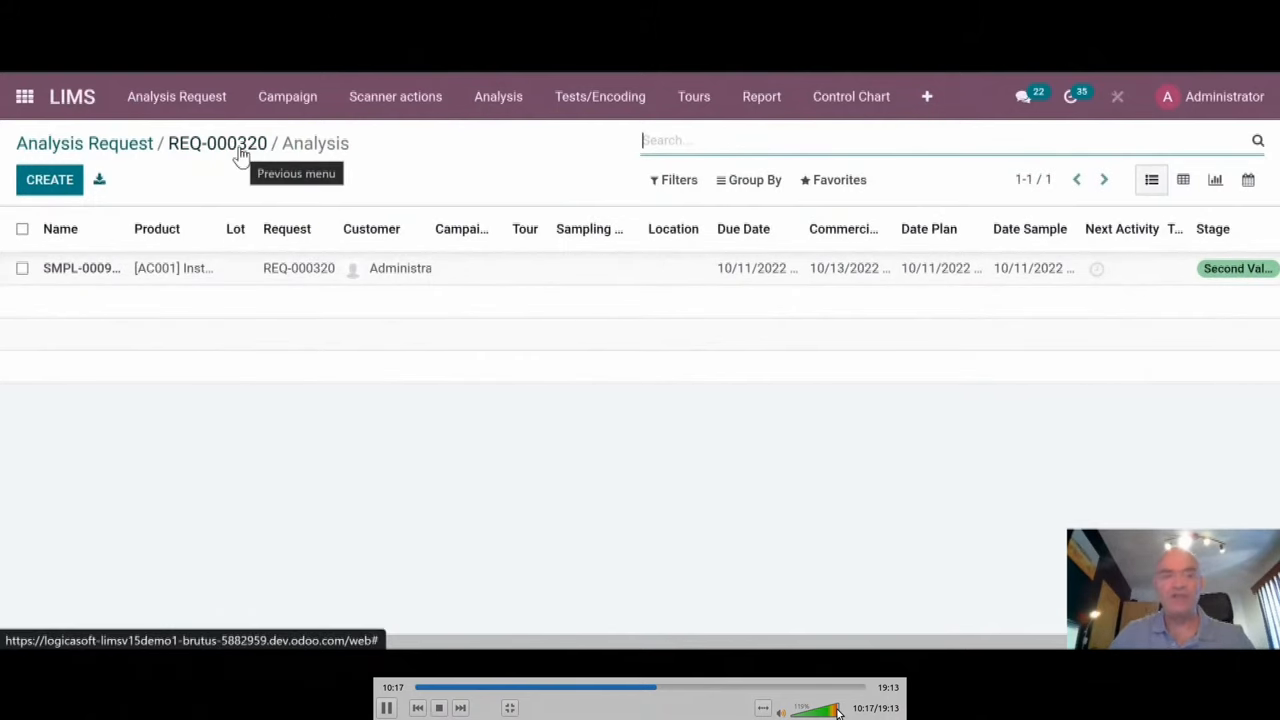
- Generate draft analysis report REP-000147 from request REQ-000320
{"action": "left_click", "coordinate": [81, 268]}
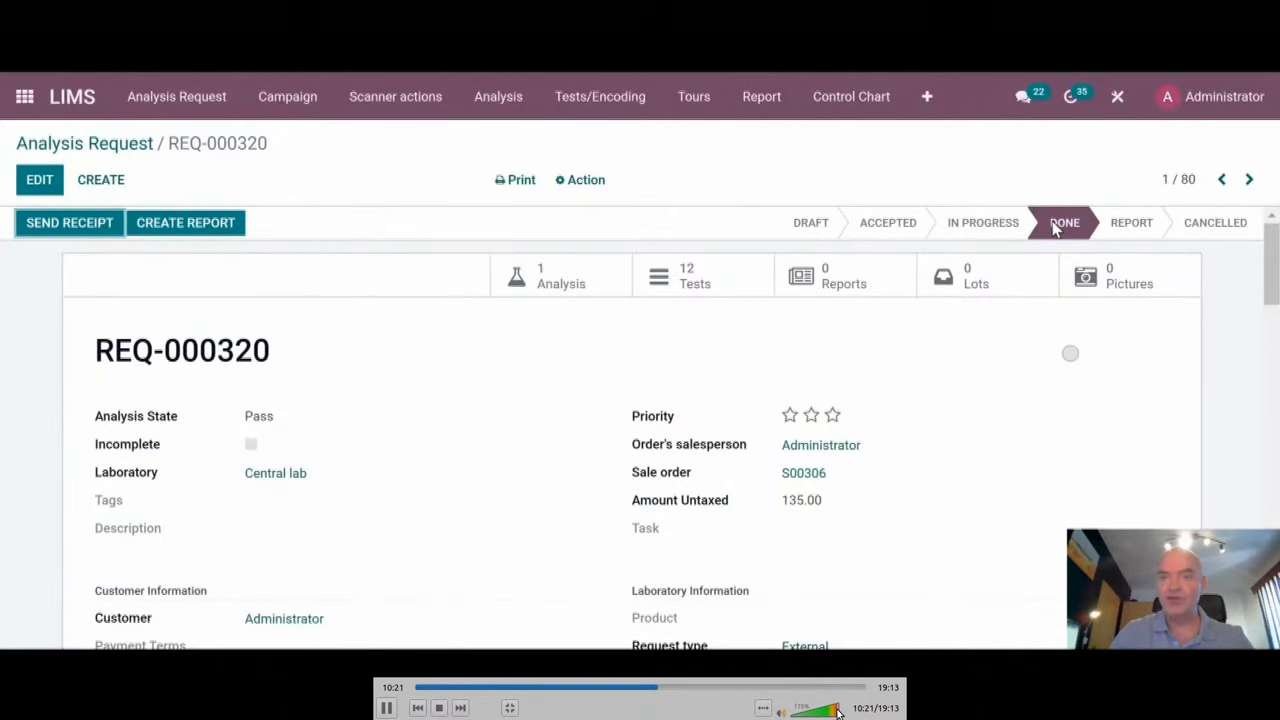
{"action": "mouse_move", "coordinate": [905, 366]}
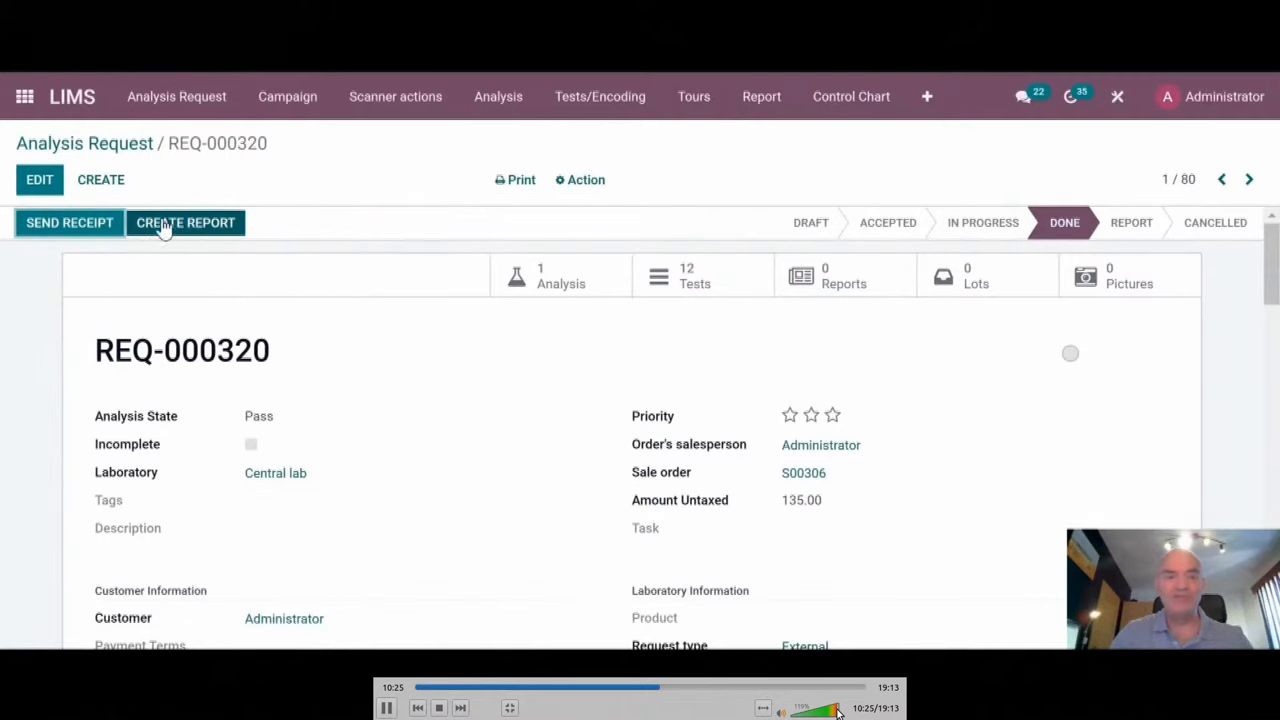
{"action": "mouse_move", "coordinate": [452, 389]}
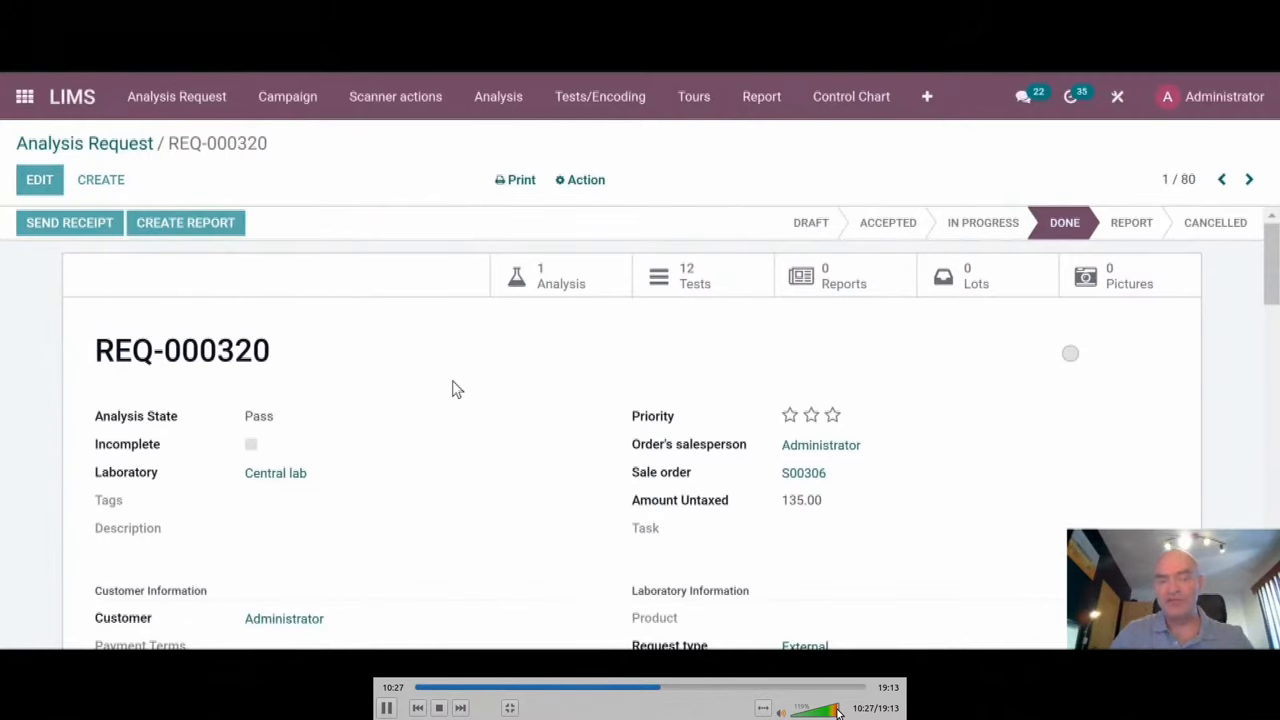
{"action": "left_click", "coordinate": [185, 222]}
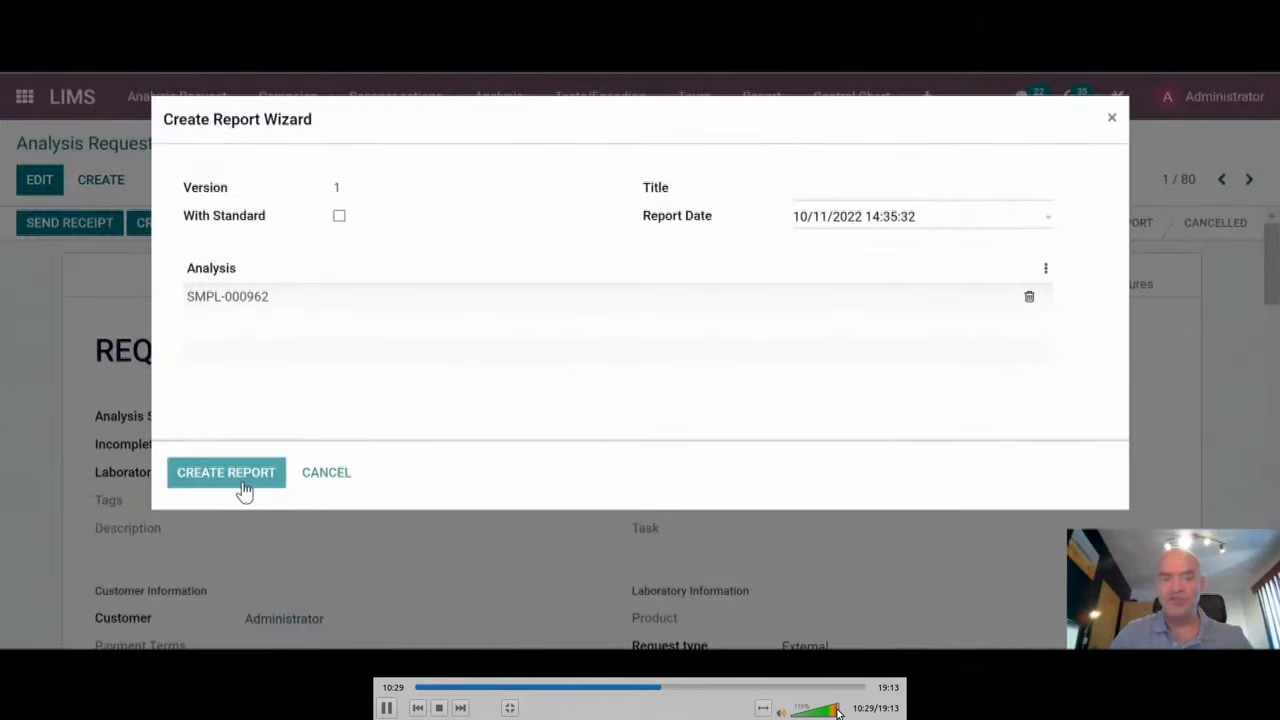
{"action": "left_click", "coordinate": [226, 472]}
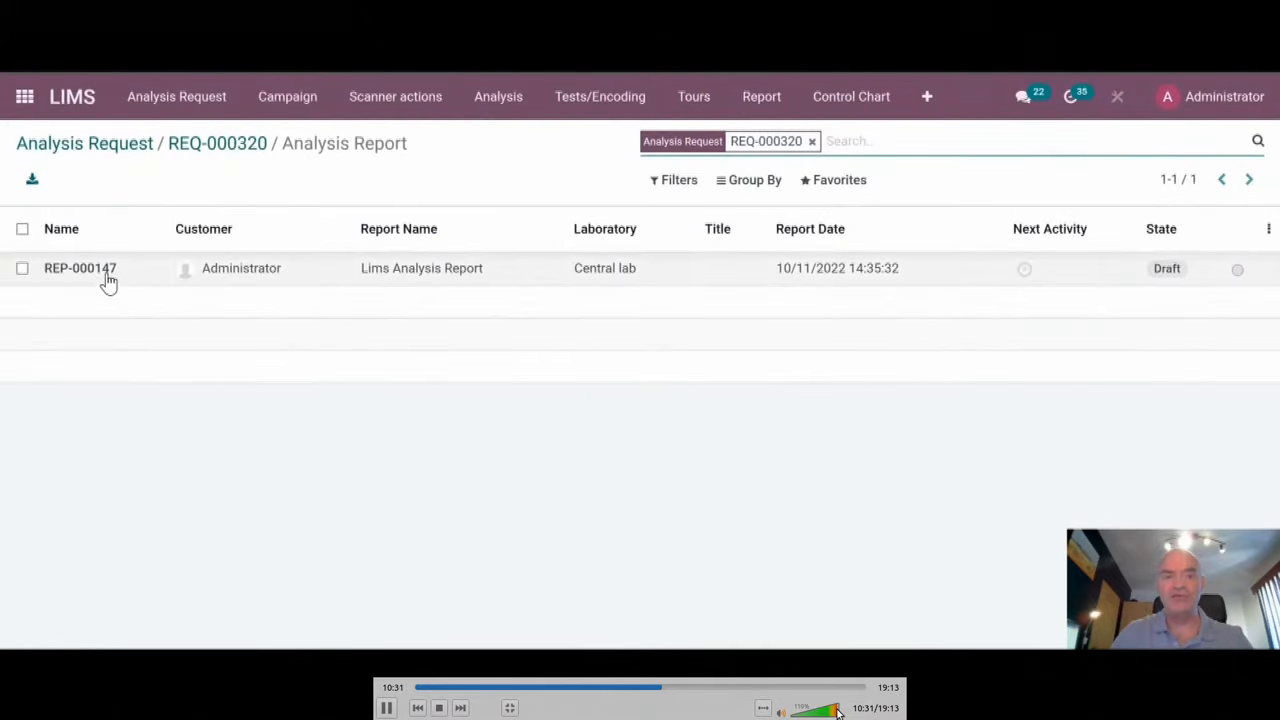
- Validate report REP-000147 and email it so its status becomes Sent
{"action": "left_click", "coordinate": [80, 268]}
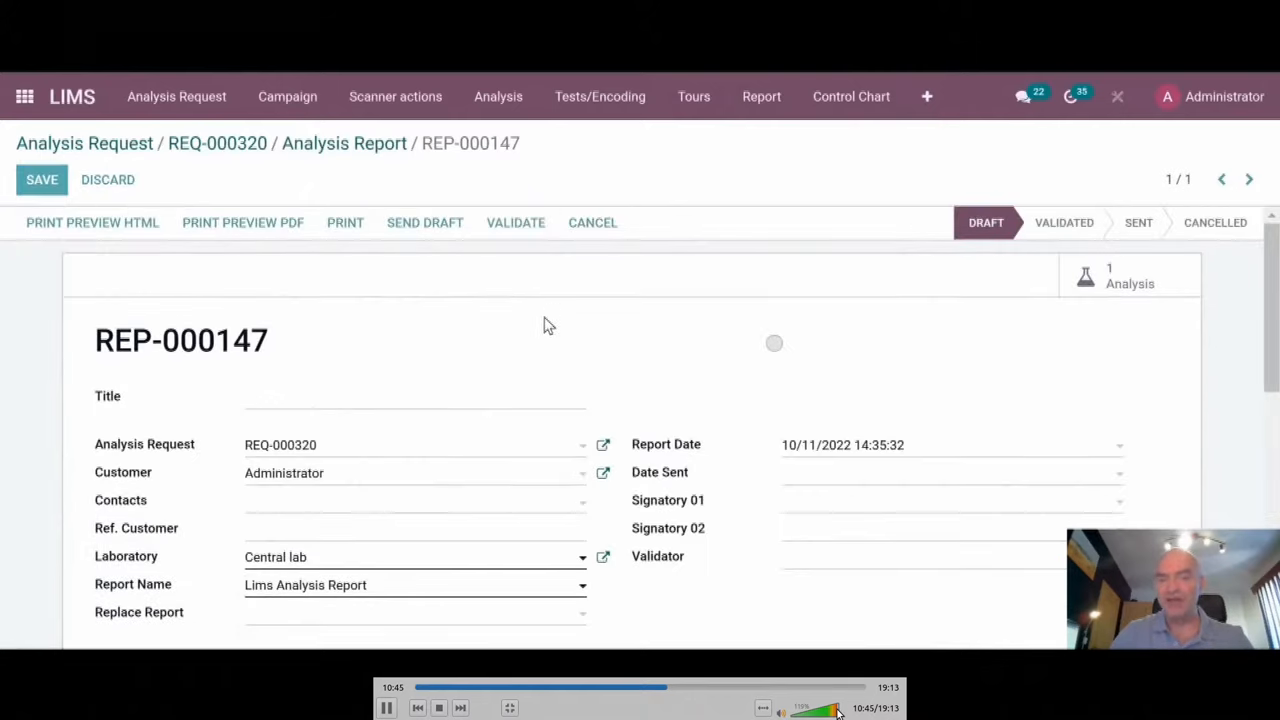
{"action": "left_click", "coordinate": [515, 222]}
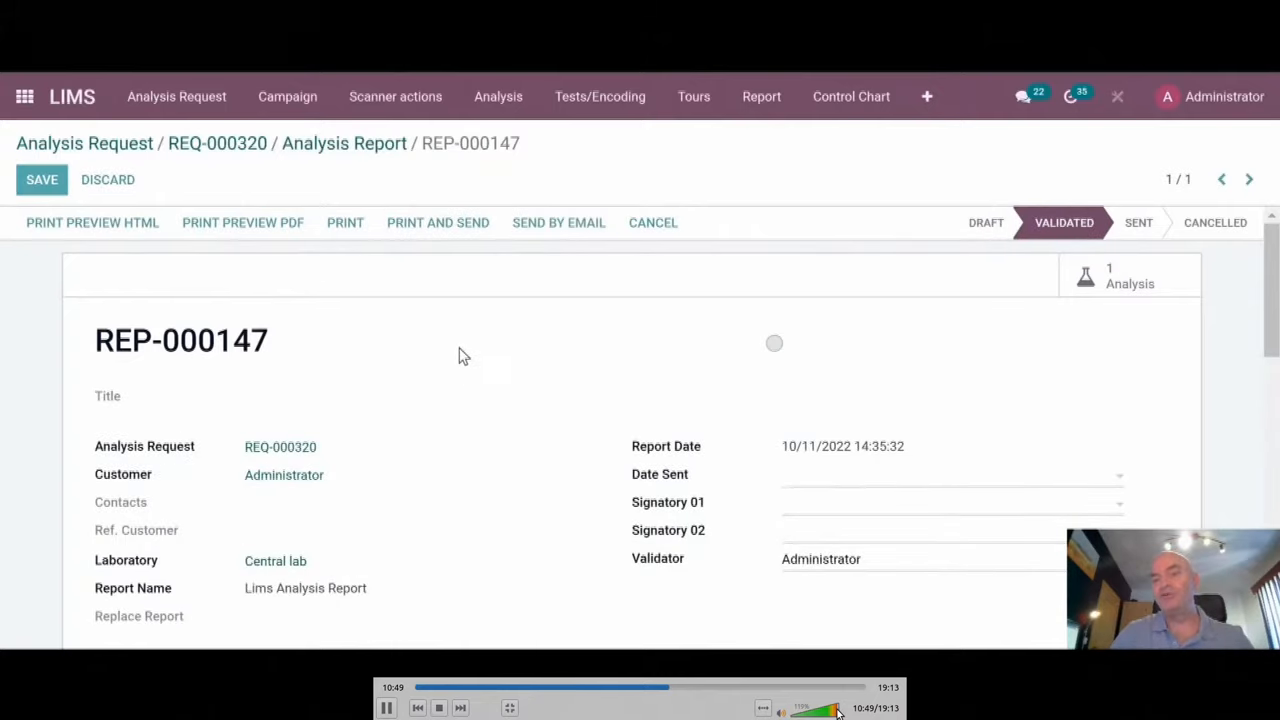
{"action": "left_click", "coordinate": [558, 222]}
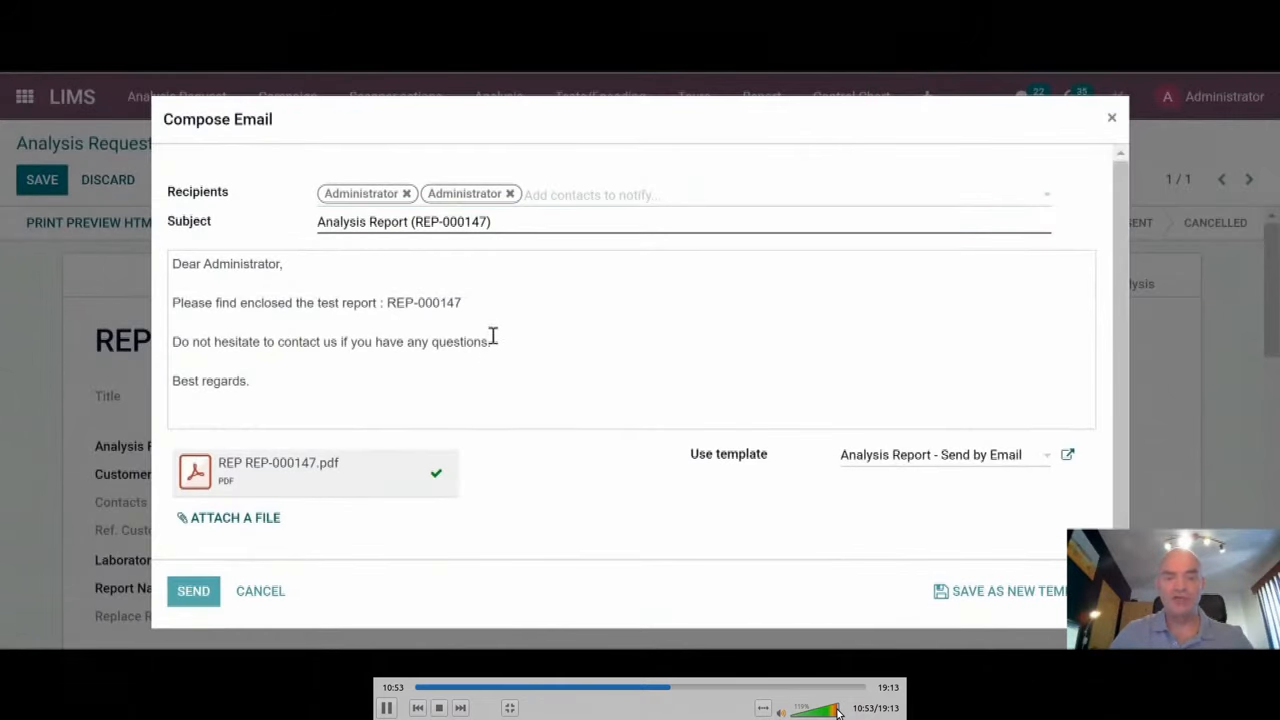
{"action": "left_click", "coordinate": [193, 590]}
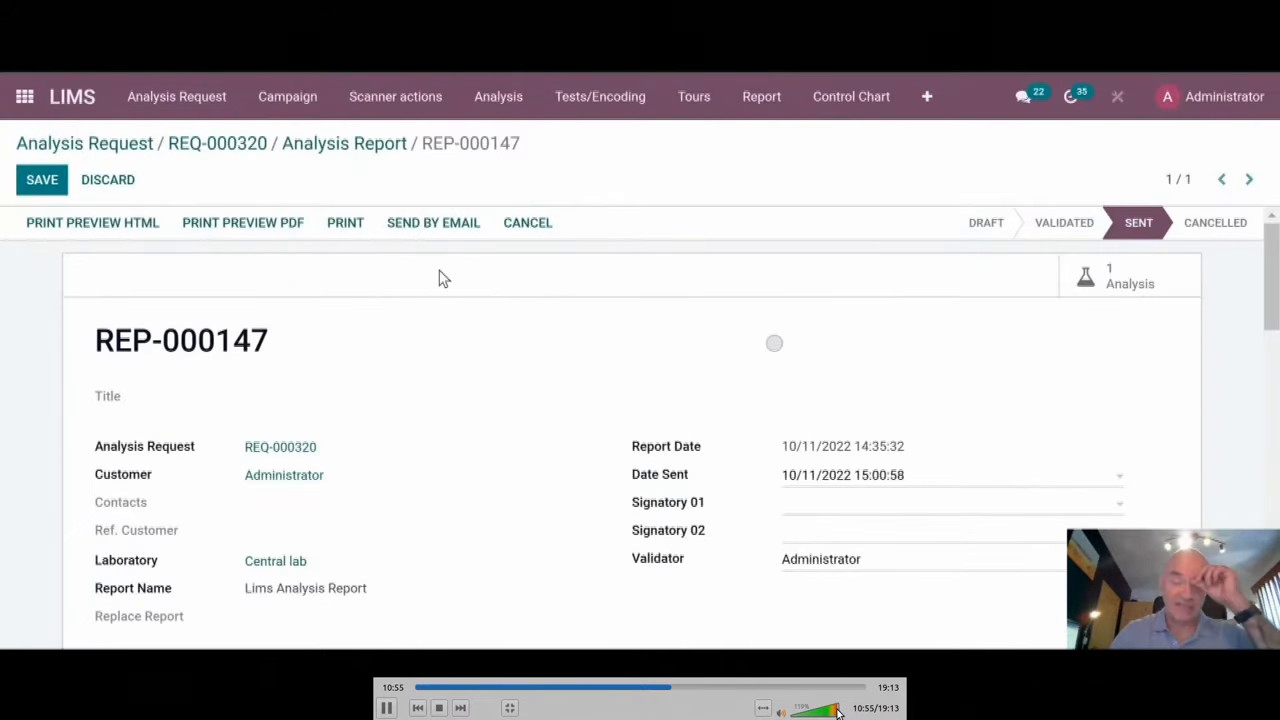
{"action": "mouse_move", "coordinate": [255, 133]}
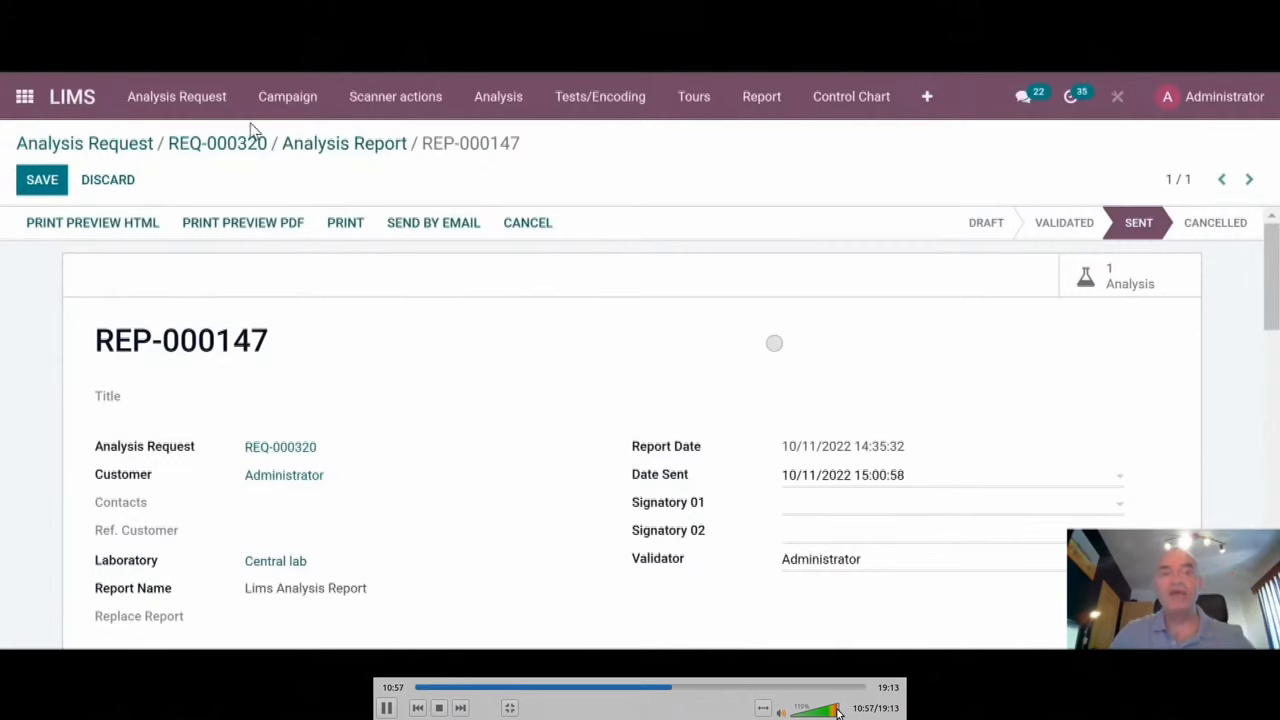
- Create draft invoice INV/2022/10/0005 from sale order S00306, then return to REQ-000320
{"action": "left_click", "coordinate": [217, 143]}
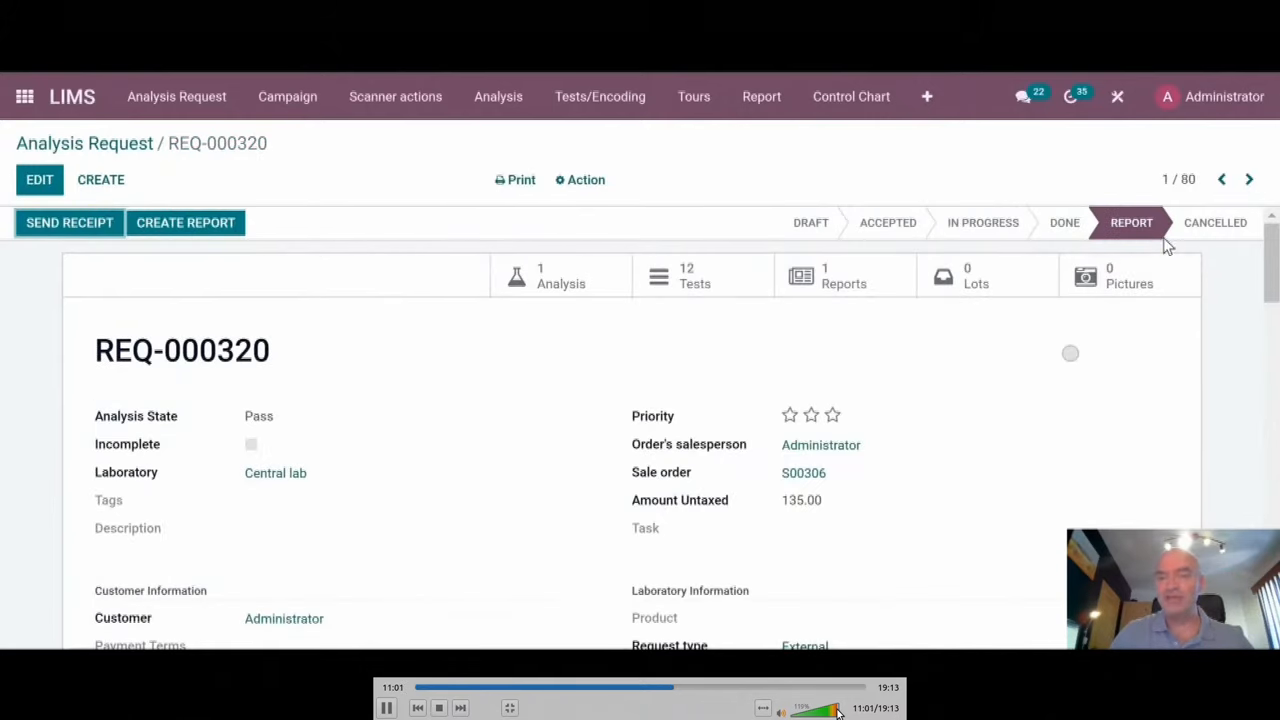
{"action": "mouse_move", "coordinate": [804, 472]}
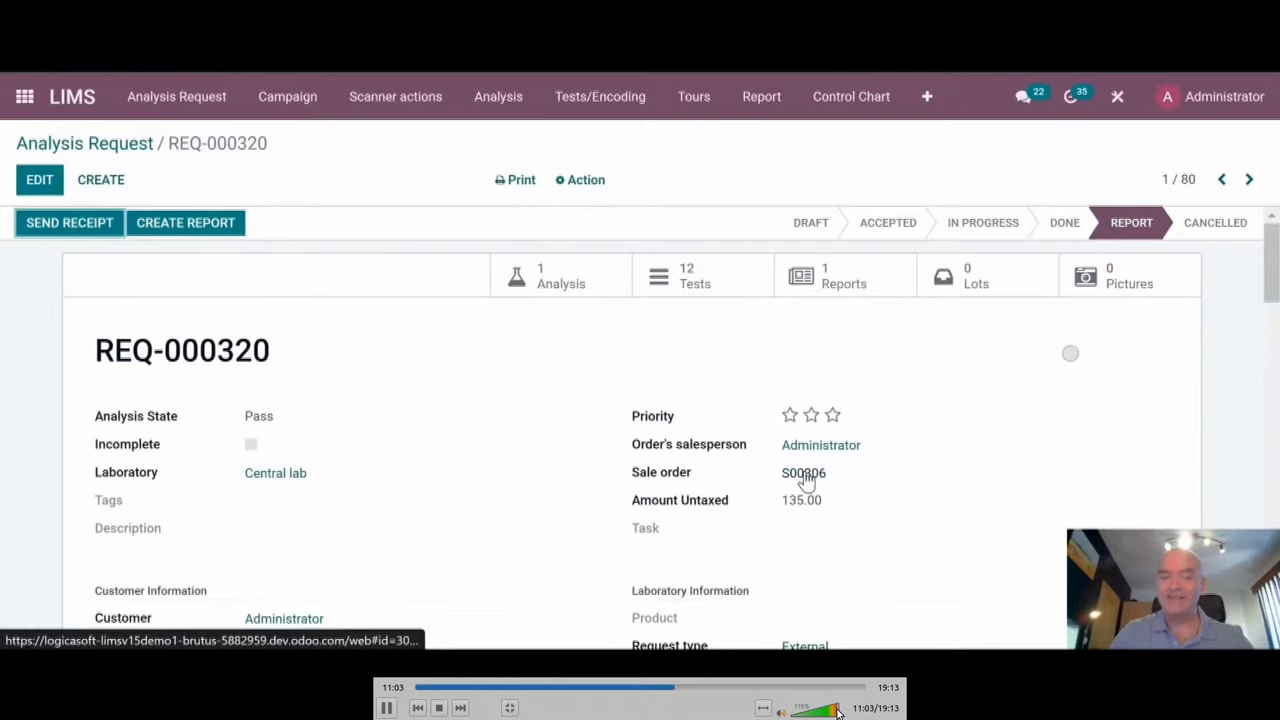
{"action": "left_click", "coordinate": [803, 472]}
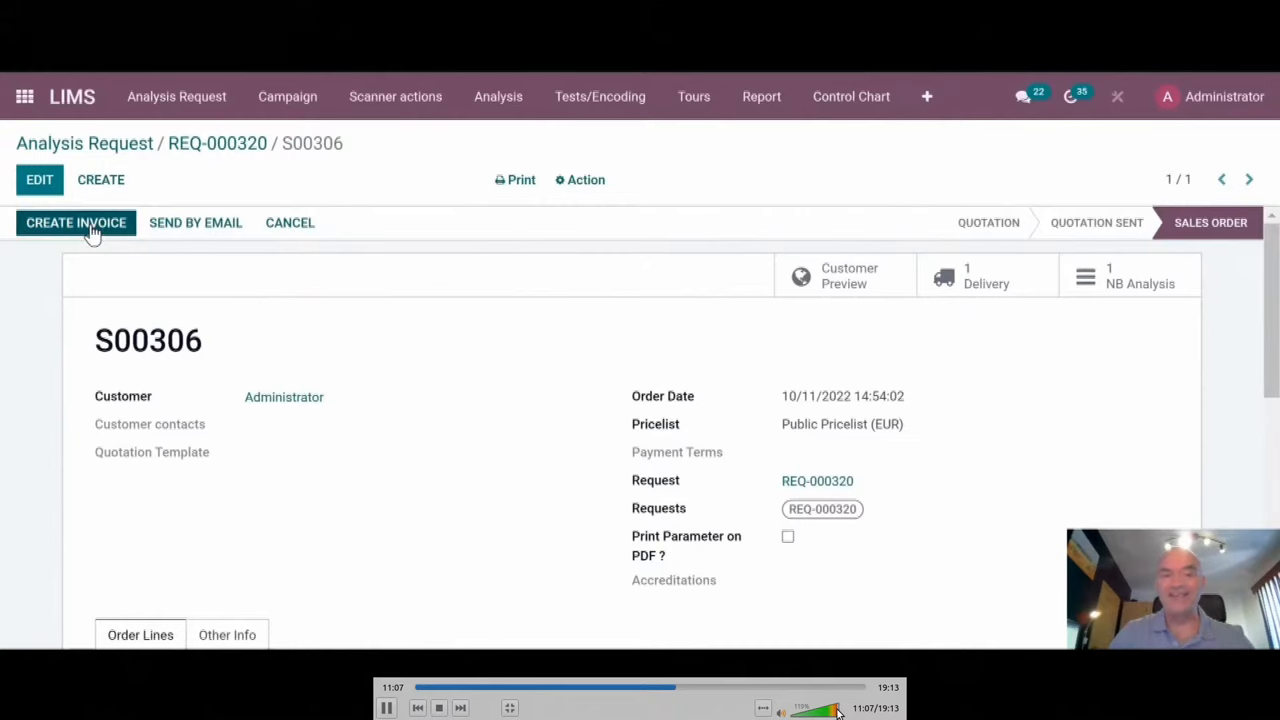
{"action": "left_click", "coordinate": [76, 222]}
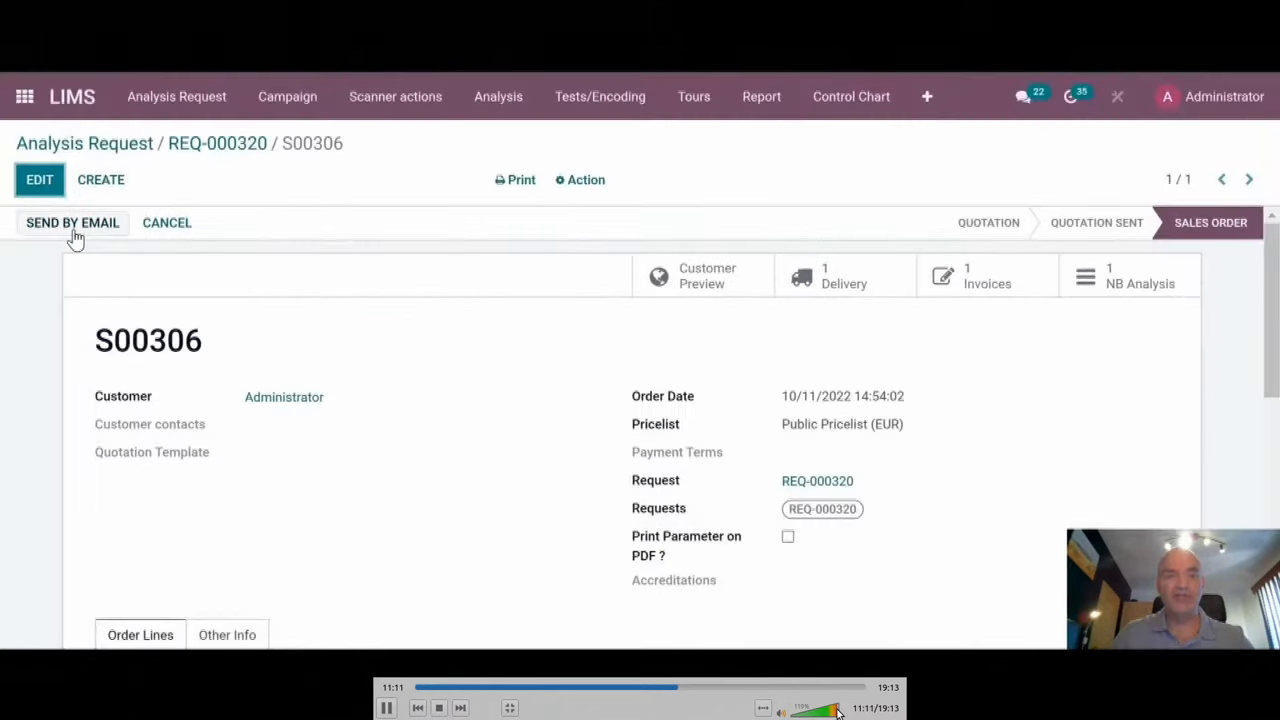
{"action": "left_click", "coordinate": [987, 275]}
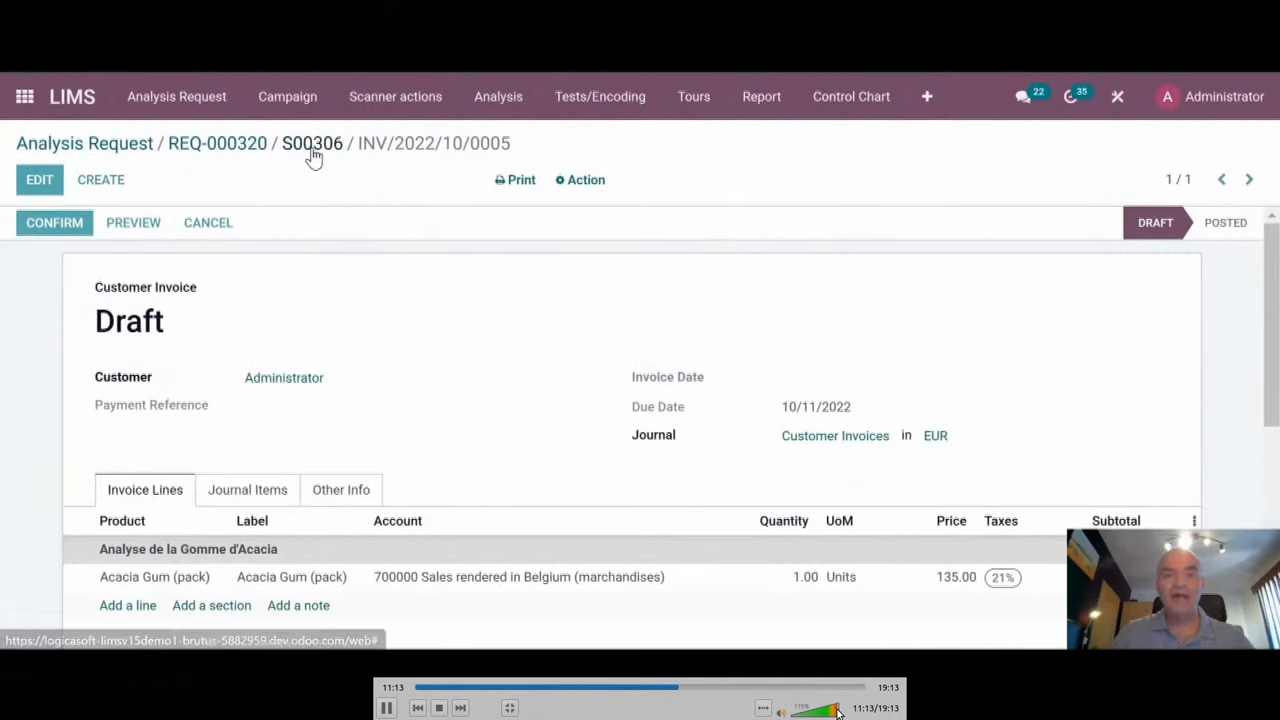
{"action": "left_click", "coordinate": [217, 143]}
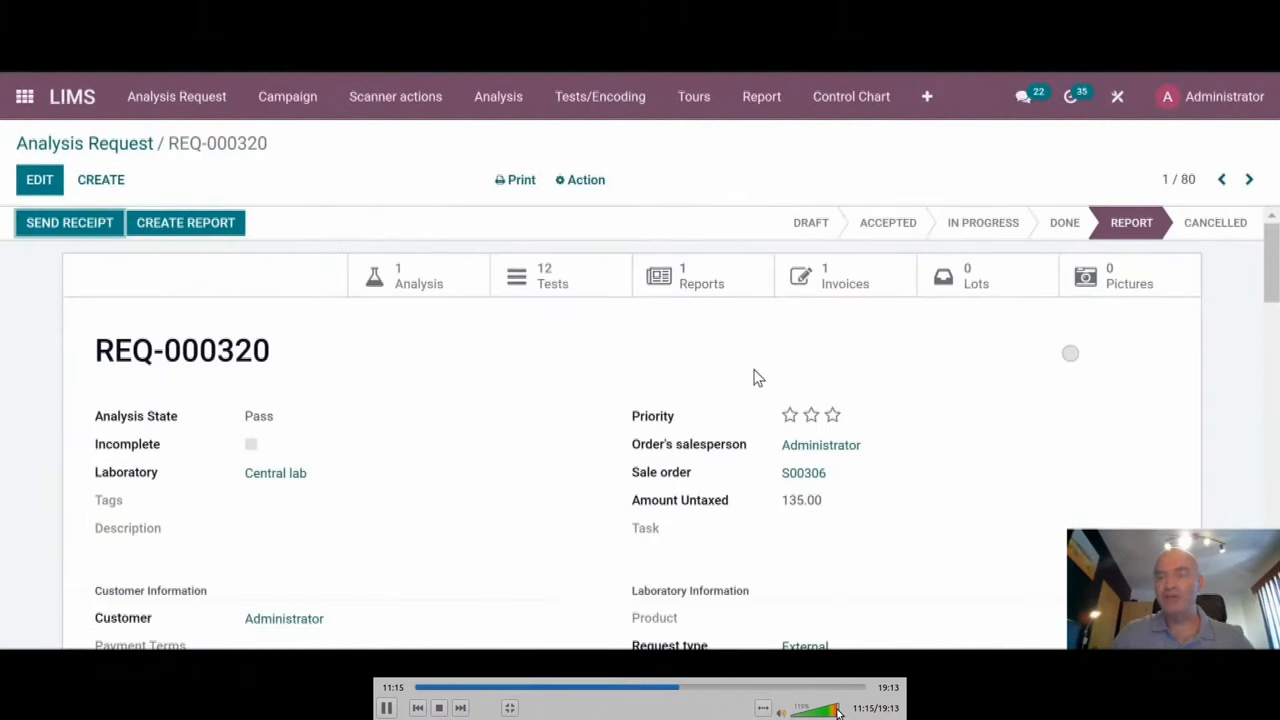
{"action": "mouse_move", "coordinate": [754, 362]}
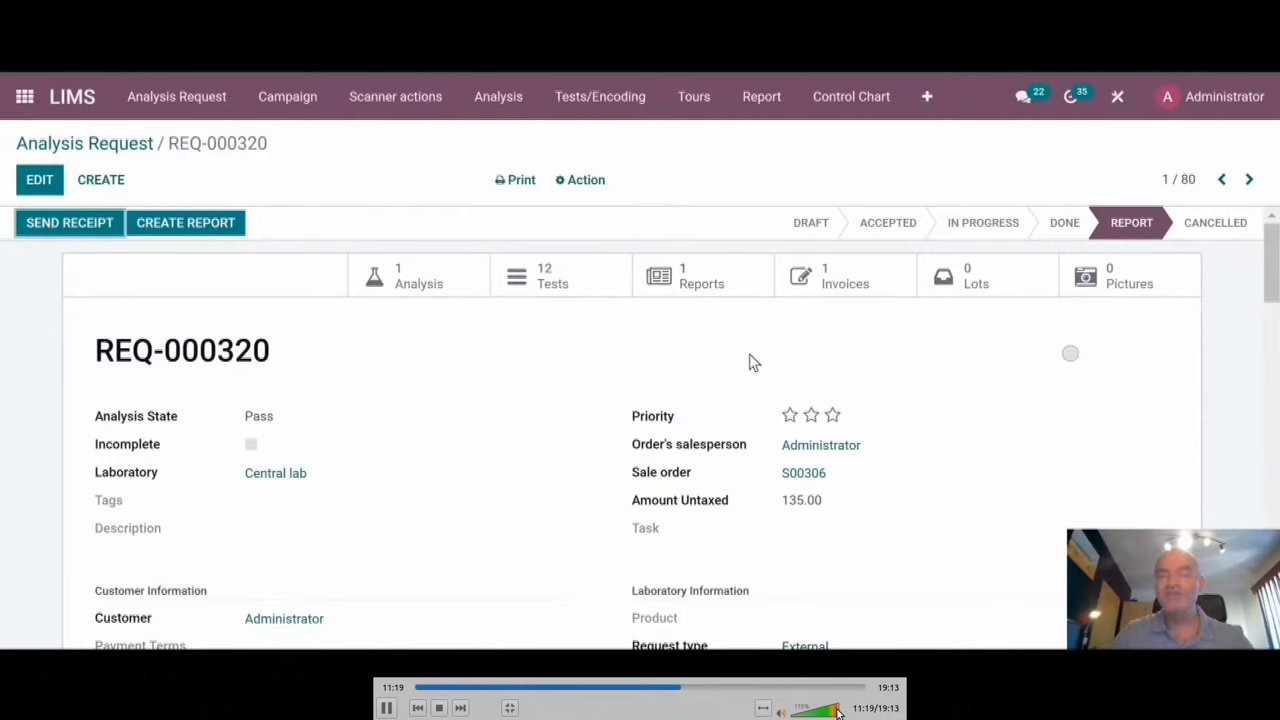
{"action": "mouse_move", "coordinate": [505, 328]}
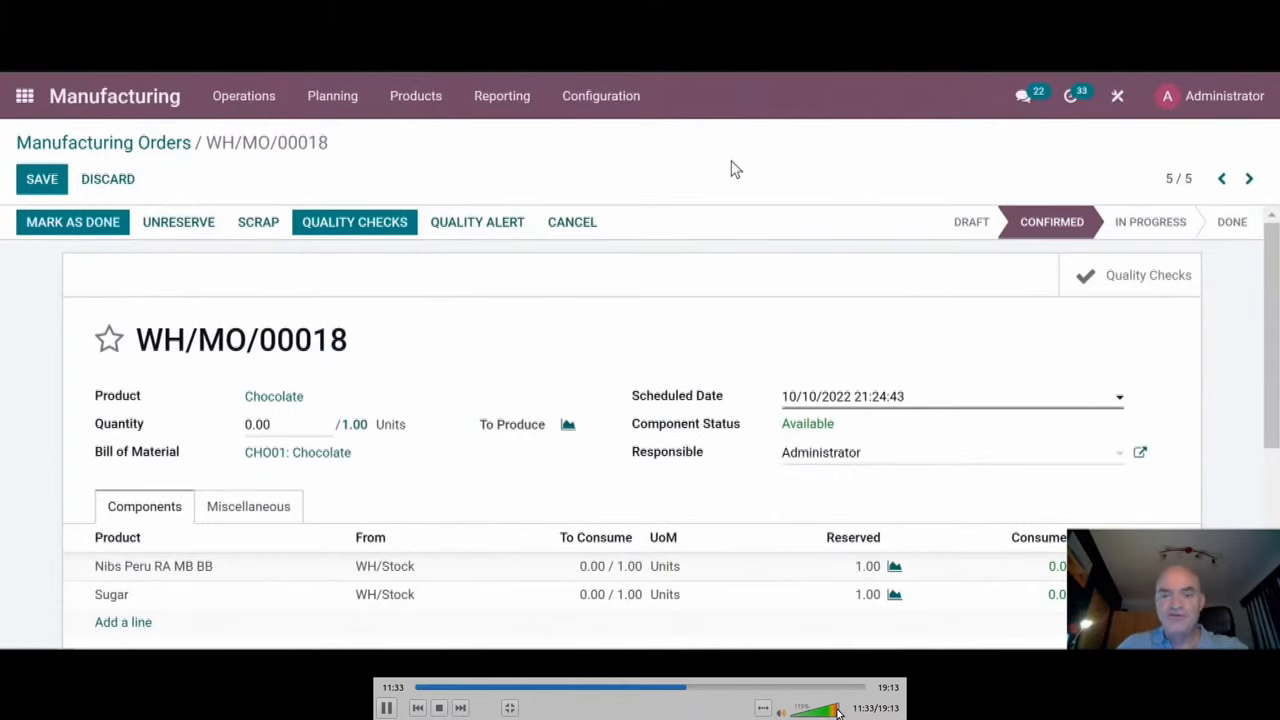
{"action": "mouse_move", "coordinate": [612, 263]}
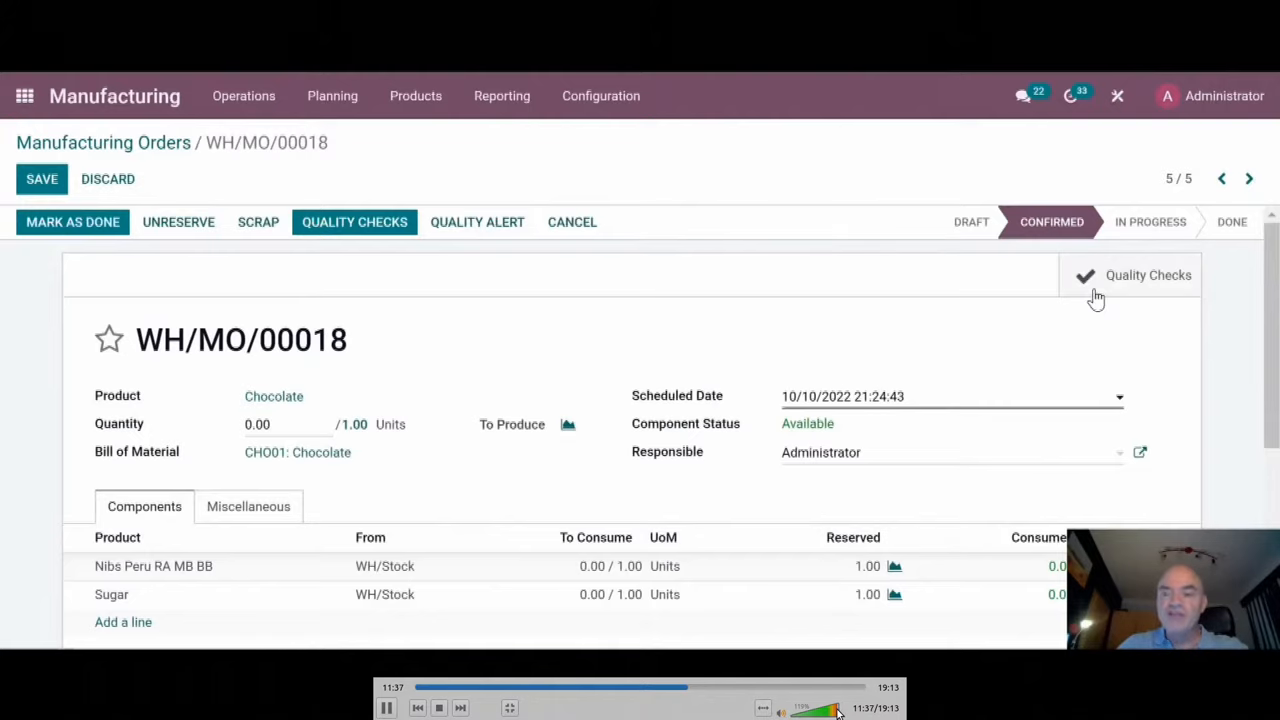
{"action": "mouse_move", "coordinate": [370, 320]}
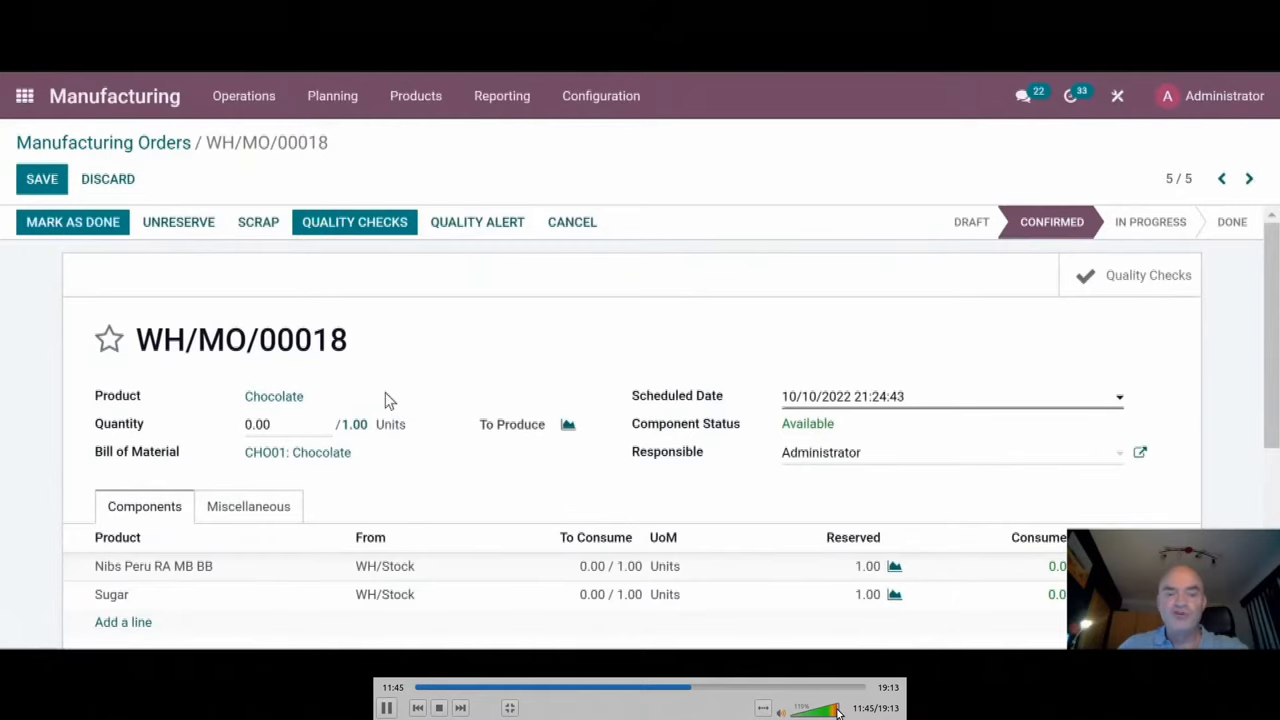
{"action": "mouse_move", "coordinate": [1138, 280]}
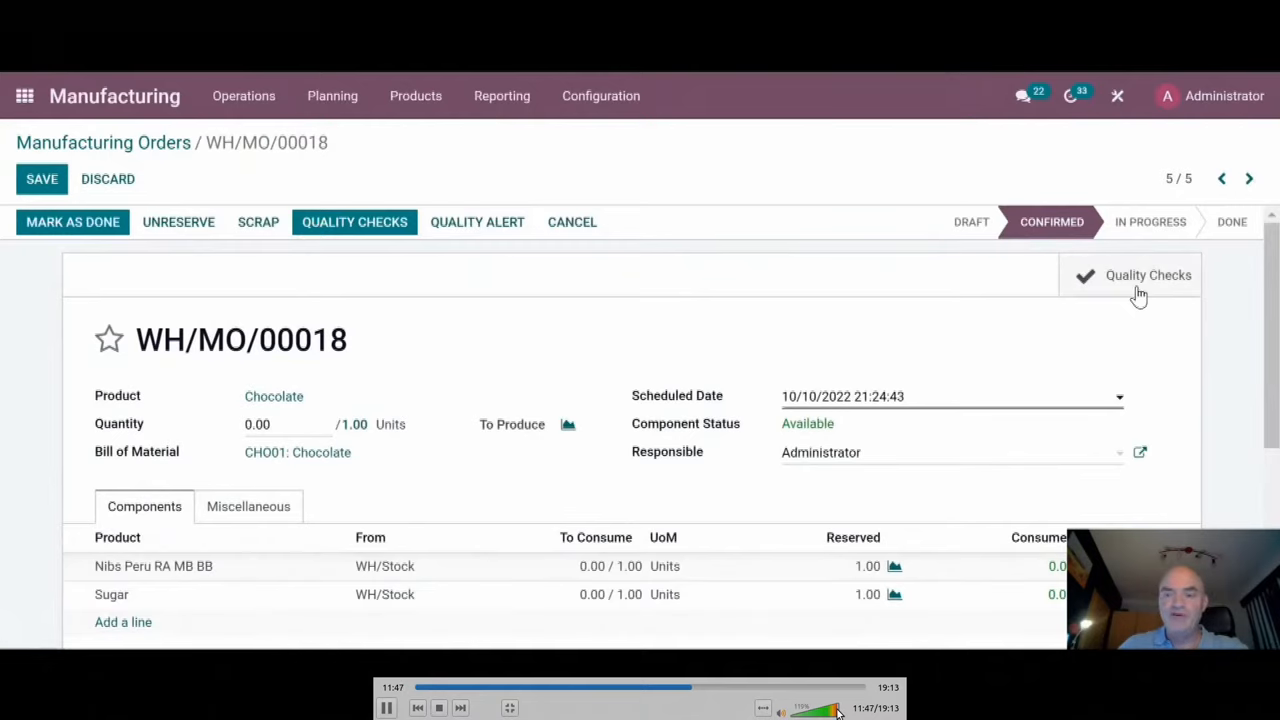
- Open quality check QC00171 from WH/MO/00018's quality checks list
{"action": "left_click", "coordinate": [1148, 275]}
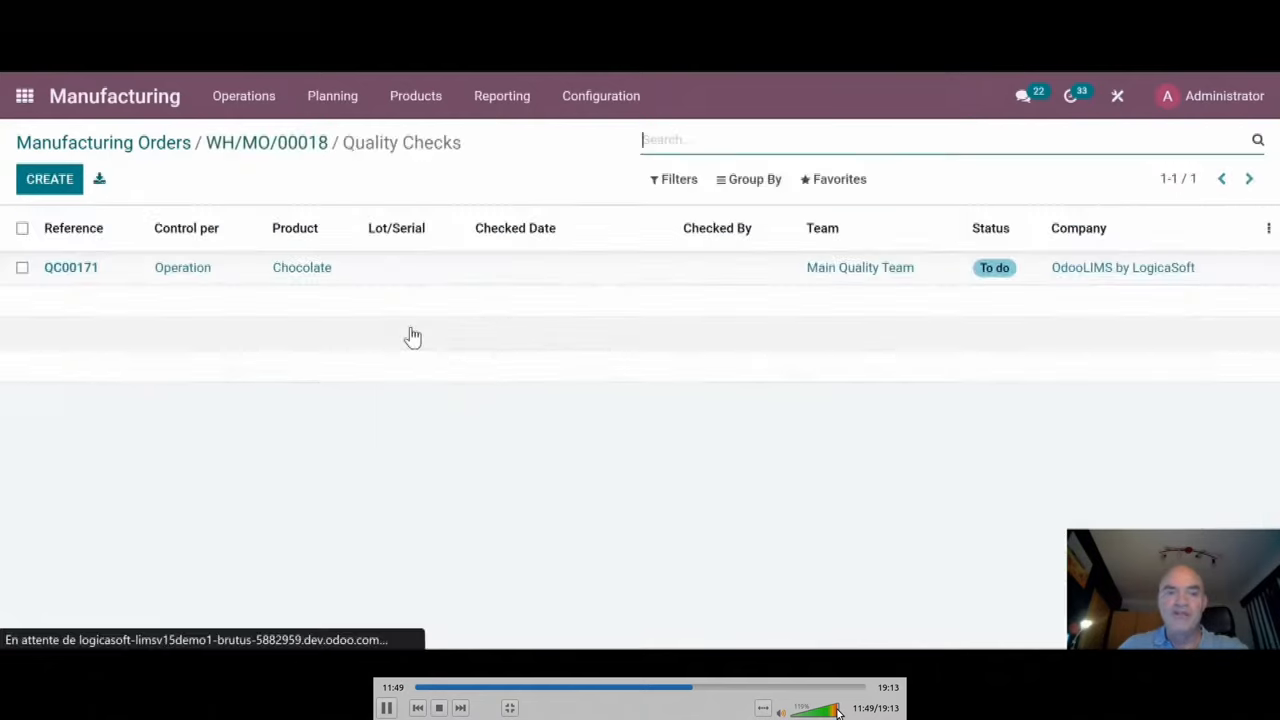
{"action": "left_click", "coordinate": [71, 267]}
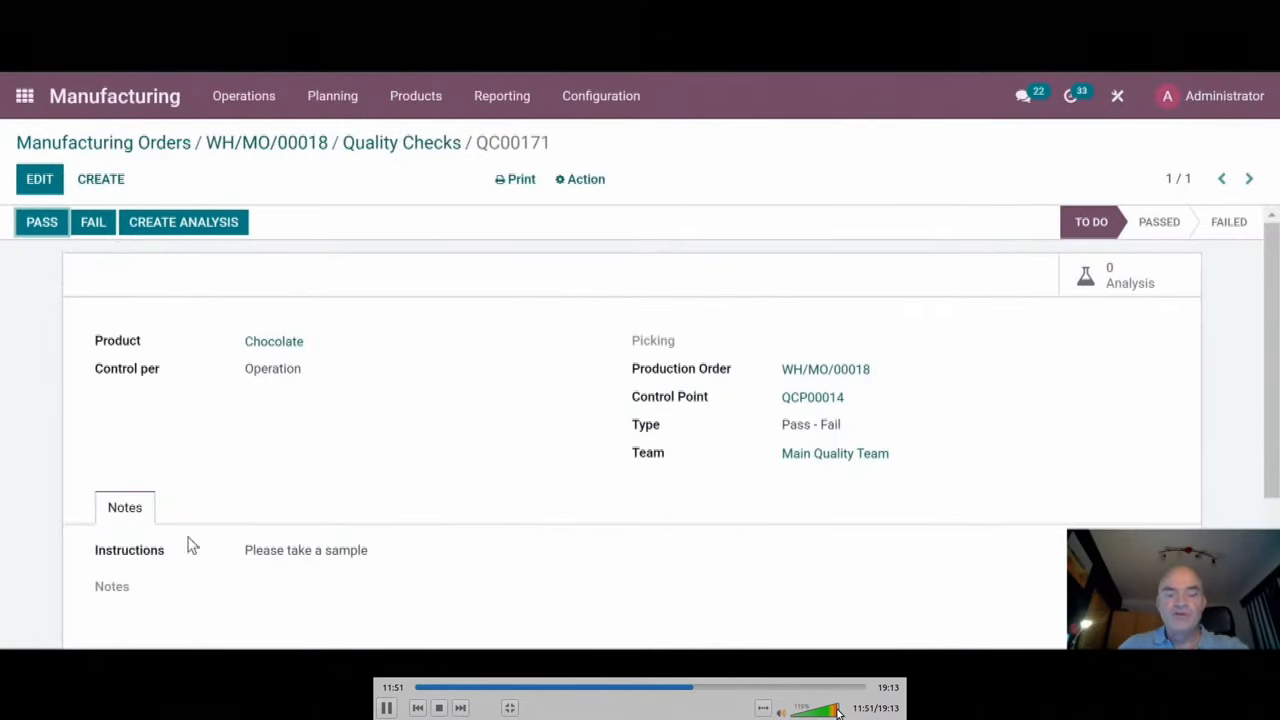
{"action": "mouse_move", "coordinate": [520, 406]}
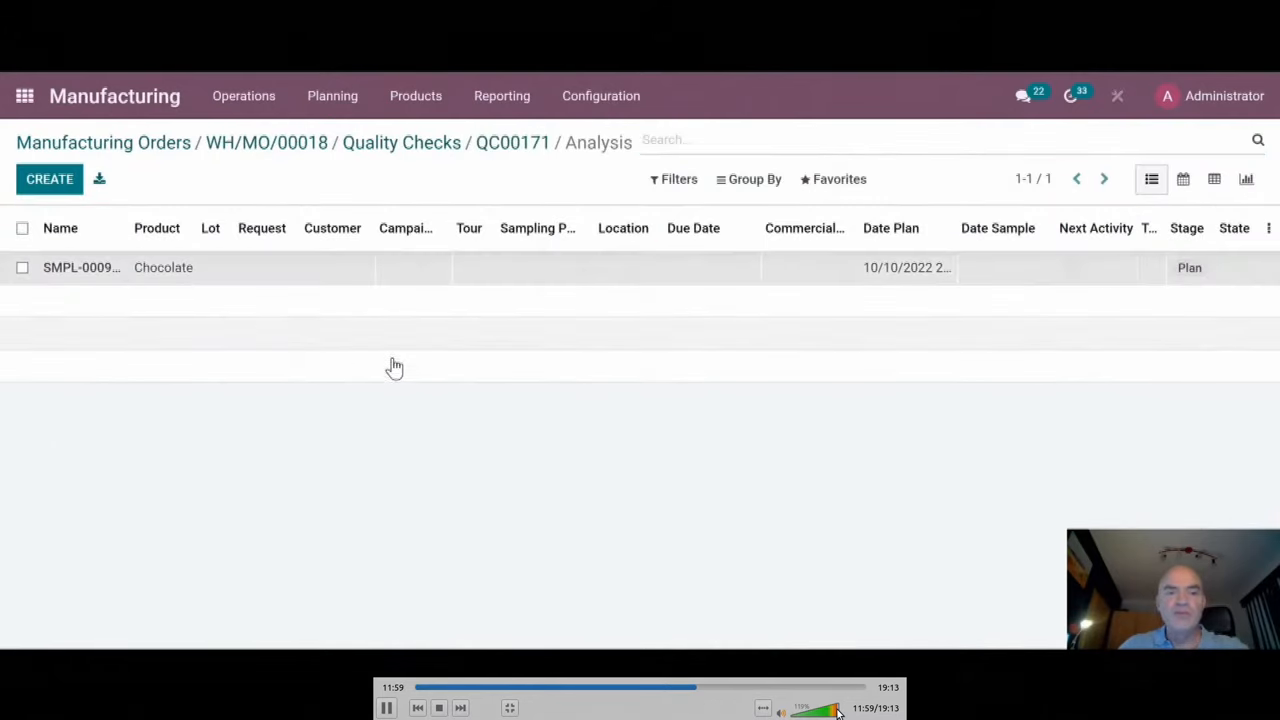
- Open sample SMPL-000961 and scroll to its six planned numerical tests
{"action": "left_click", "coordinate": [80, 267]}
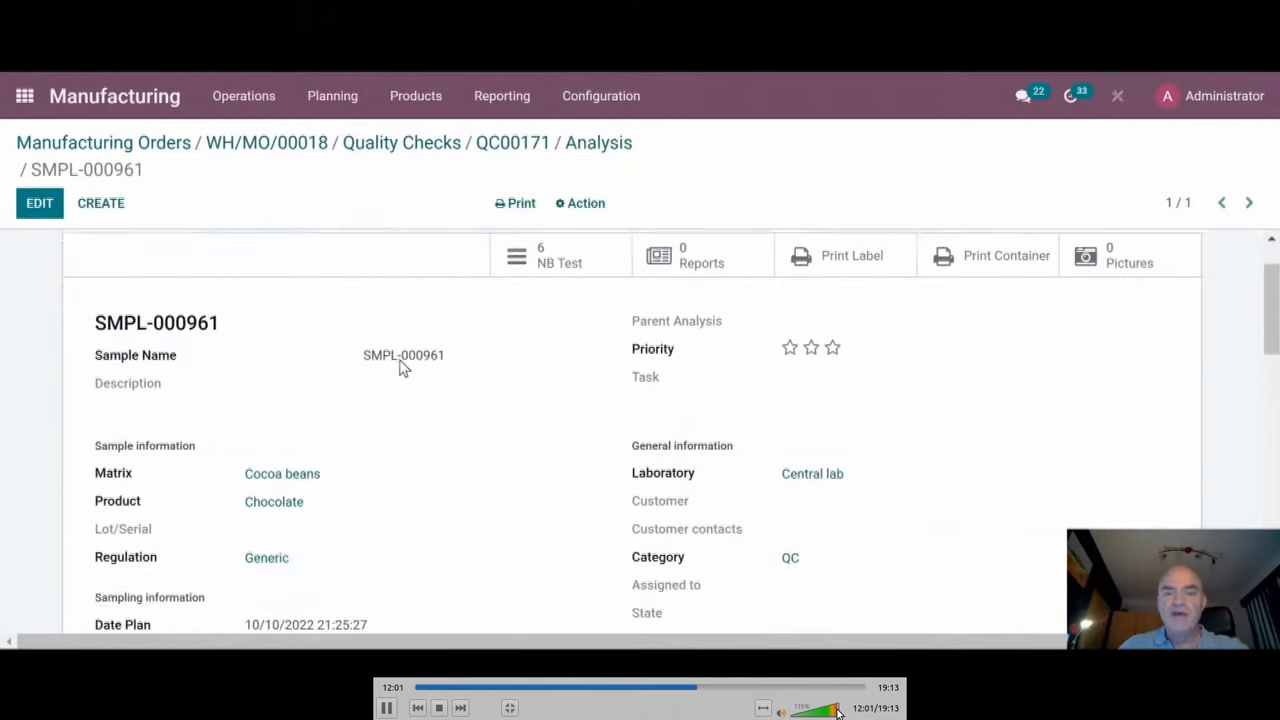
{"action": "scroll", "scroll_direction": "down", "scroll_amount": 3}
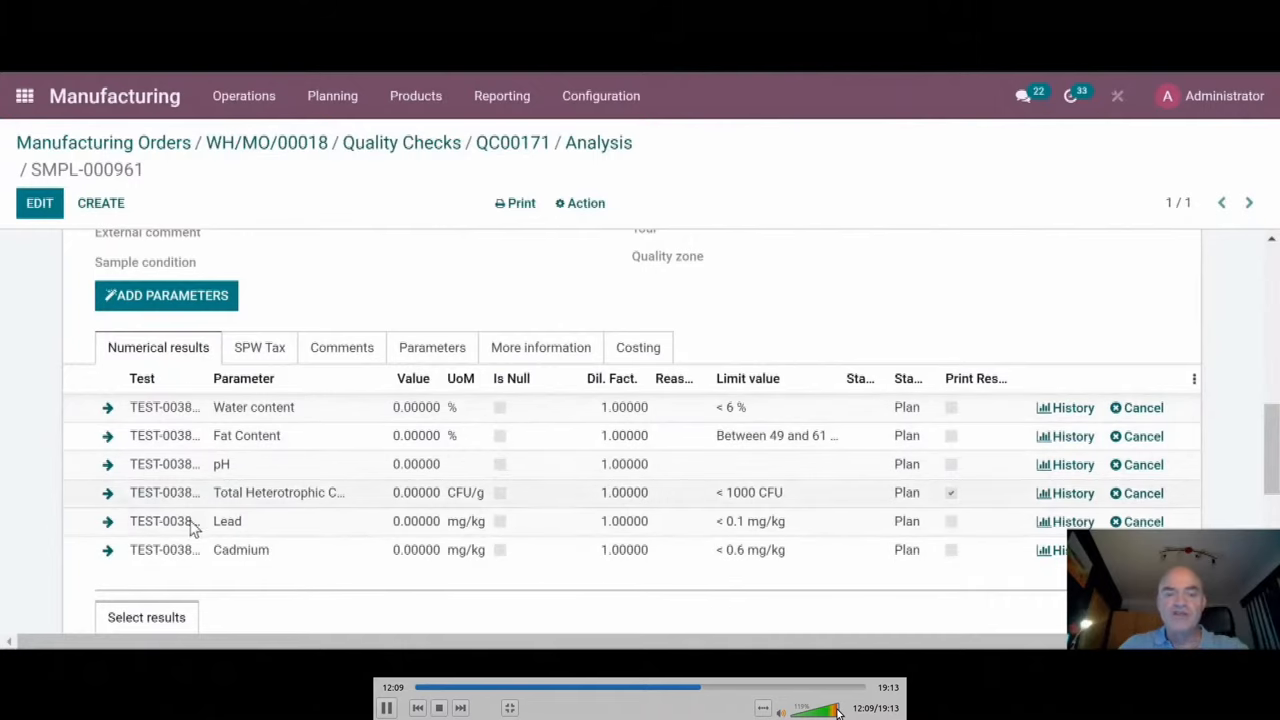
{"action": "mouse_move", "coordinate": [248, 430]}
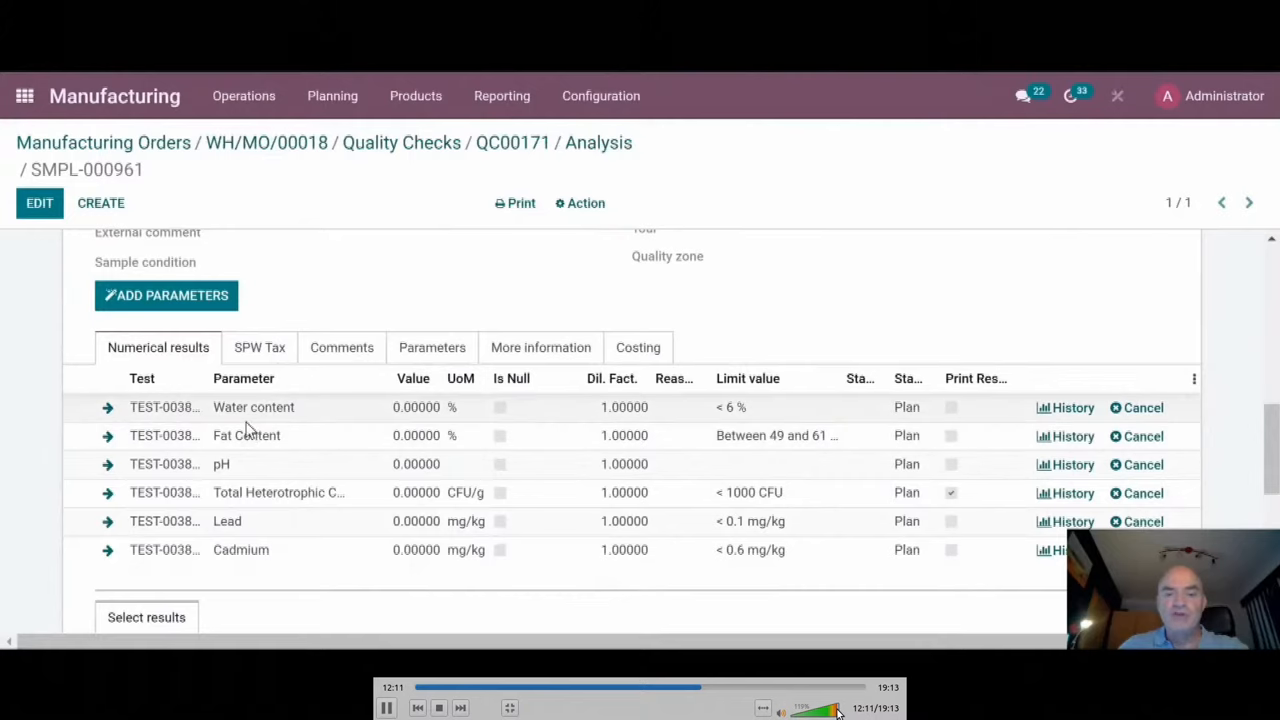
{"action": "mouse_move", "coordinate": [714, 613]}
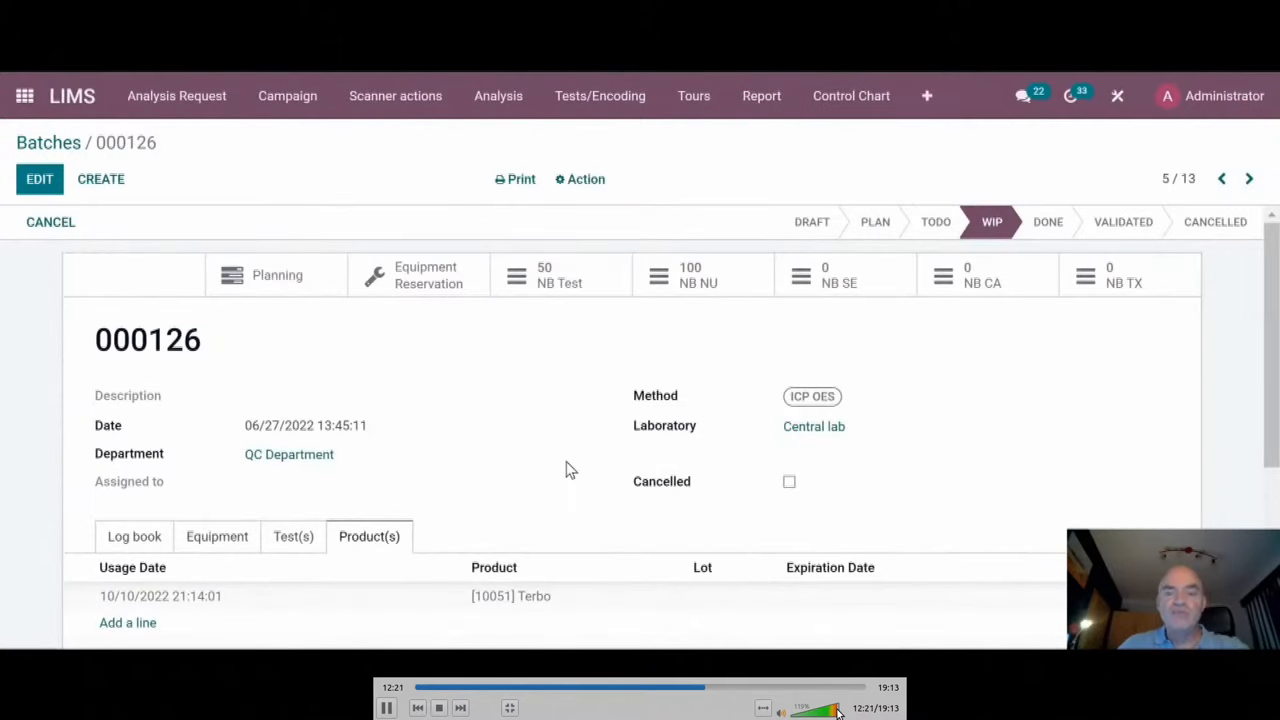
{"action": "mouse_move", "coordinate": [530, 394]}
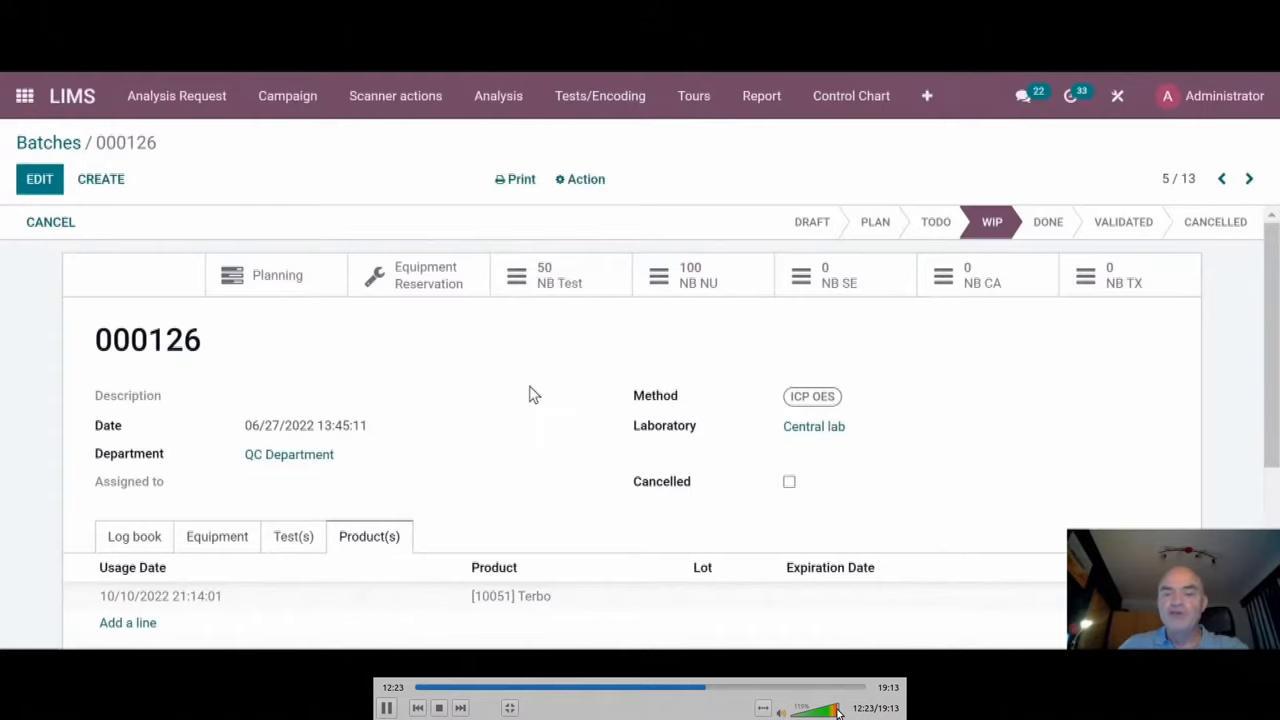
{"action": "mouse_move", "coordinate": [560, 343]}
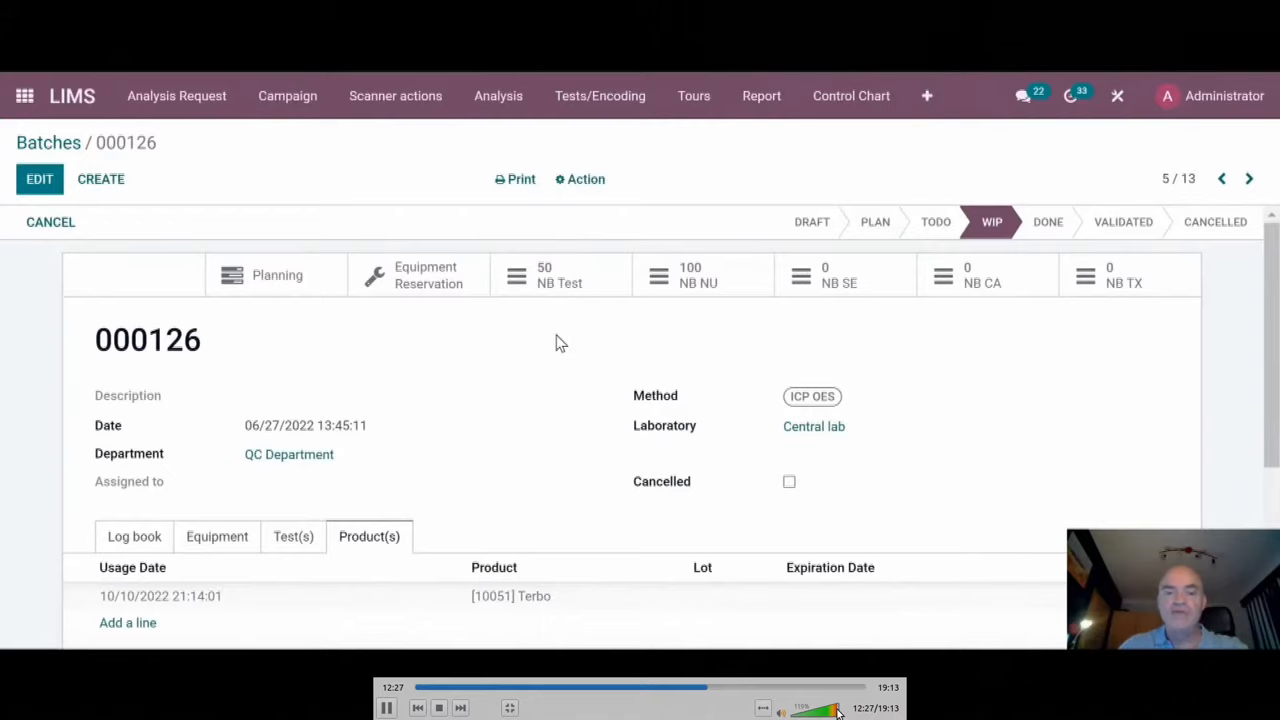
{"action": "mouse_move", "coordinate": [478, 390]}
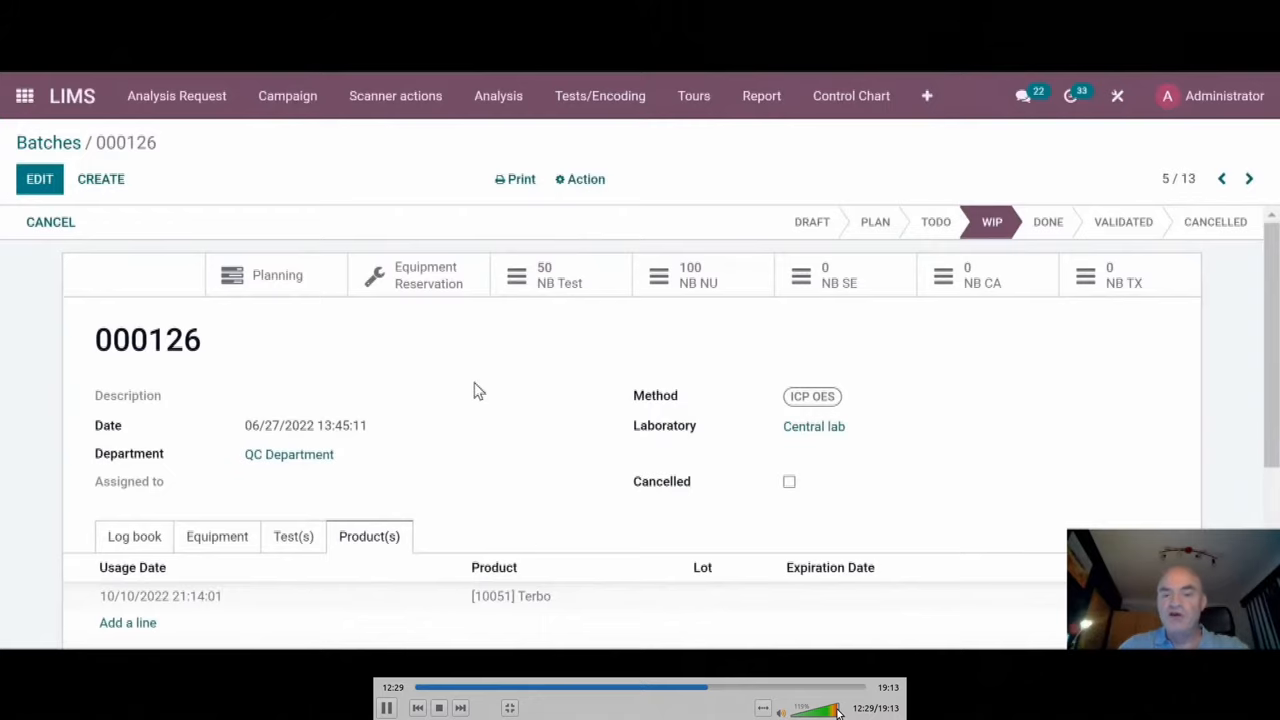
- Review batch 000126's log book, equipment, tests and products tabs
{"action": "left_click", "coordinate": [134, 536]}
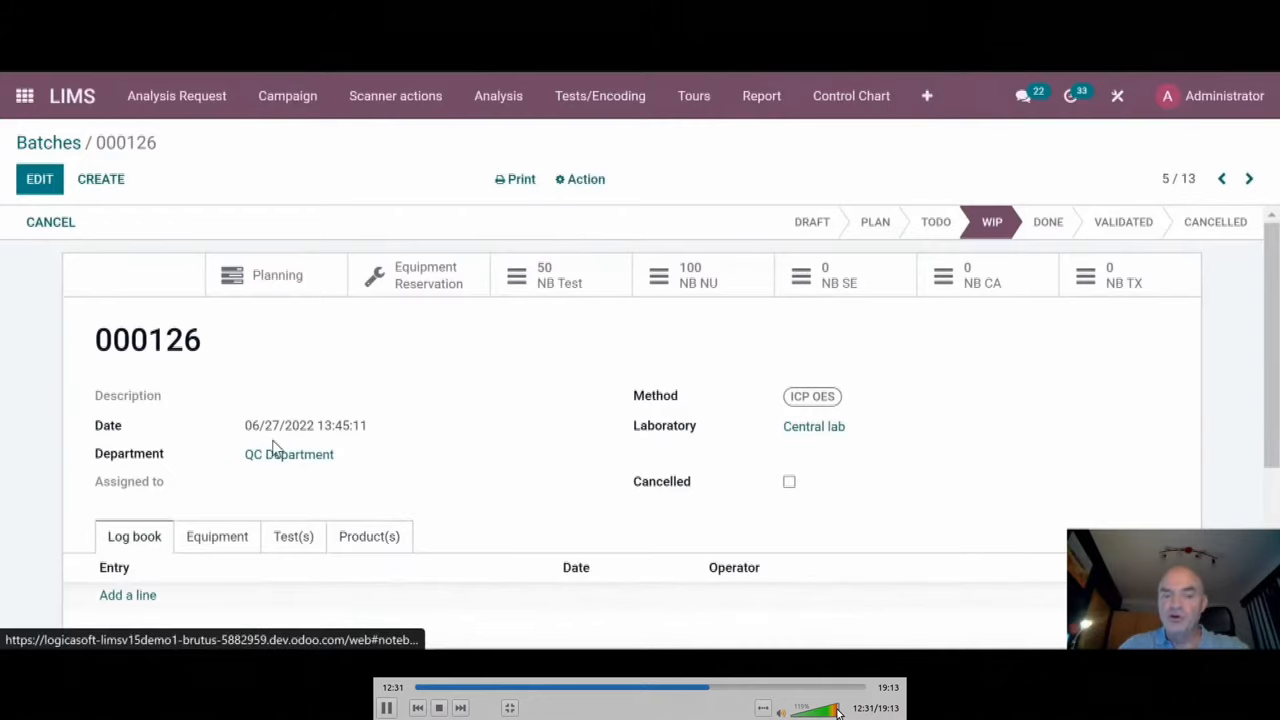
{"action": "scroll", "scroll_direction": "down", "scroll_amount": 3}
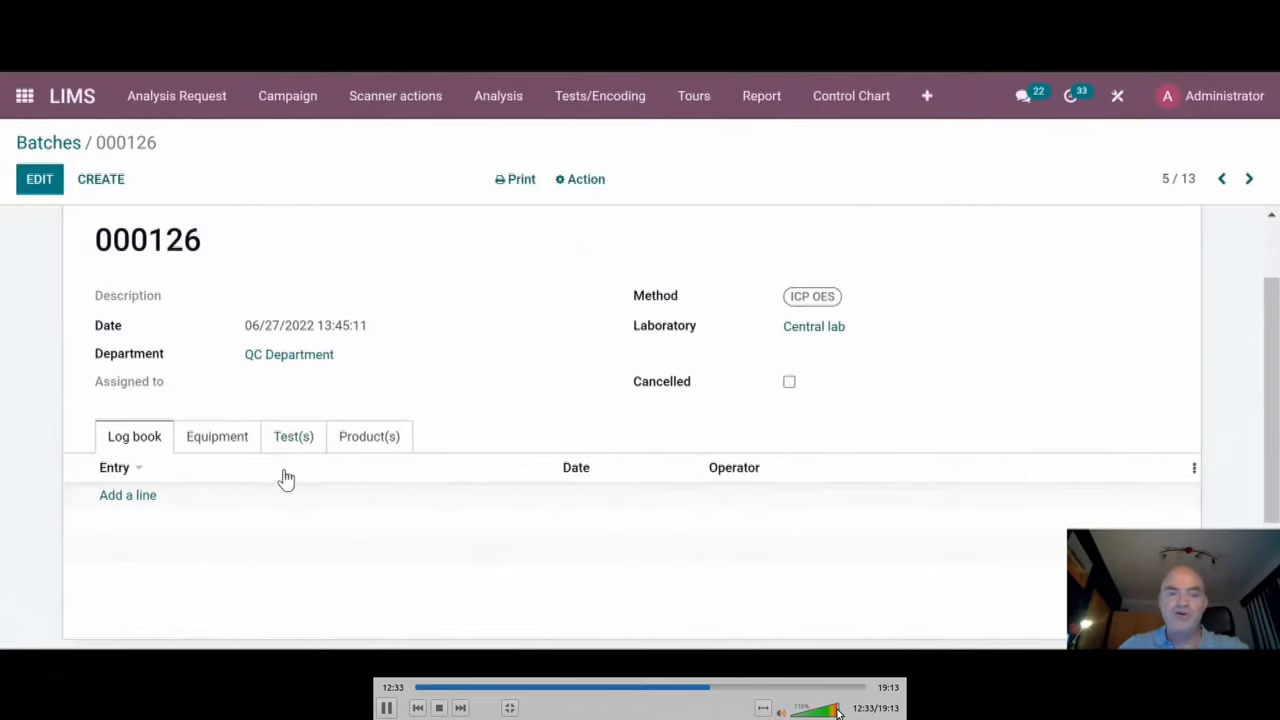
{"action": "left_click", "coordinate": [217, 436]}
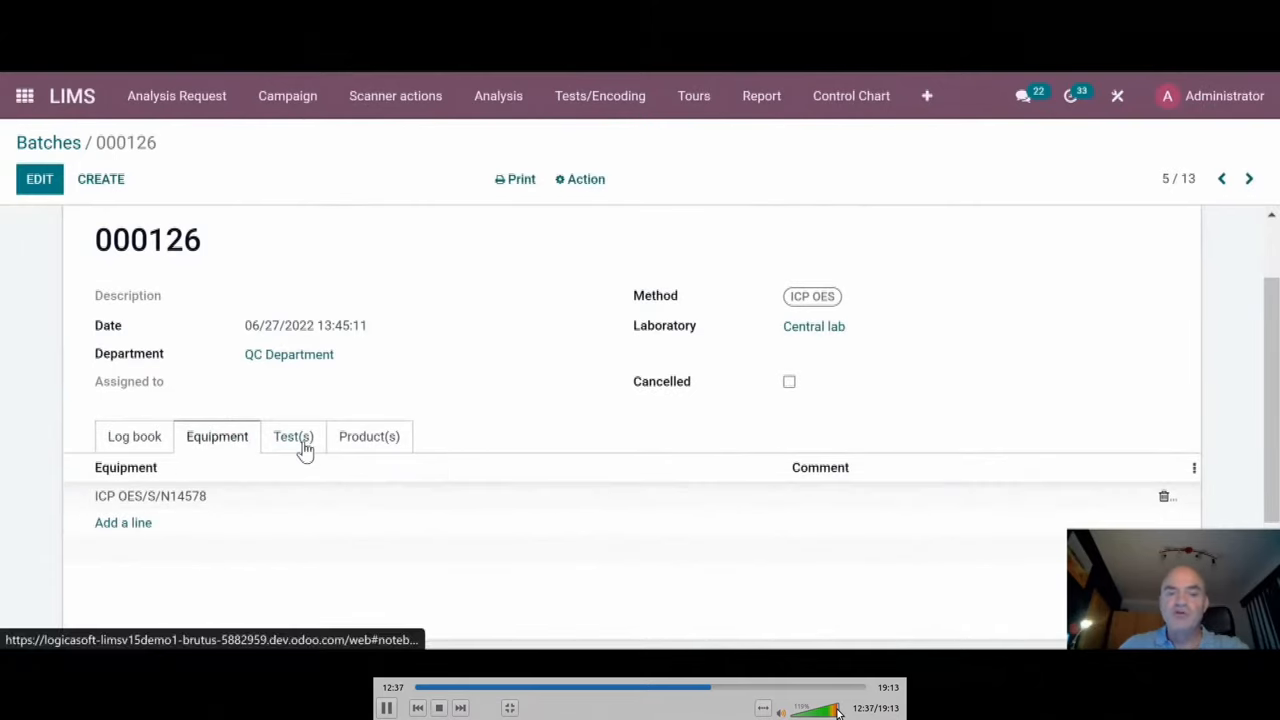
{"action": "left_click", "coordinate": [293, 436]}
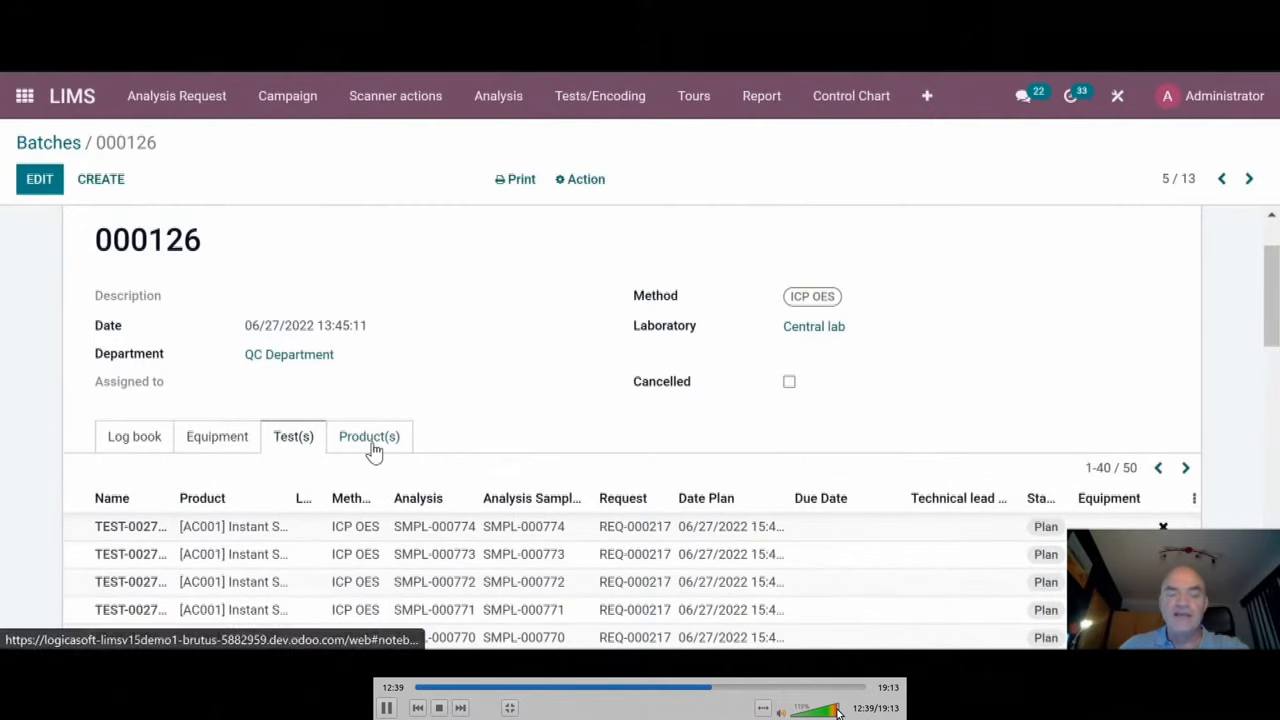
{"action": "left_click", "coordinate": [369, 436]}
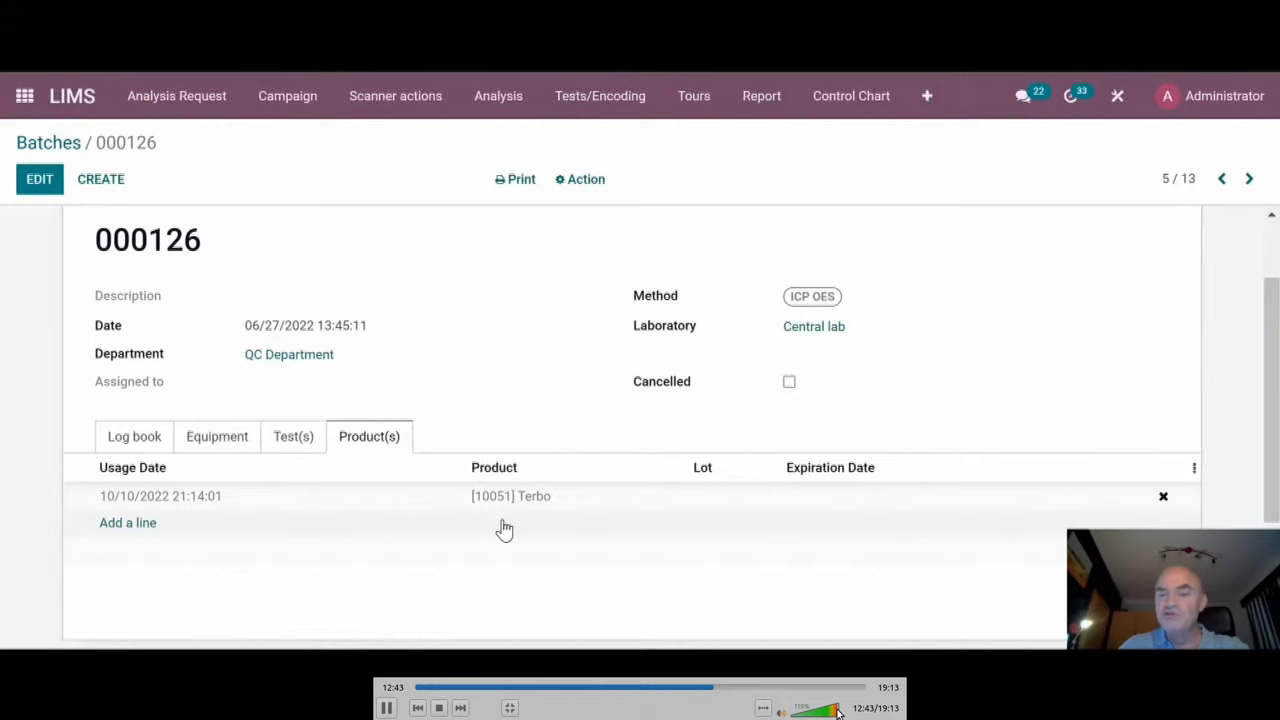
{"action": "mouse_move", "coordinate": [510, 520]}
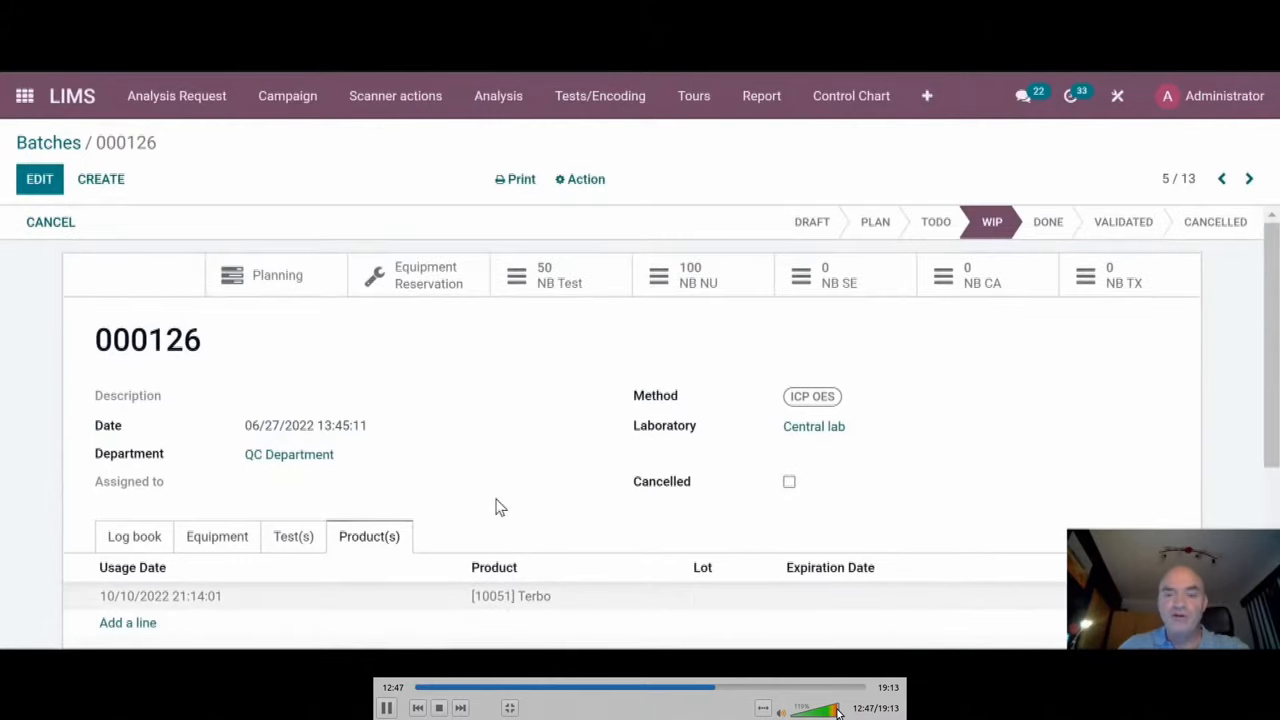
{"action": "mouse_move", "coordinate": [470, 505]}
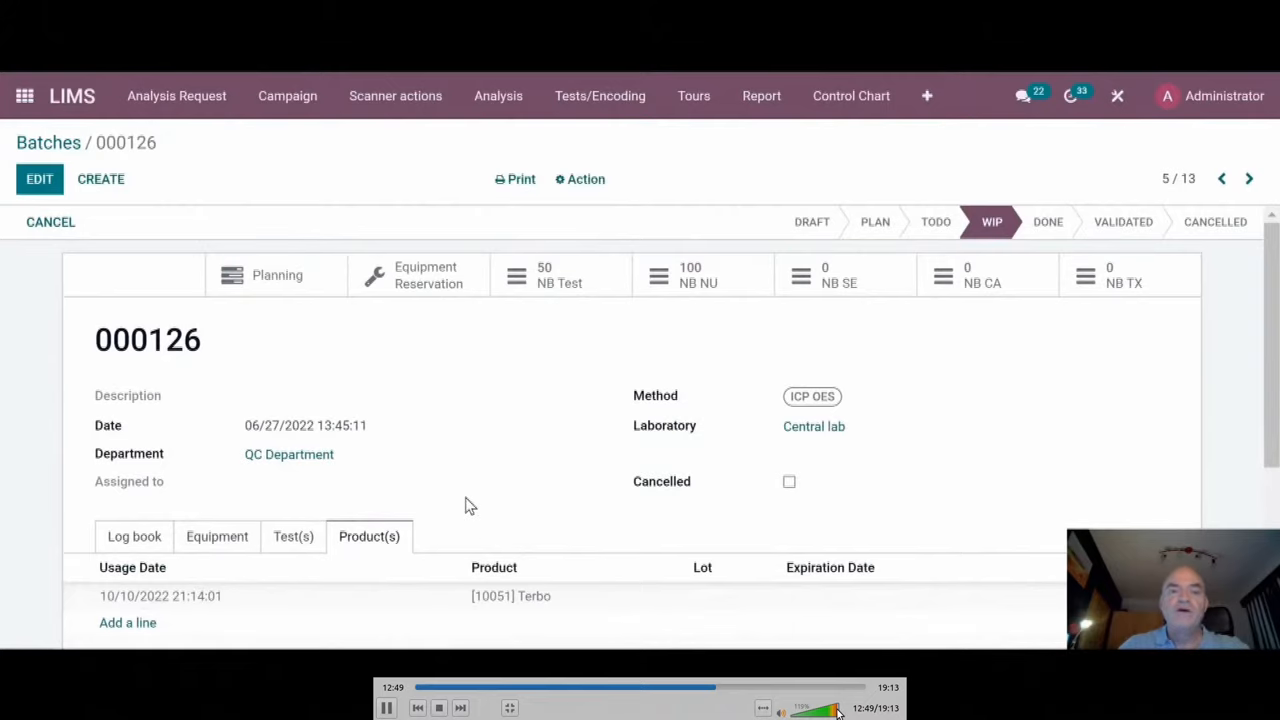
{"action": "mouse_move", "coordinate": [375, 300]}
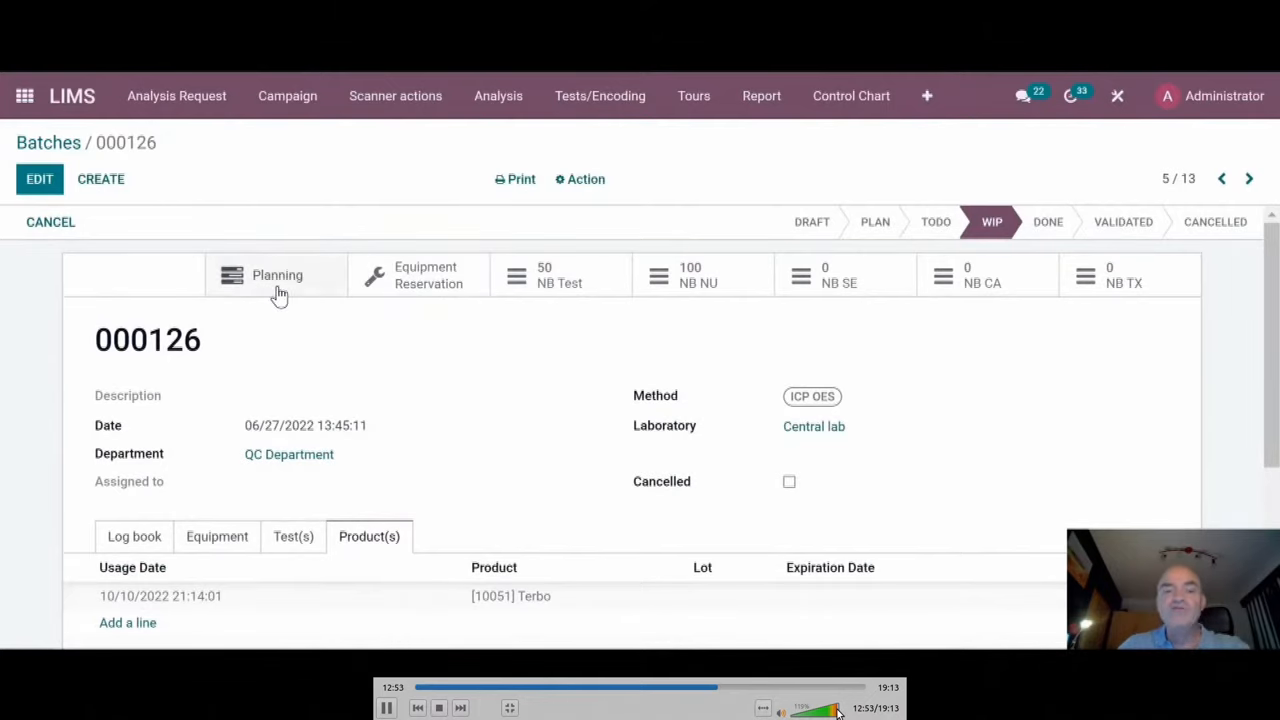
{"action": "mouse_move", "coordinate": [407, 305]}
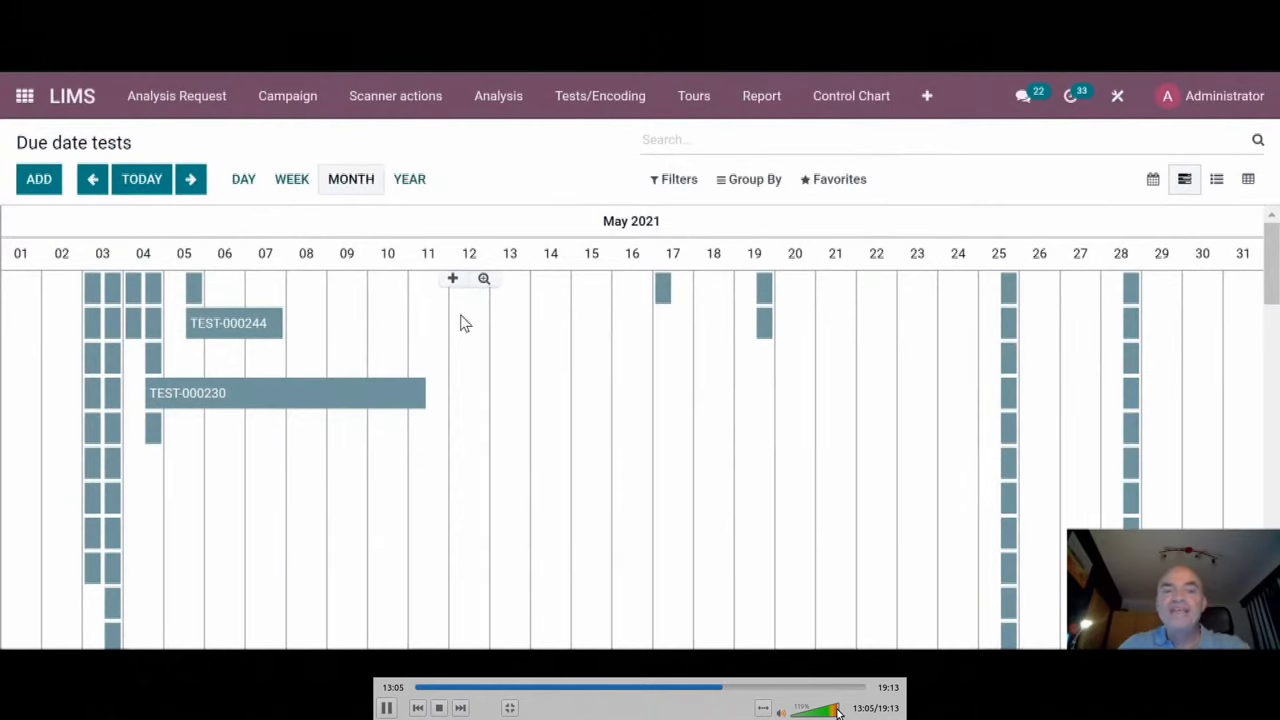
- Open the Due date tests planning for May 2021, showing TEST-000230 and TEST-000244
{"action": "left_click", "coordinate": [498, 95]}
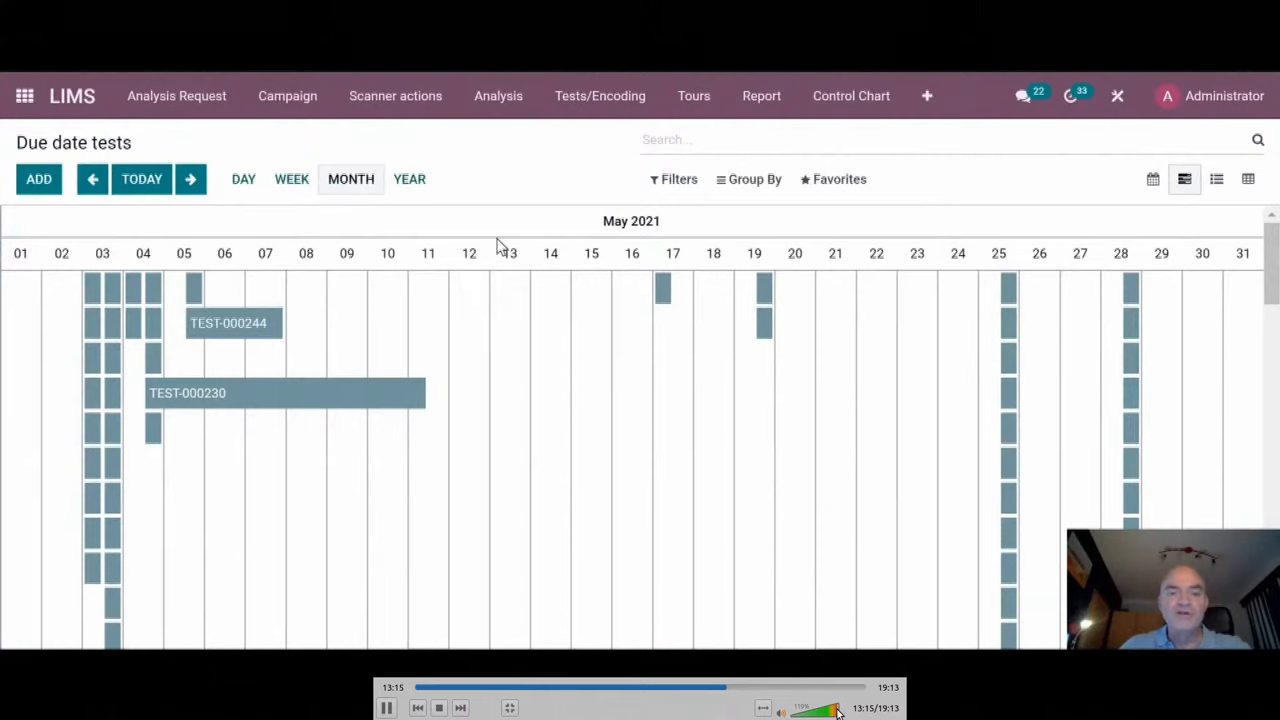
{"action": "mouse_move", "coordinate": [483, 293]}
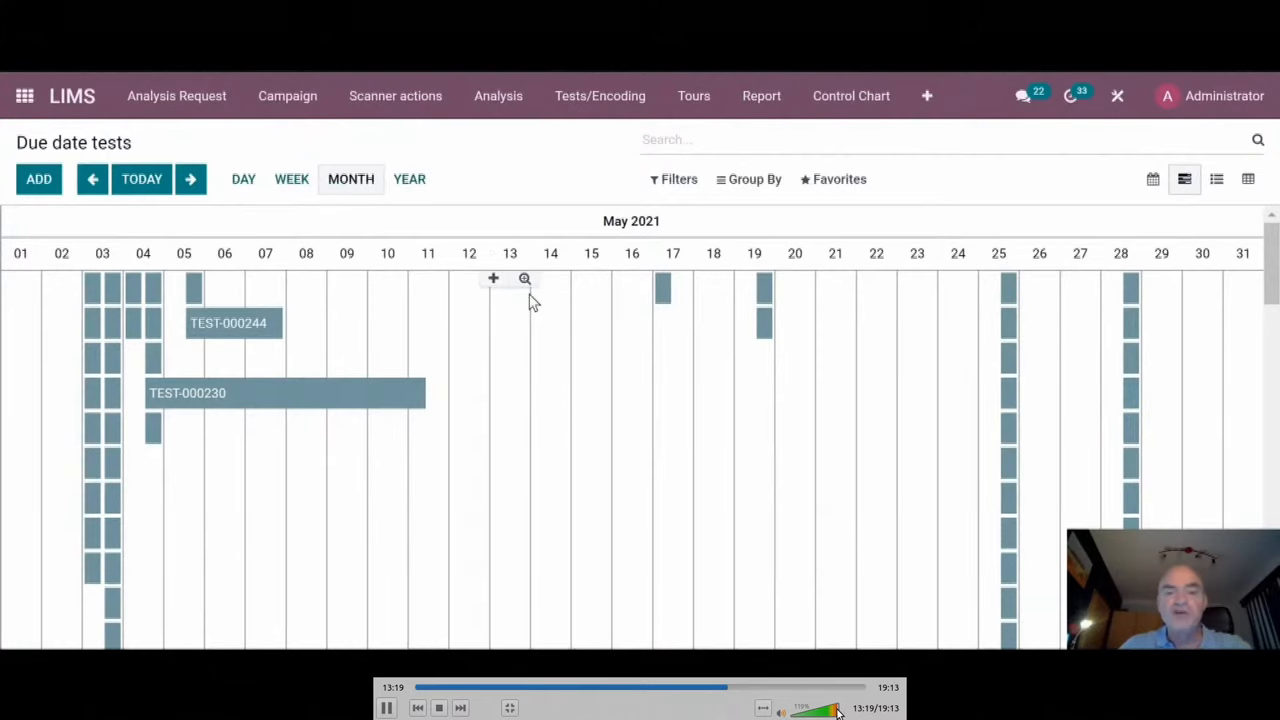
{"action": "mouse_move", "coordinate": [337, 405]}
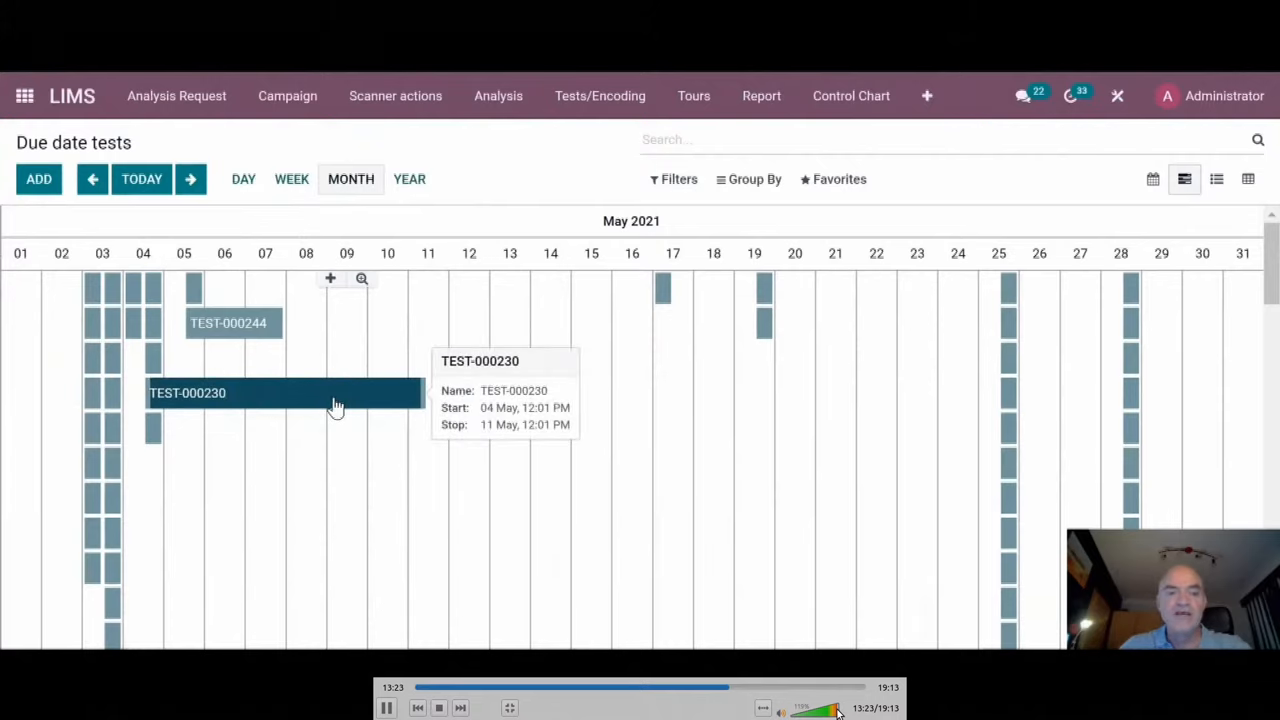
{"action": "mouse_move", "coordinate": [535, 441]}
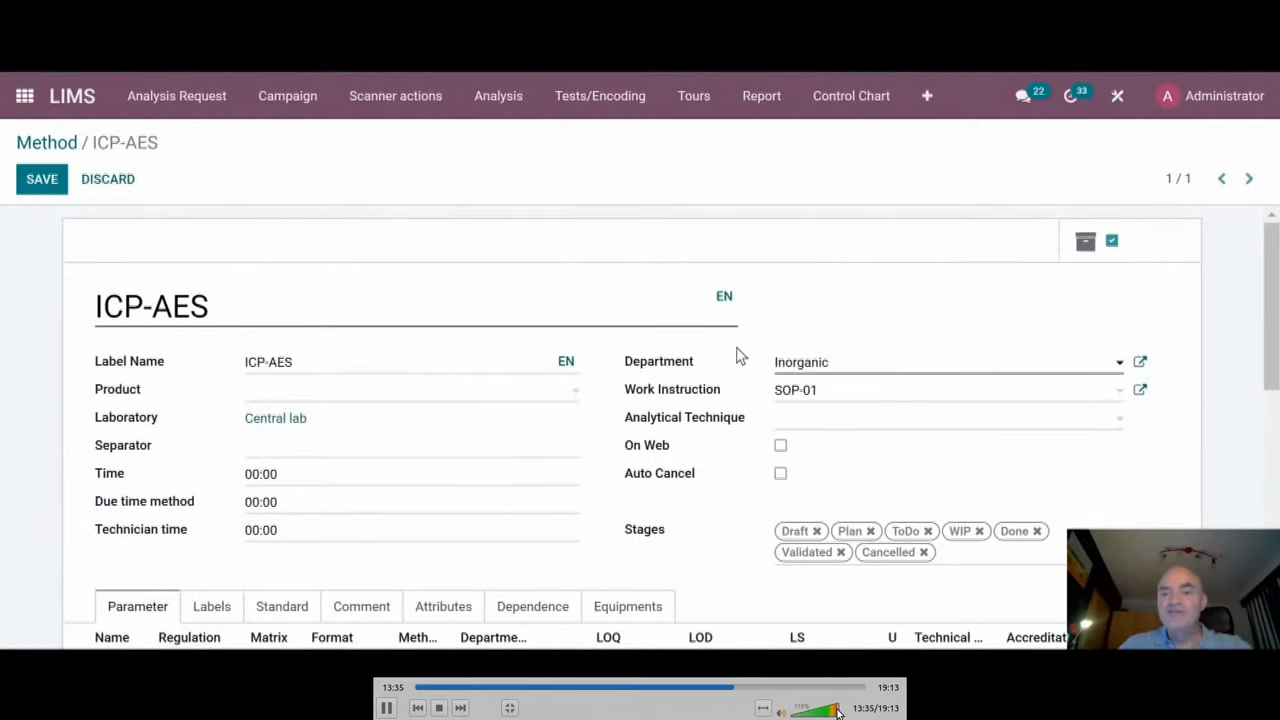
{"action": "mouse_move", "coordinate": [408, 311]}
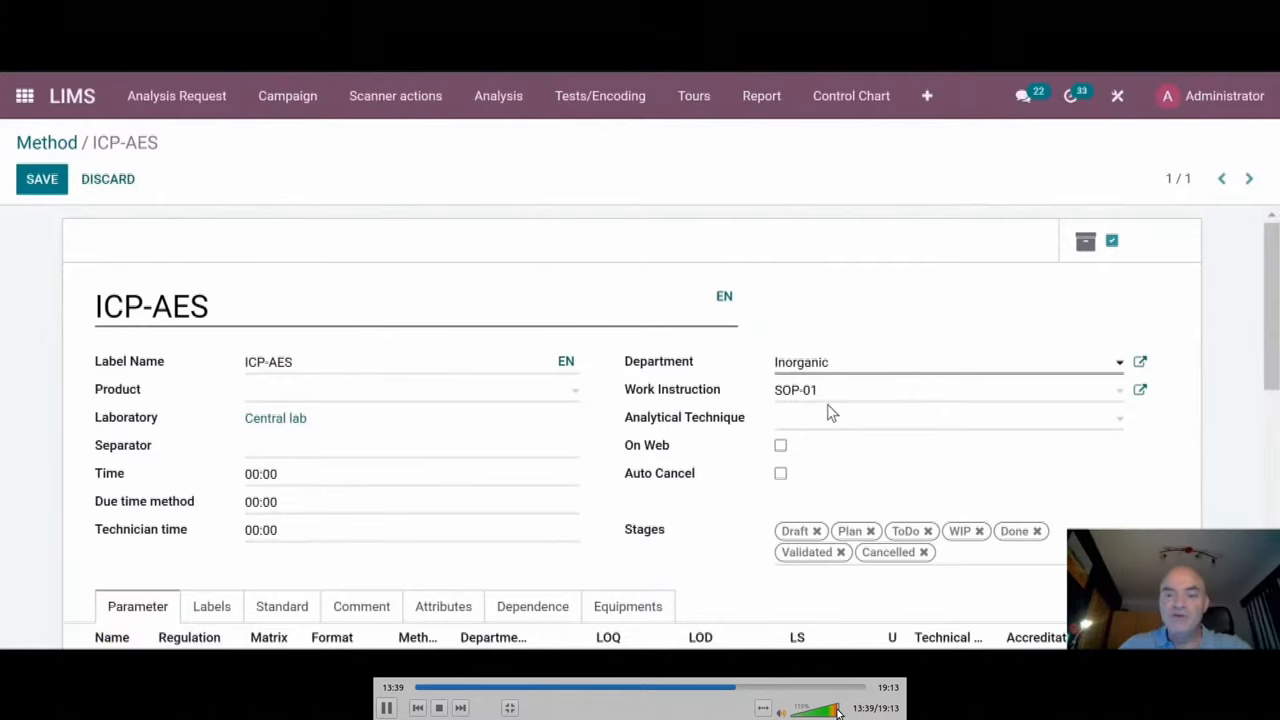
{"action": "mouse_move", "coordinate": [775, 408]}
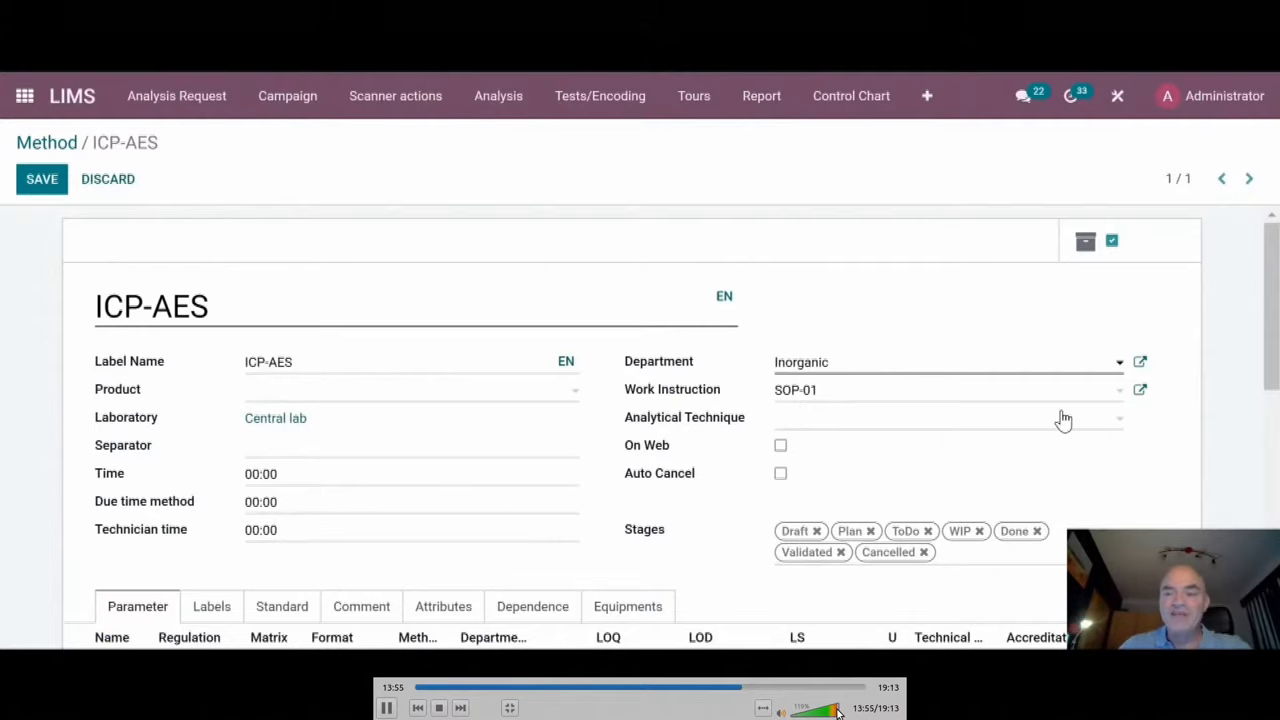
{"action": "mouse_move", "coordinate": [1140, 389]}
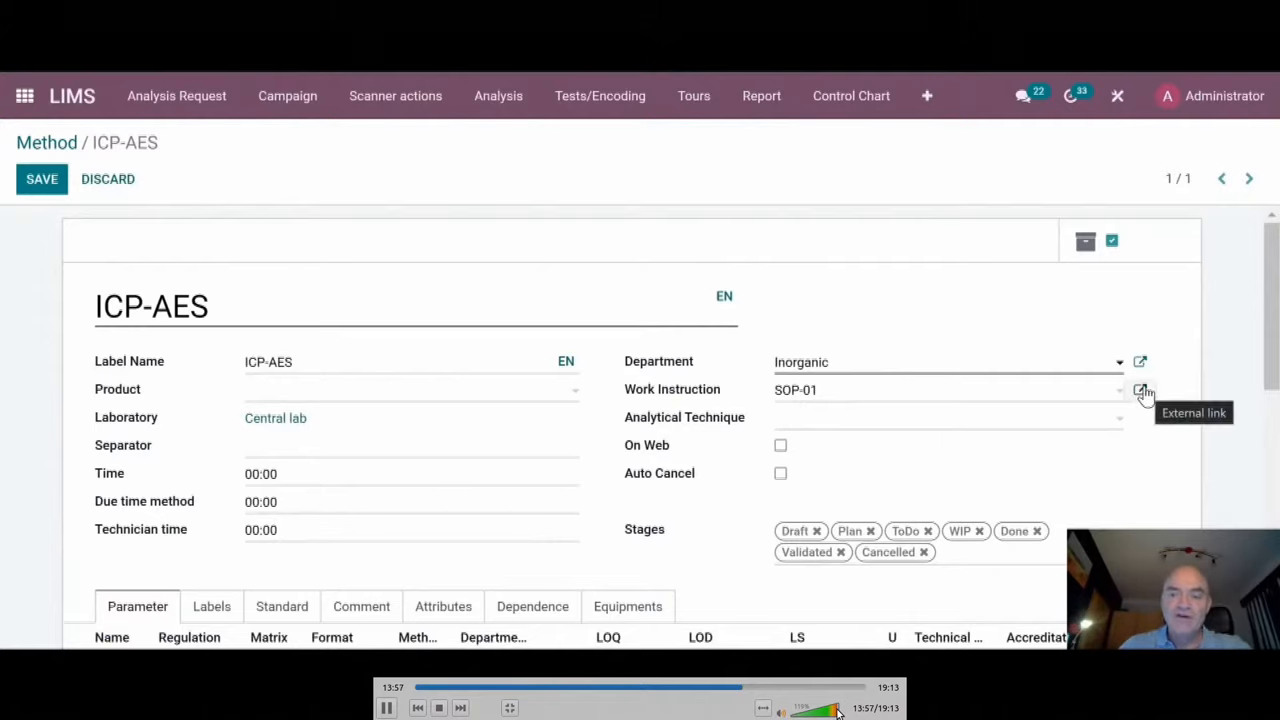
- Open SOP-01 from the ICP-AES method's Work Instruction link, showing its Central lab details
{"action": "left_click", "coordinate": [1140, 389]}
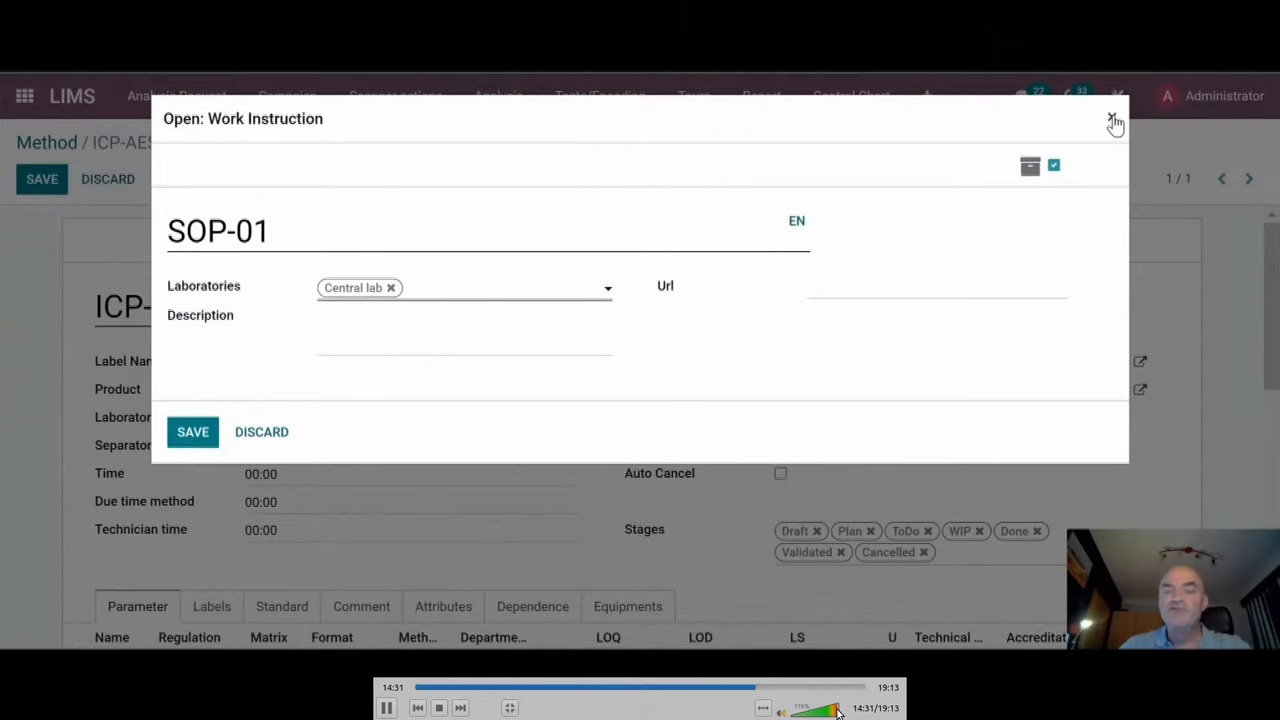
{"action": "left_click", "coordinate": [1115, 122]}
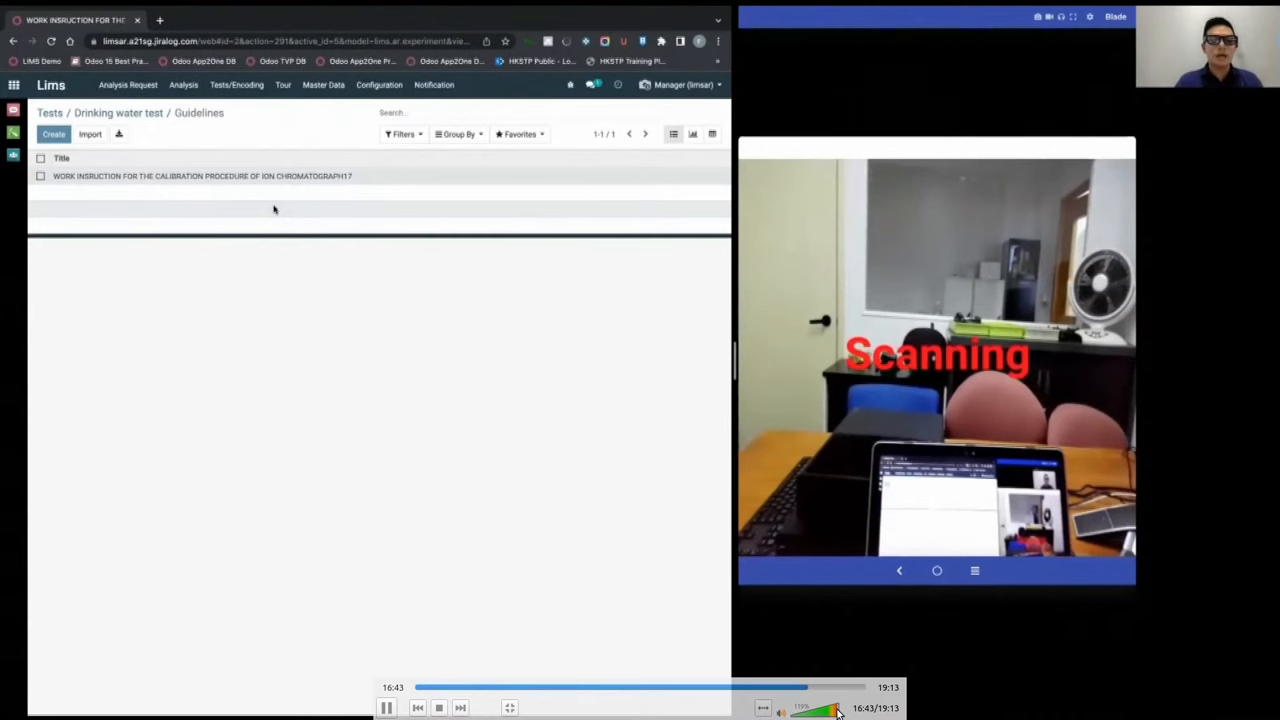
- Open the ion chromatograph calibration instruction, display its QR code for the tablet, then return to Procedure
{"action": "left_click", "coordinate": [202, 175]}
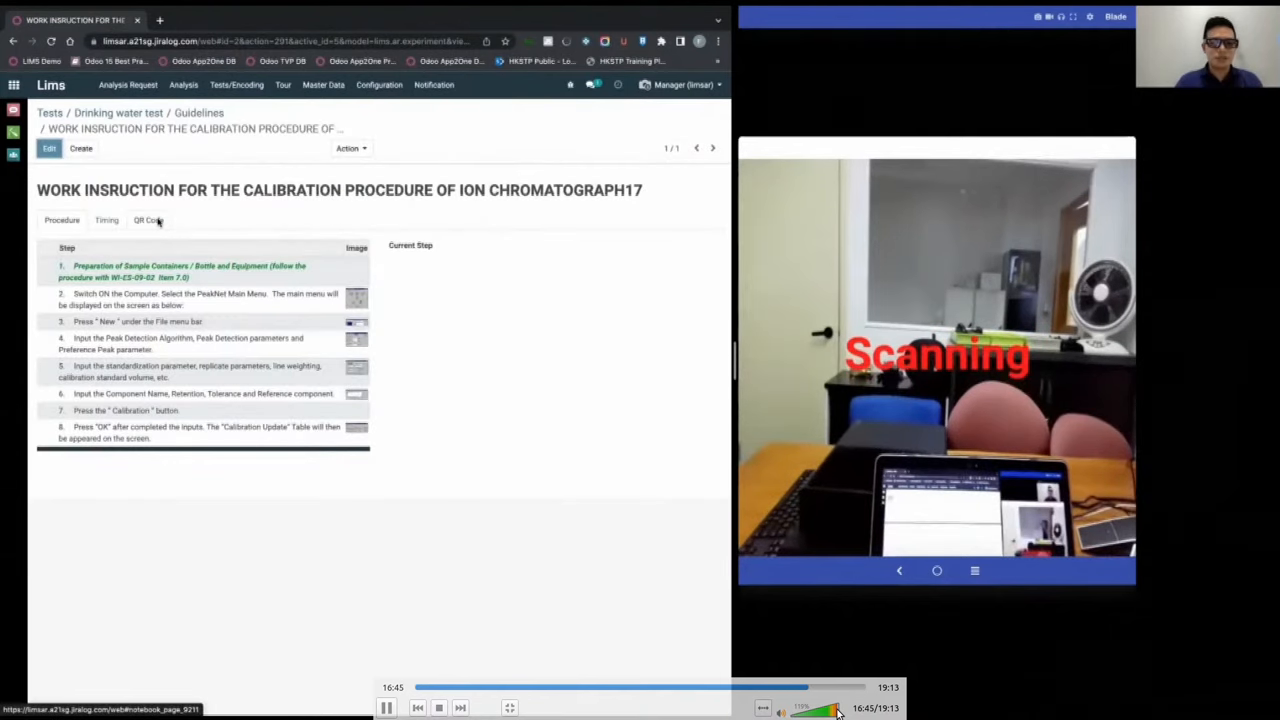
{"action": "left_click", "coordinate": [148, 220]}
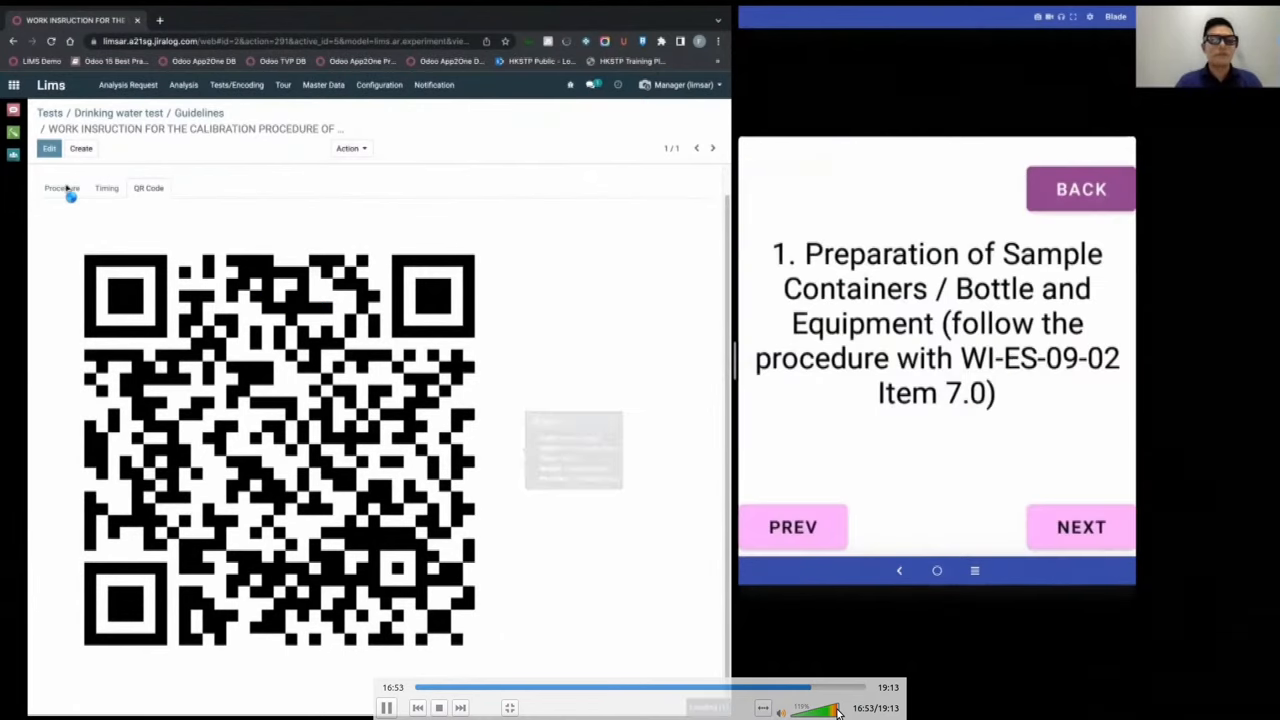
{"action": "left_click", "coordinate": [62, 188]}
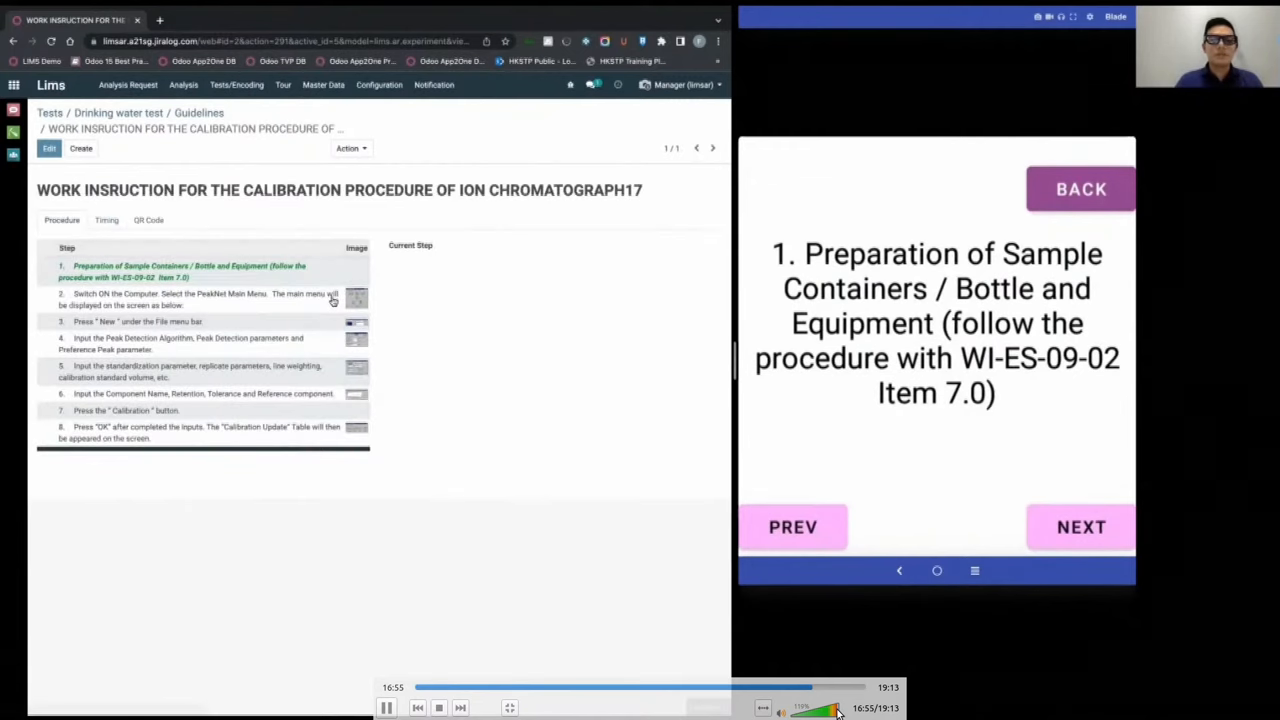
{"action": "mouse_move", "coordinate": [333, 300]}
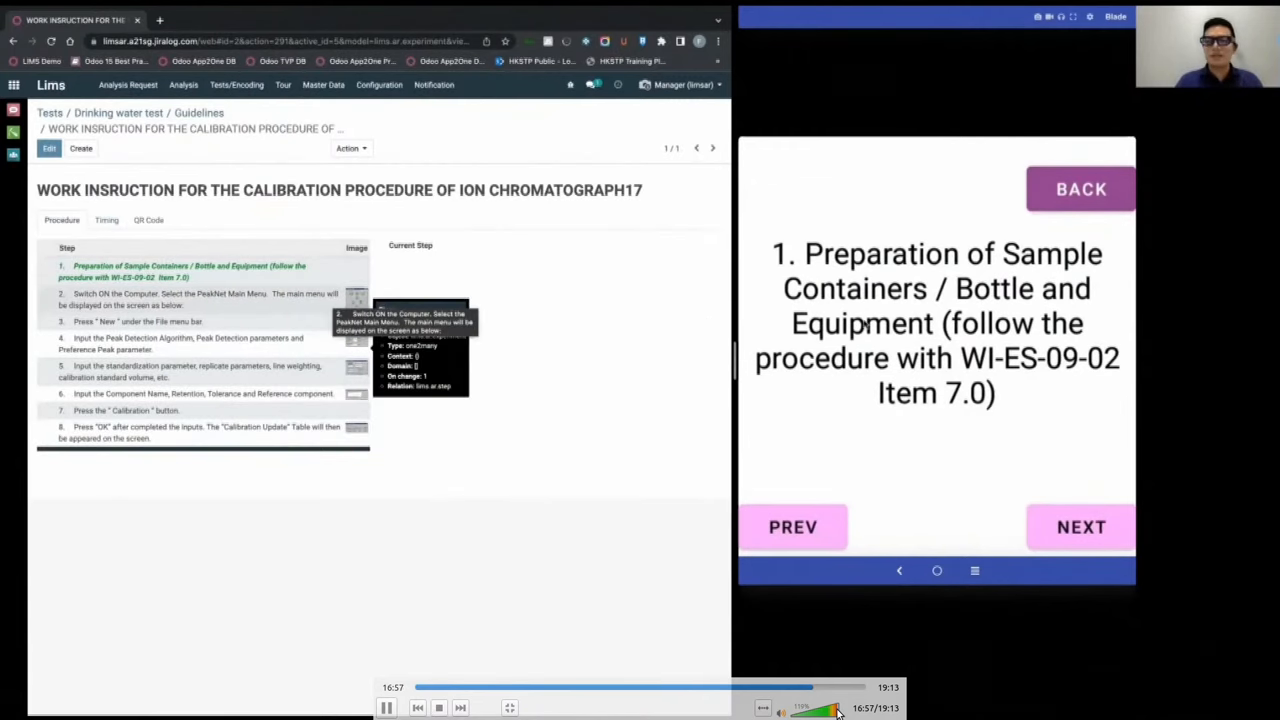
{"action": "mouse_move", "coordinate": [402, 302]}
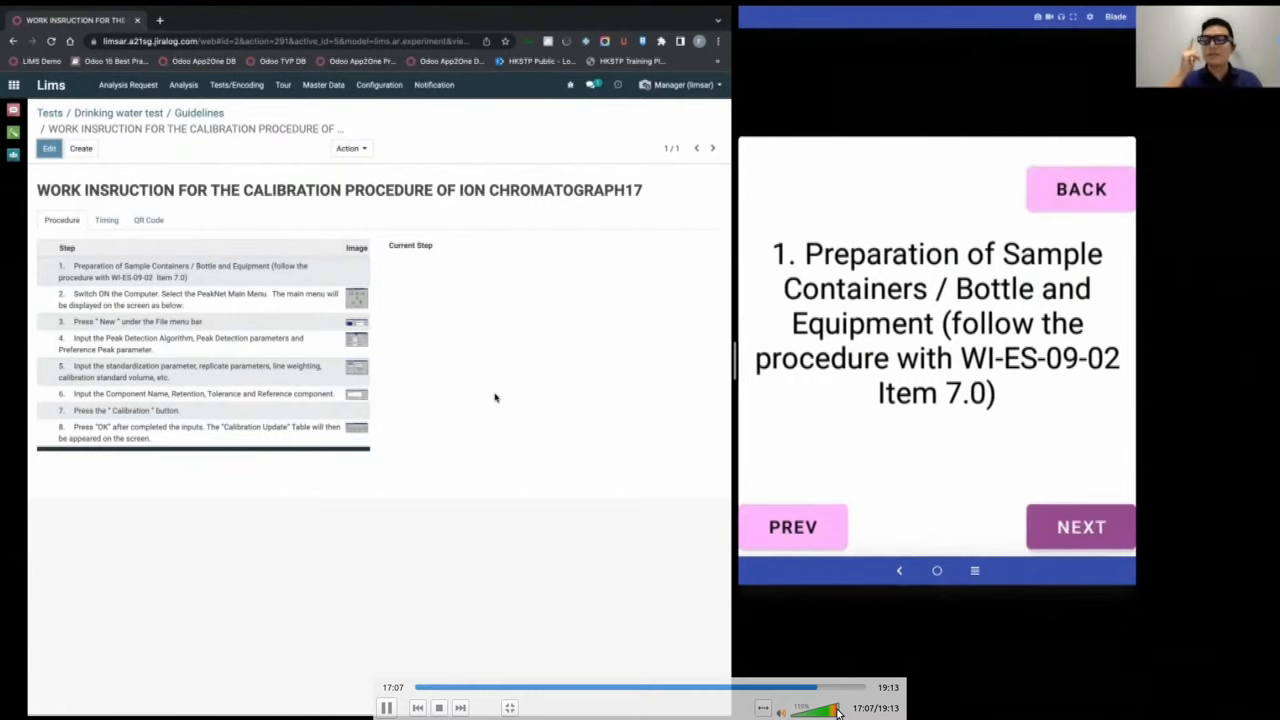
- Advance to step 2, show its picture, then advance to step 3
{"action": "left_click", "coordinate": [1080, 527]}
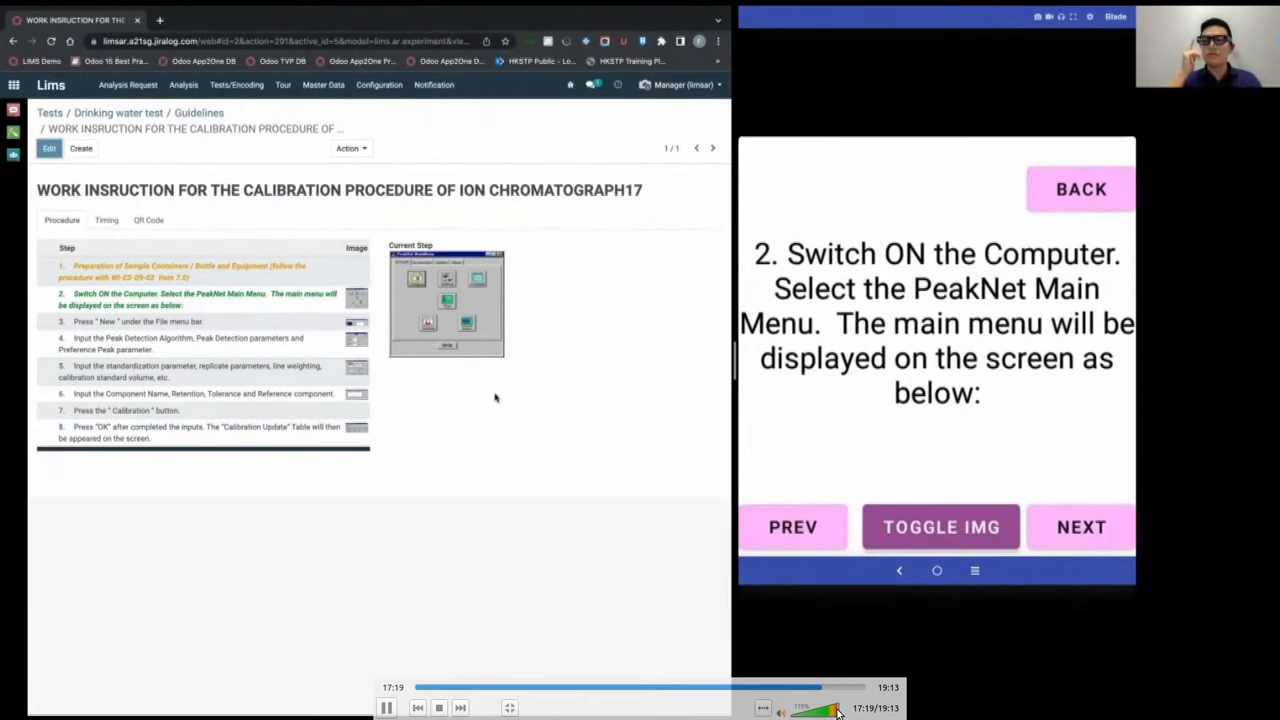
{"action": "left_click", "coordinate": [940, 527]}
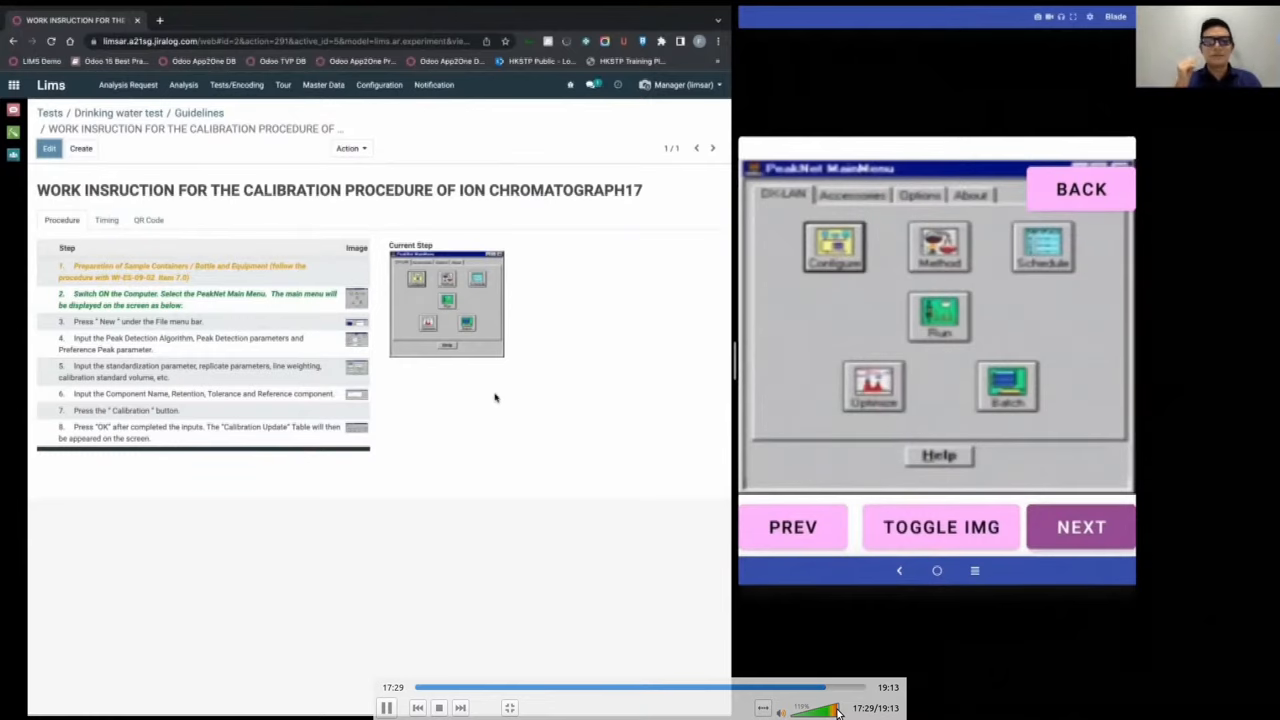
{"action": "left_click", "coordinate": [1080, 527]}
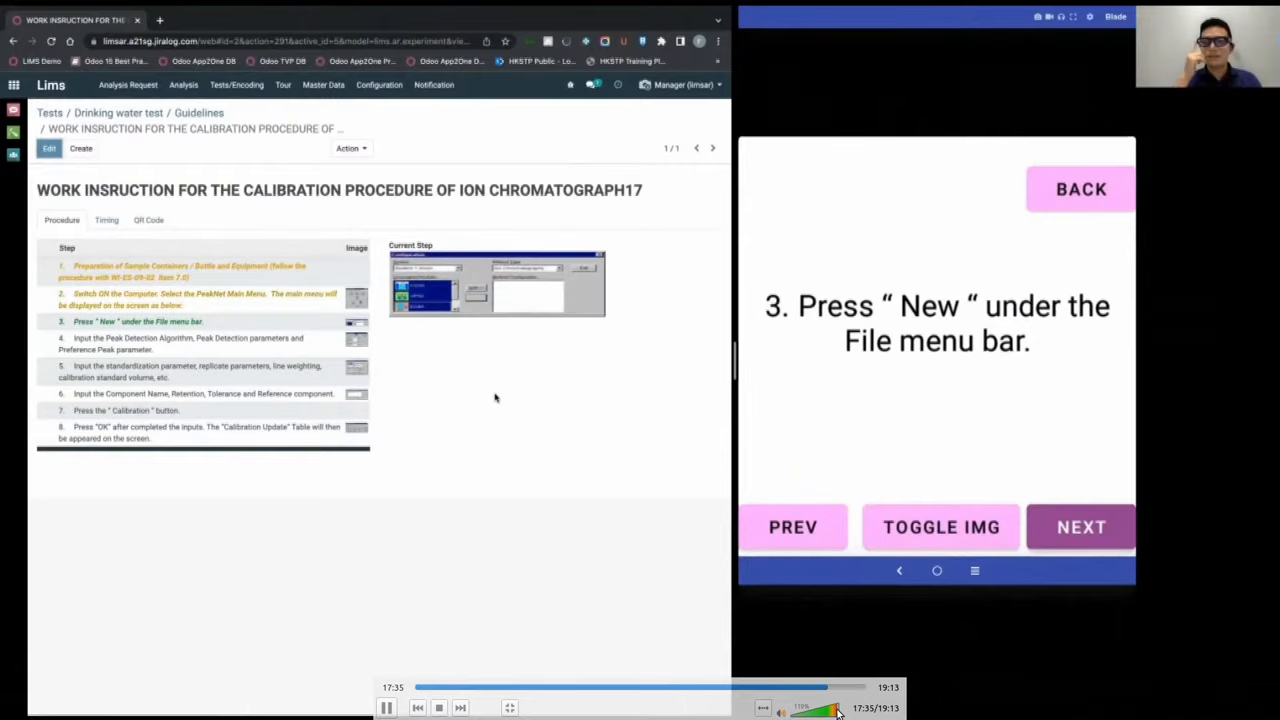
- Advance the tablet procedure through steps 4, 5, 6, 7 and 8 until it finishes
{"action": "left_click", "coordinate": [1080, 527]}
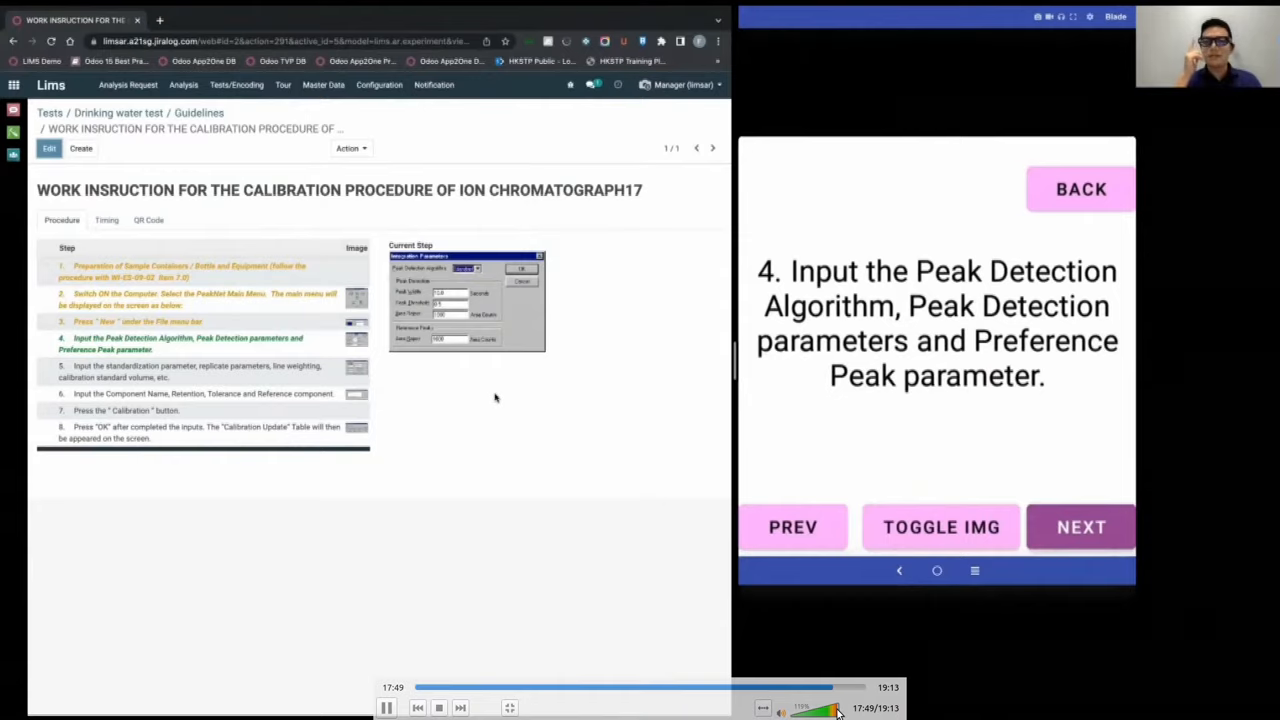
{"action": "left_click", "coordinate": [1080, 527]}
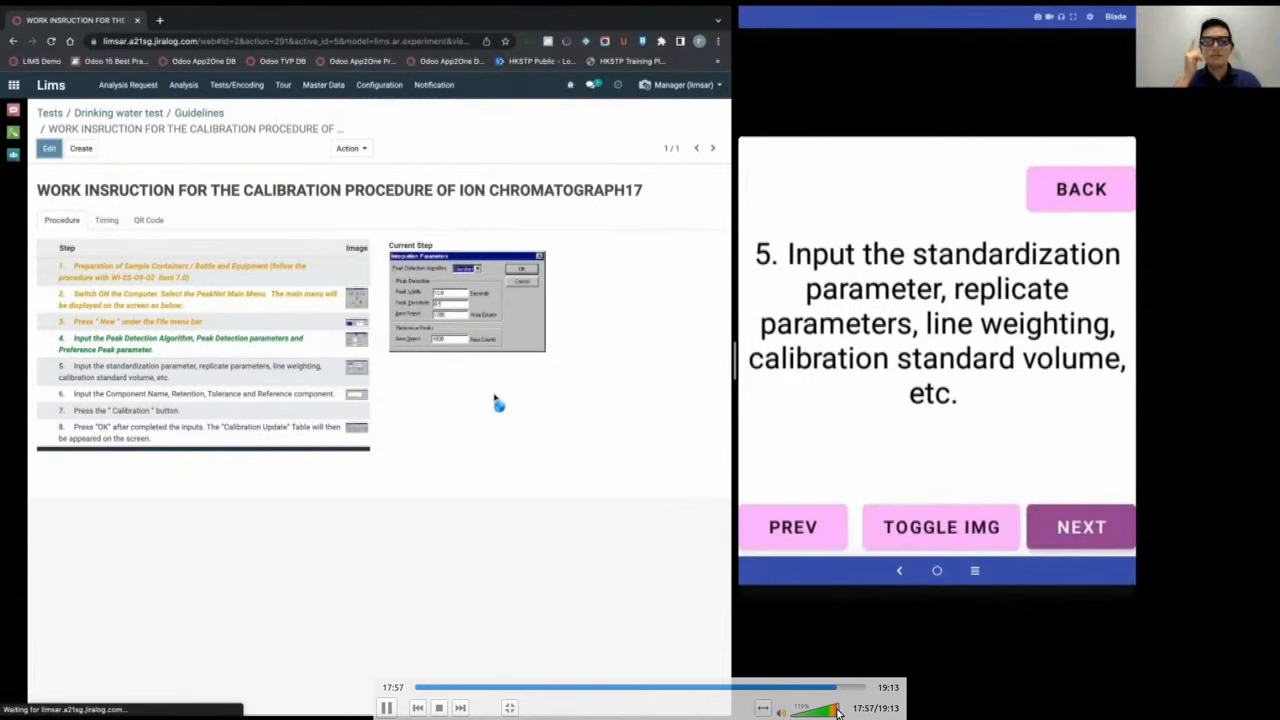
{"action": "left_click", "coordinate": [1080, 527]}
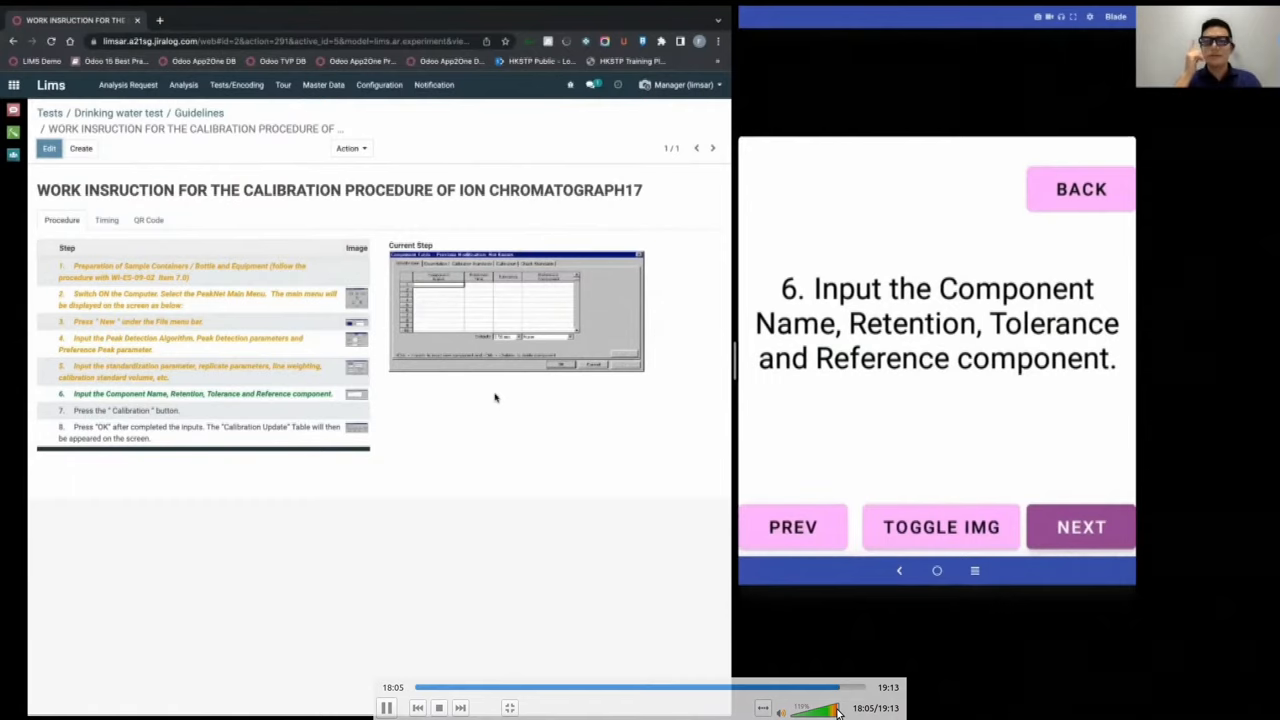
{"action": "left_click", "coordinate": [1080, 527]}
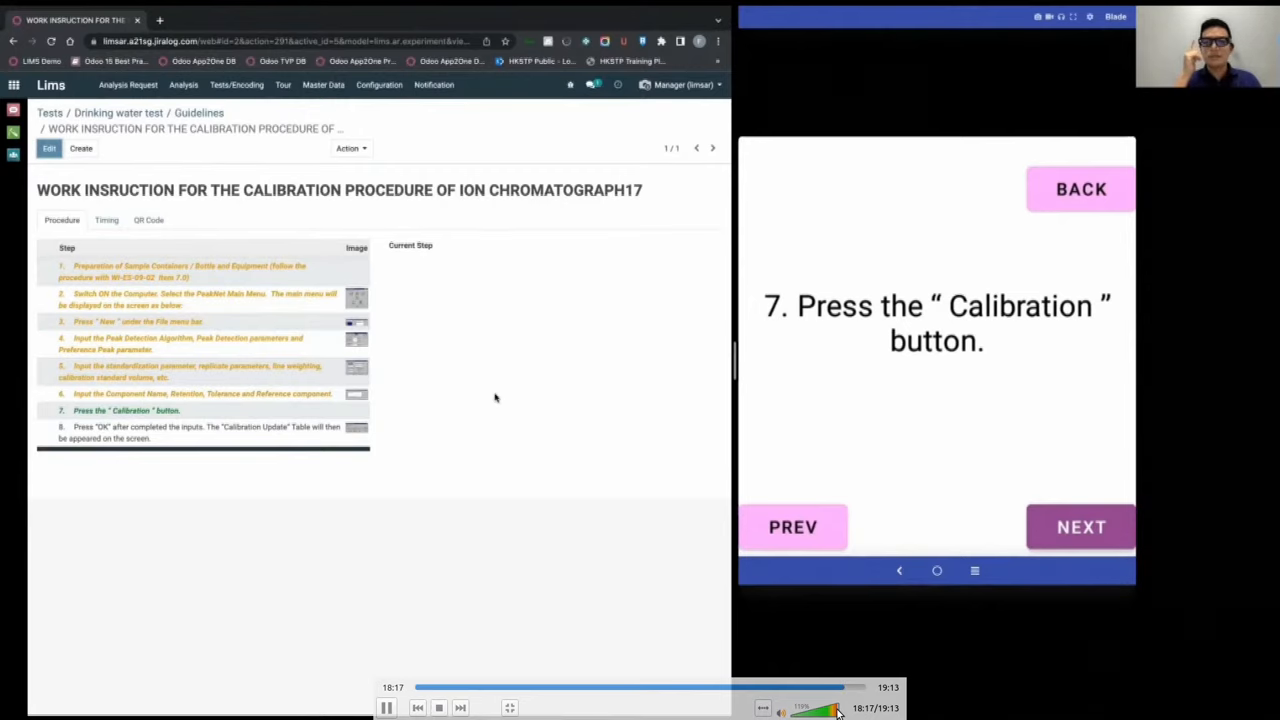
{"action": "left_click", "coordinate": [1080, 527]}
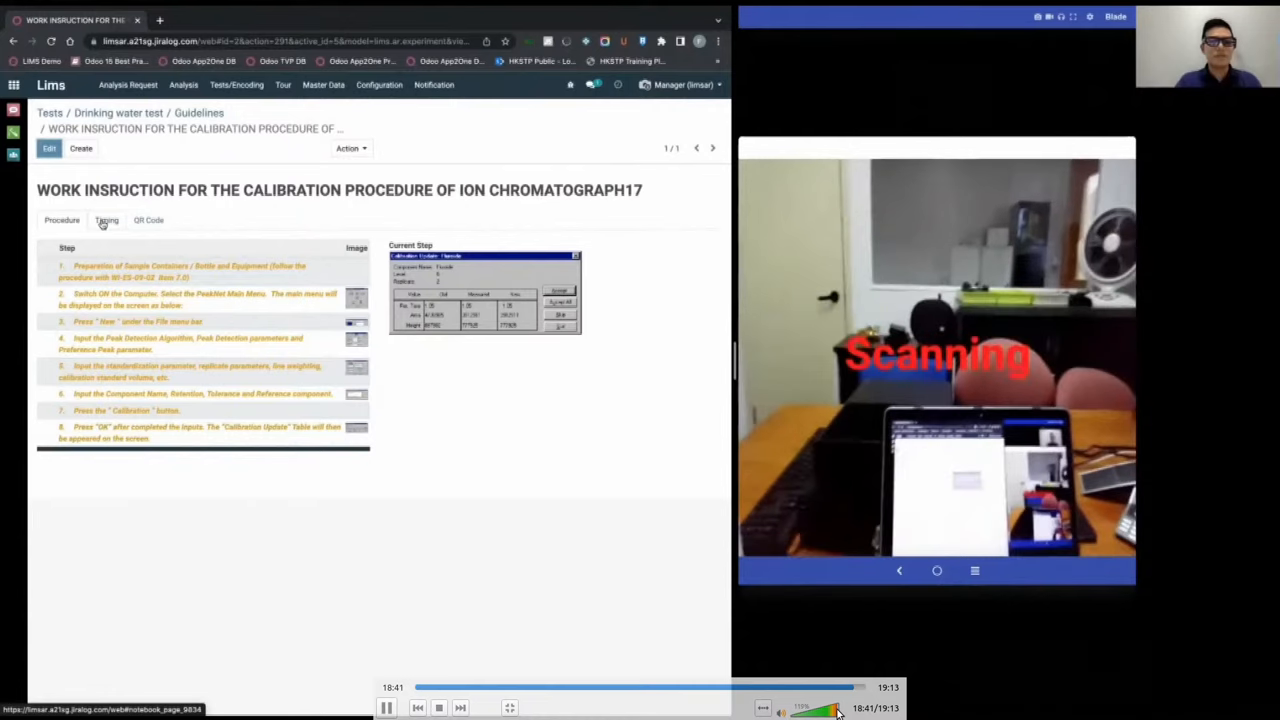
- View the Timing tab's start and end times for all eight steps, then go to the VLC taskbar icon
{"action": "left_click", "coordinate": [106, 219]}
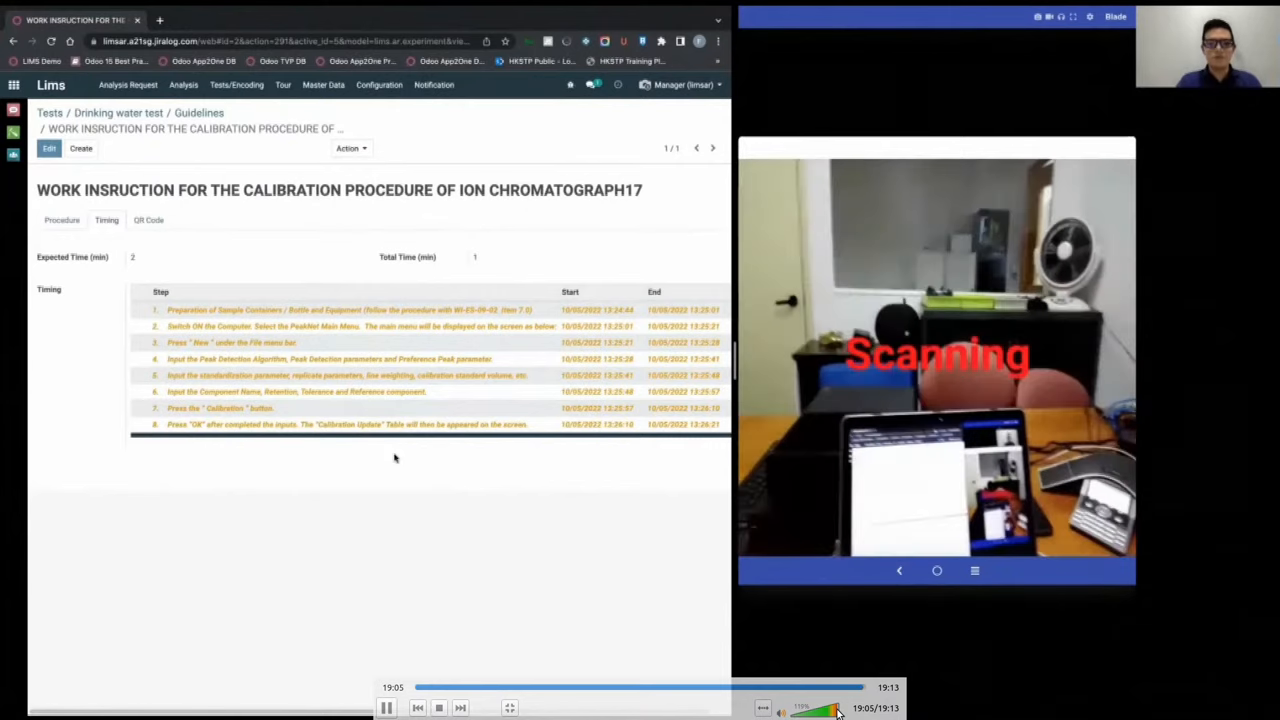
{"action": "left_click", "coordinate": [442, 706]}
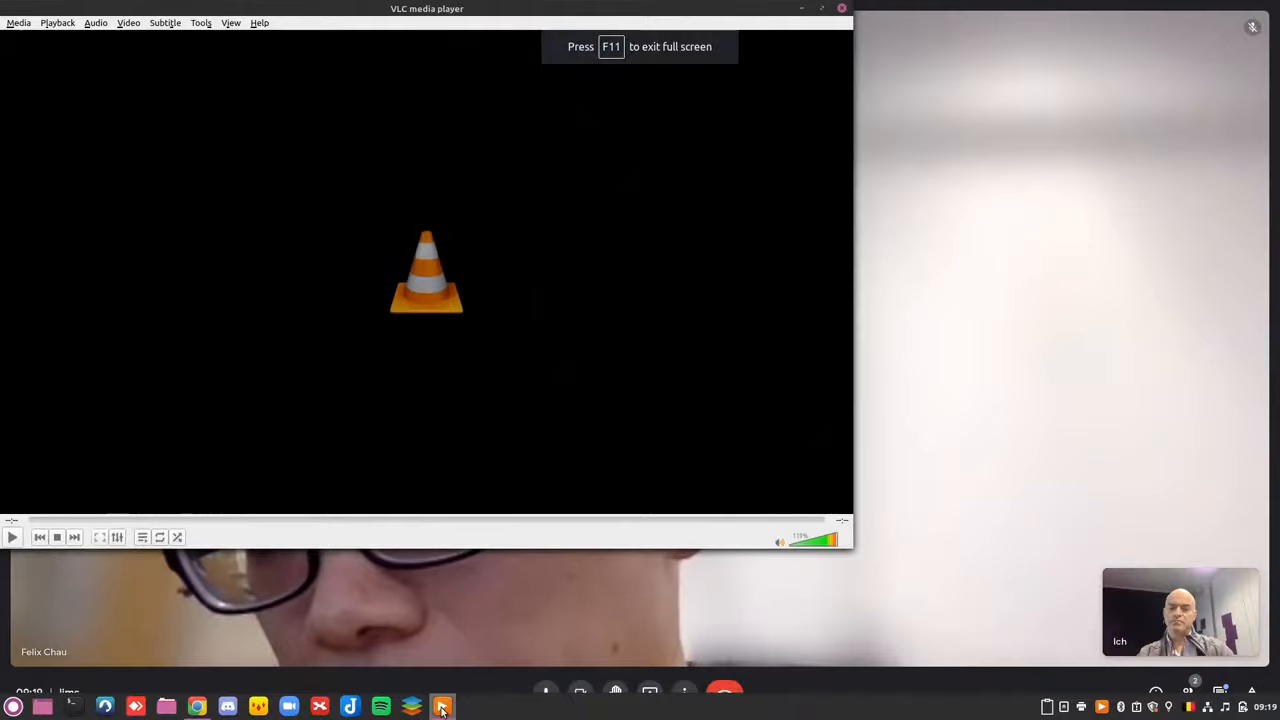
- Minimize the finished VLC demo recording to return to the Google Meet call
{"action": "left_click", "coordinate": [442, 706]}
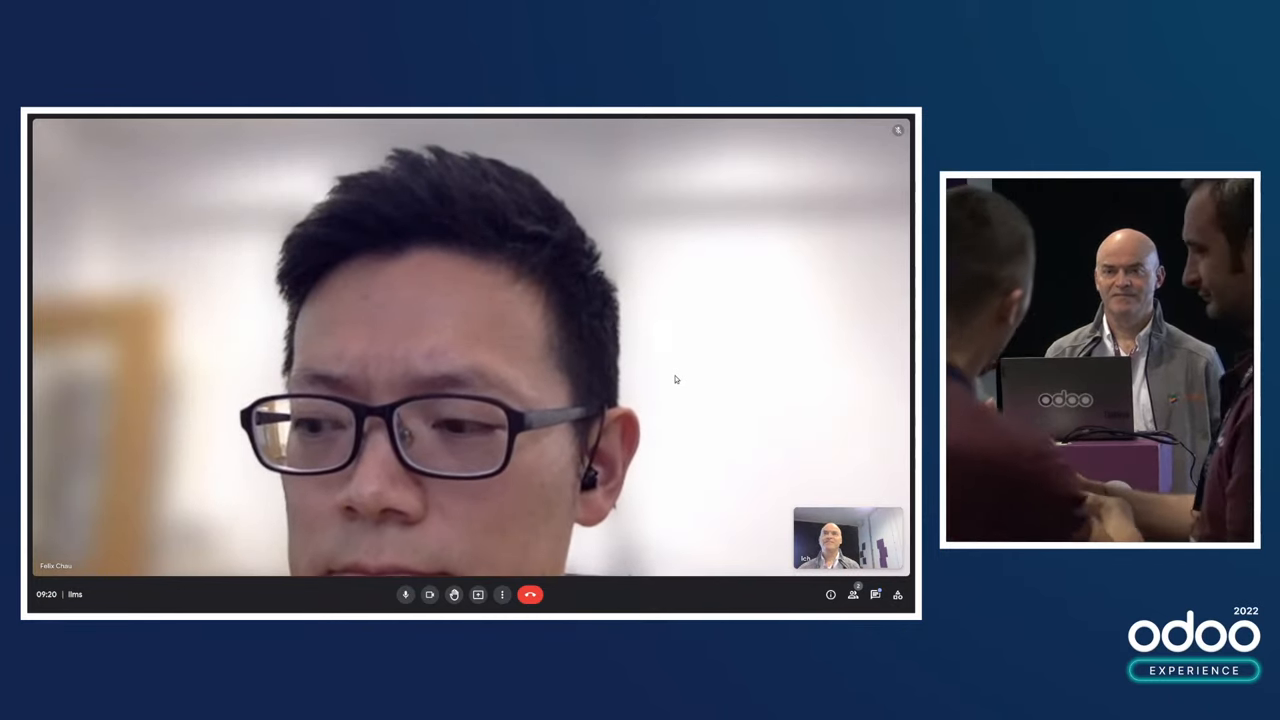